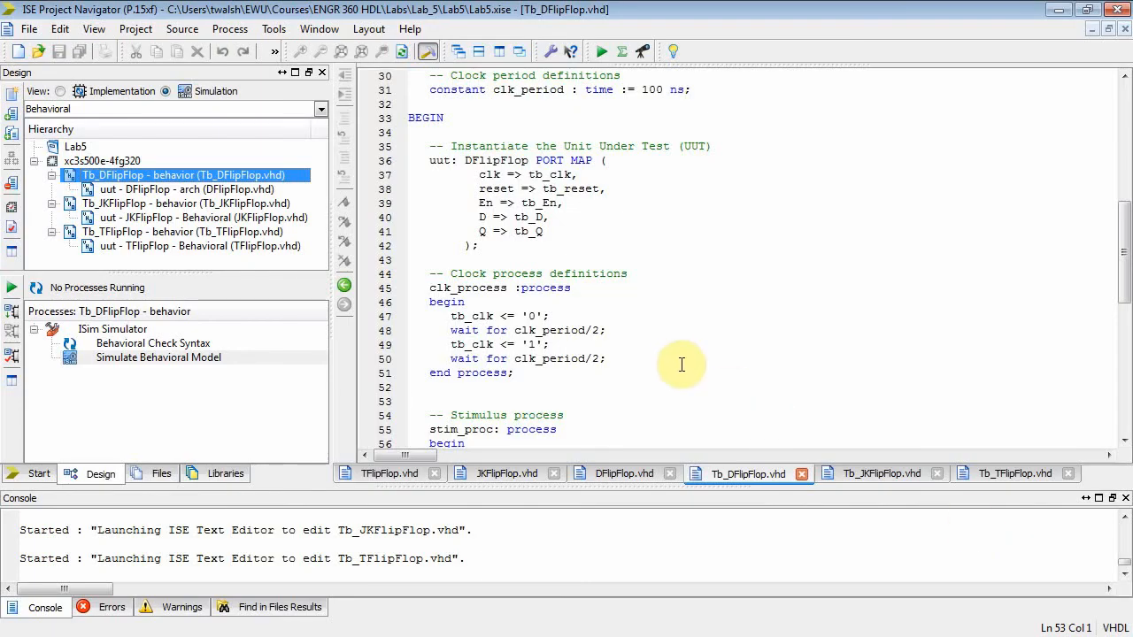
mouse_move(510, 254)
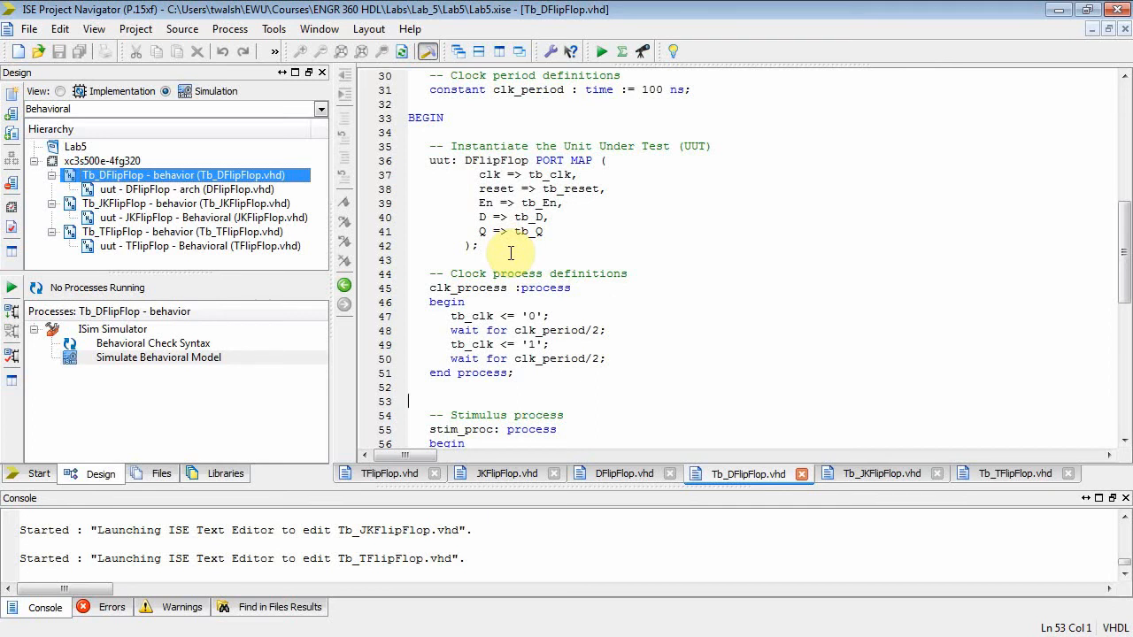
mouse_move(513, 257)
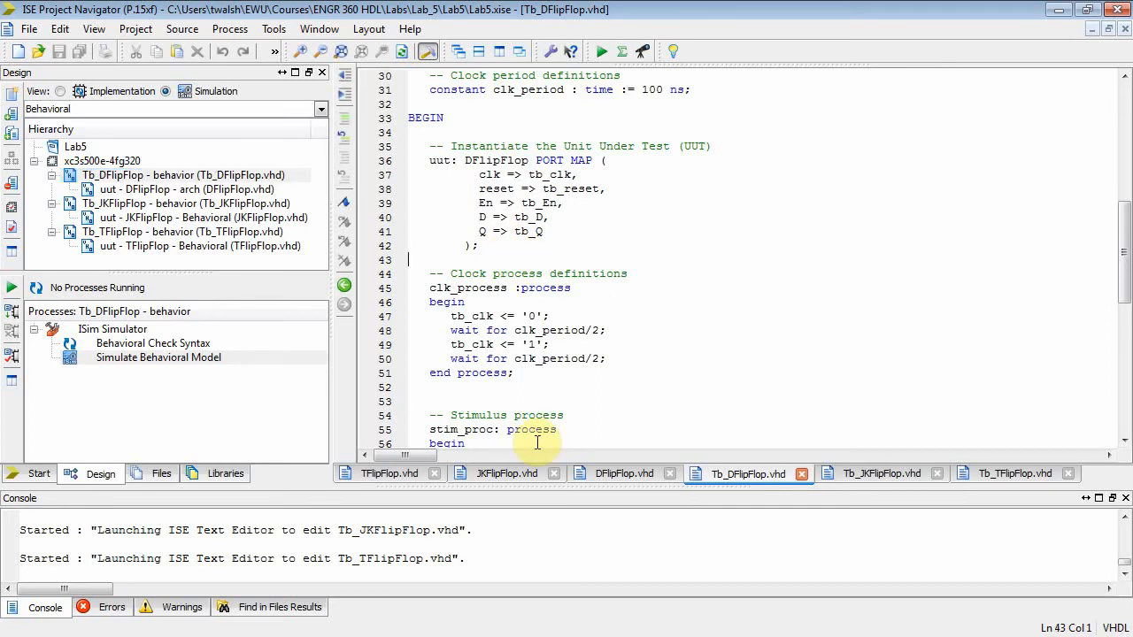
mouse_move(442, 486)
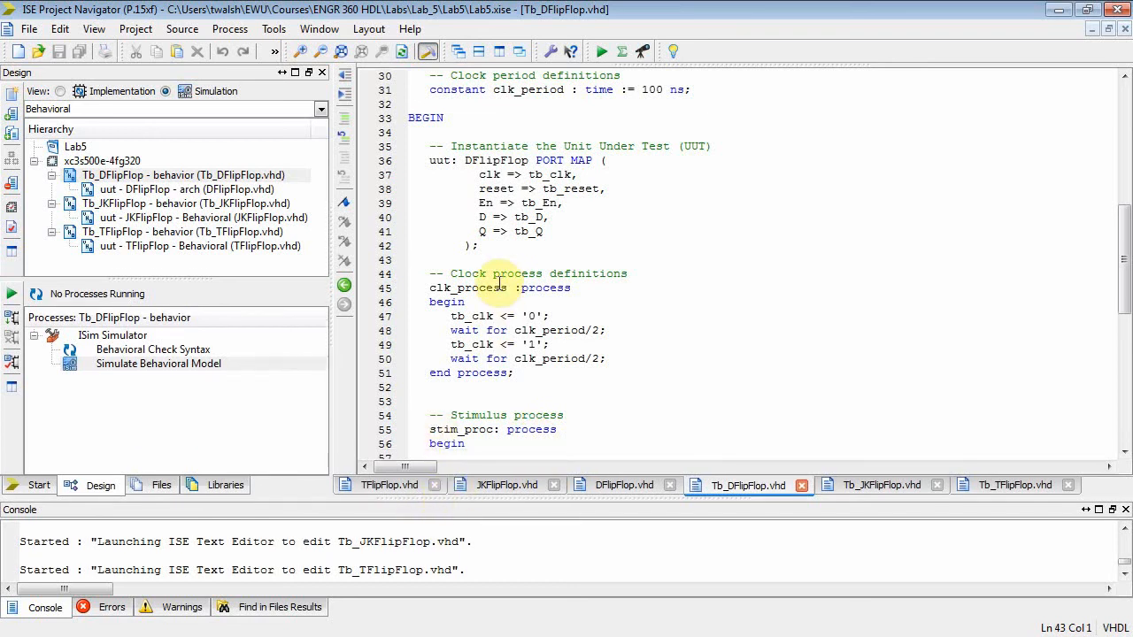
Collapse the xc3s500e-4fg320 device node so the testbench sources are hidden.
click(407, 259)
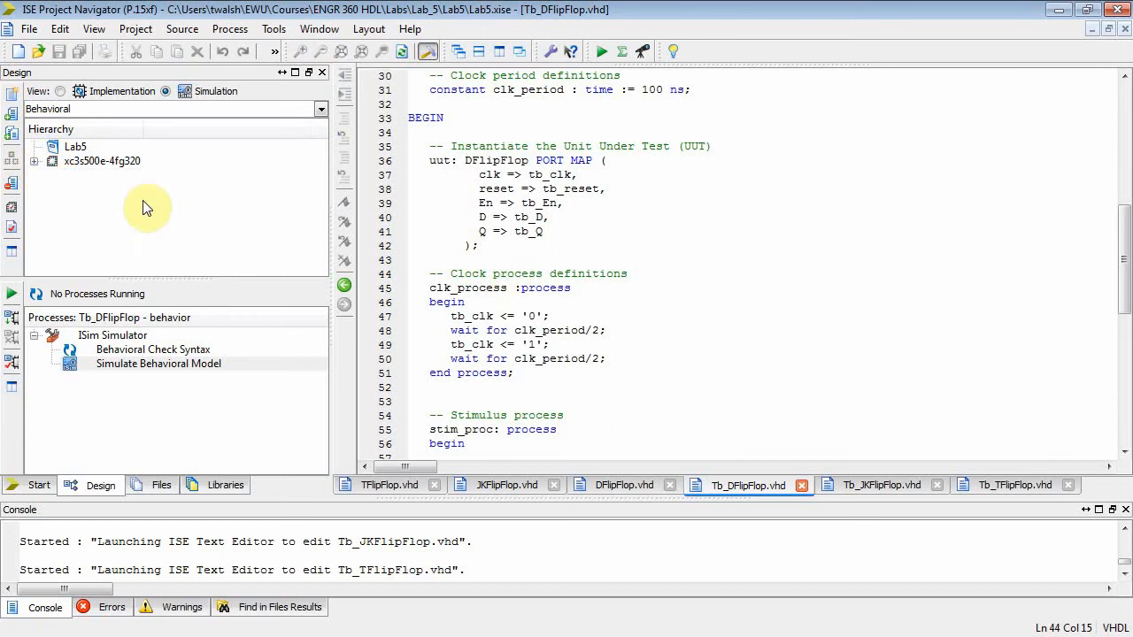
mouse_move(110, 138)
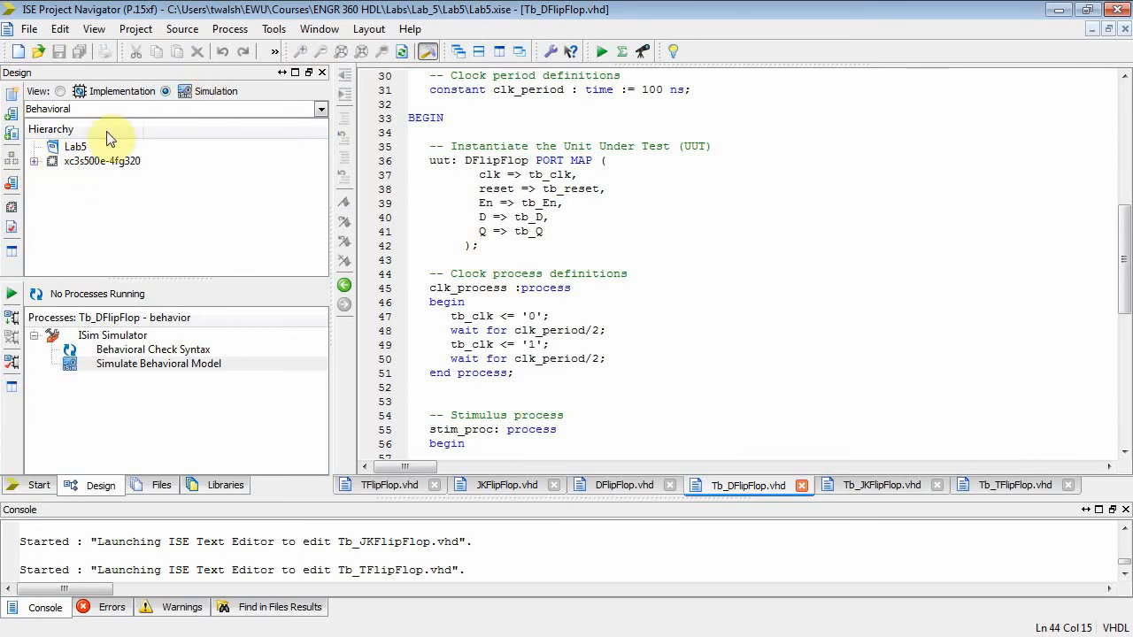
Expand the device node and step through the D, JK and T flip-flop units under test.
click(34, 160)
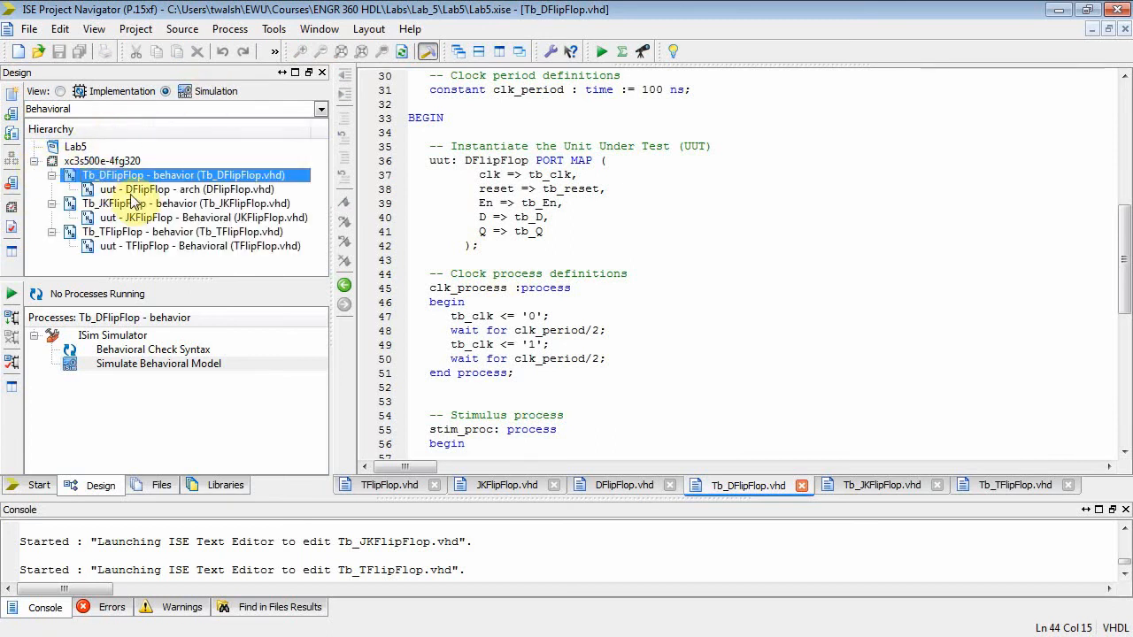
click(184, 189)
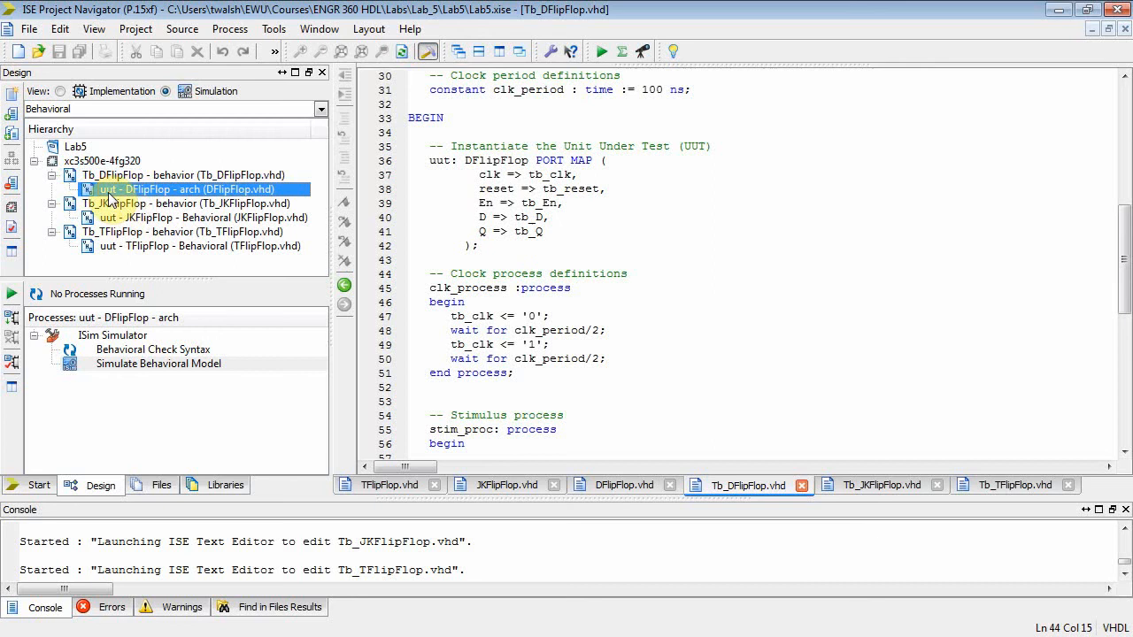
click(198, 217)
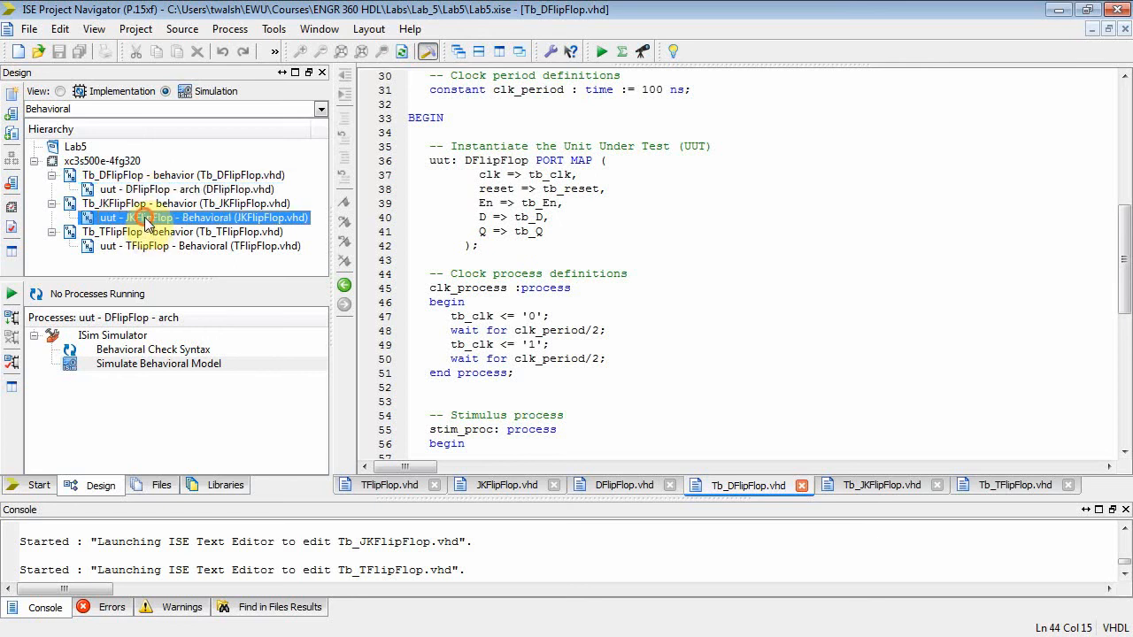
click(198, 246)
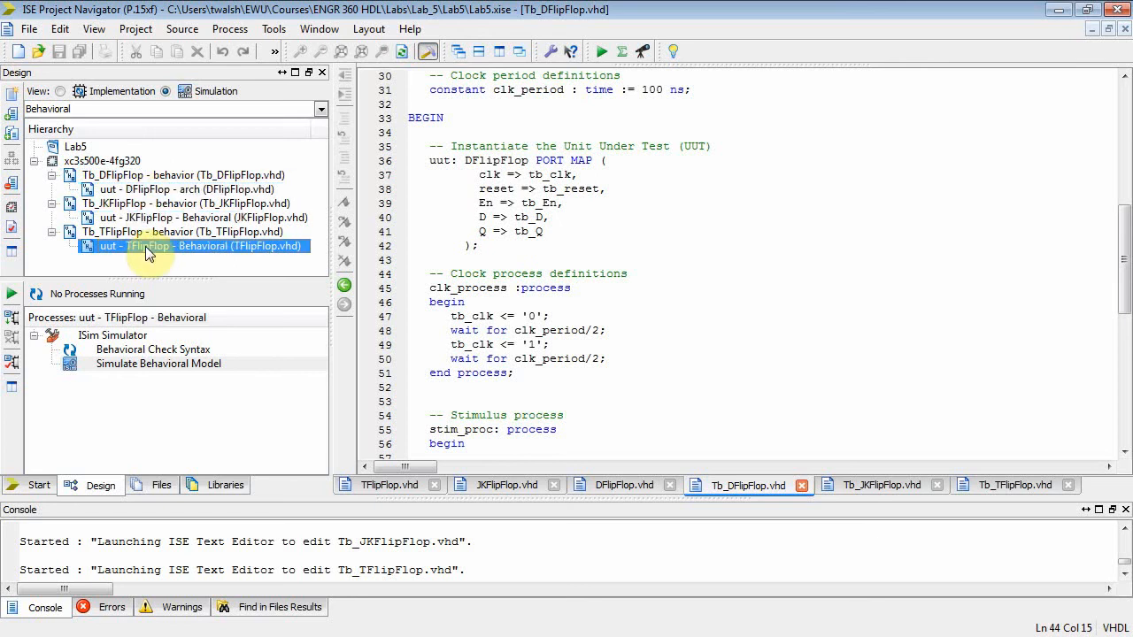
Return to the D flip-flop unit under test, then the D and T flip-flop testbenches.
click(188, 190)
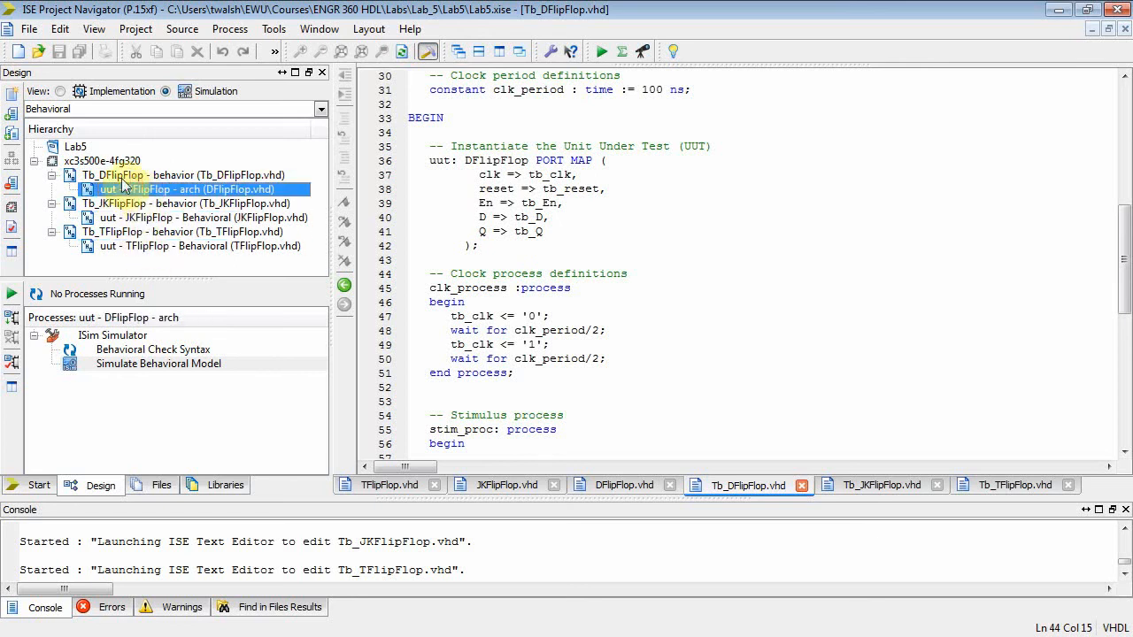
click(177, 175)
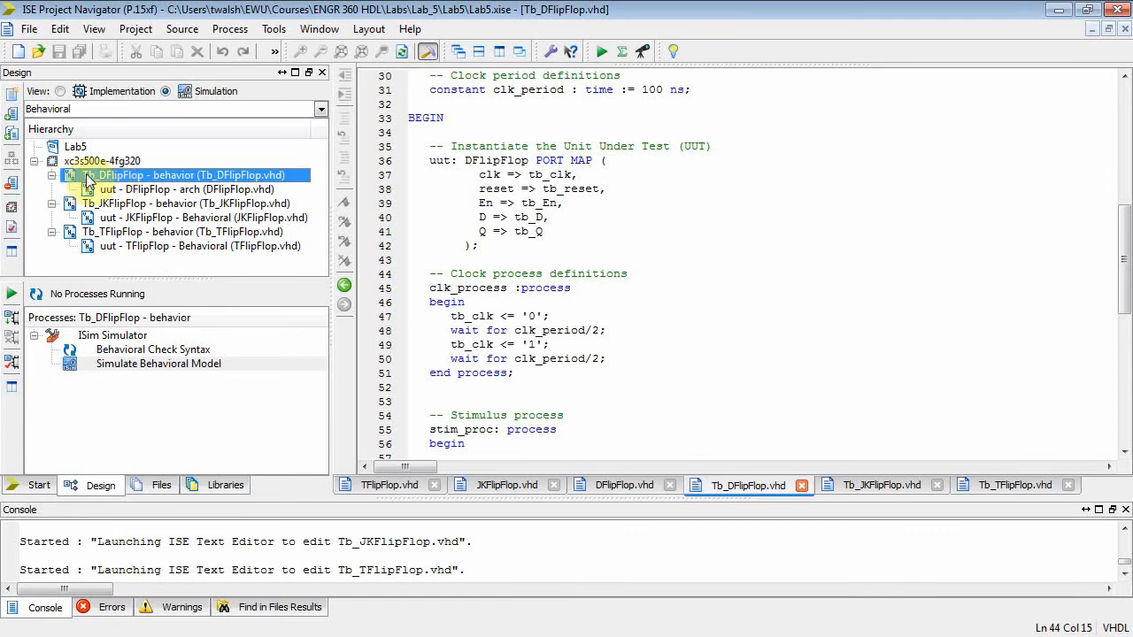
click(188, 202)
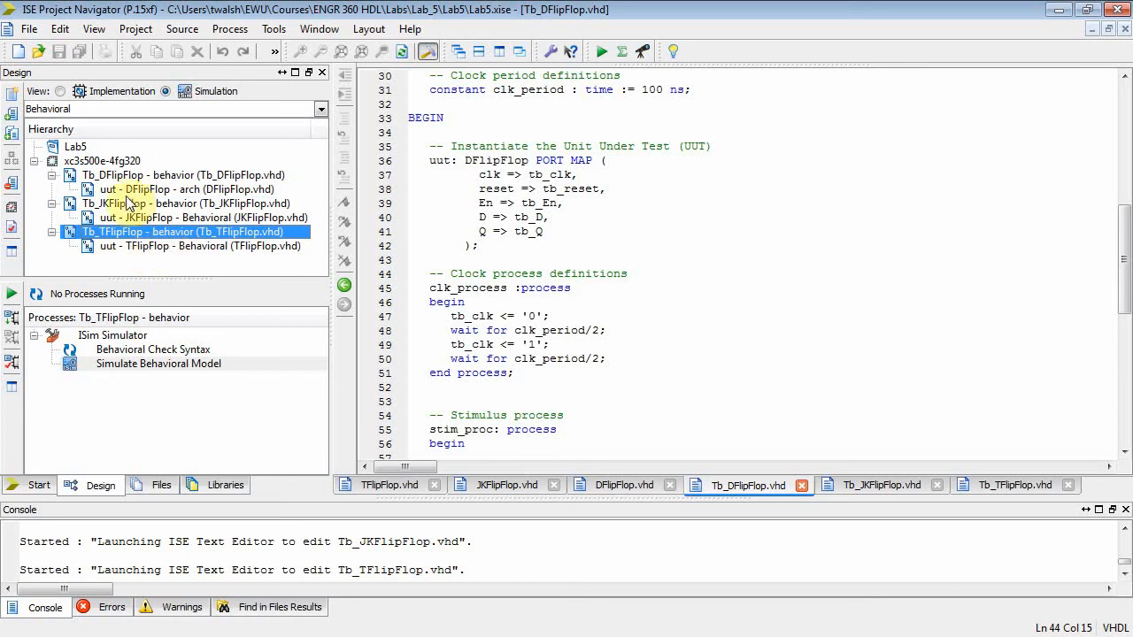
mouse_move(150, 195)
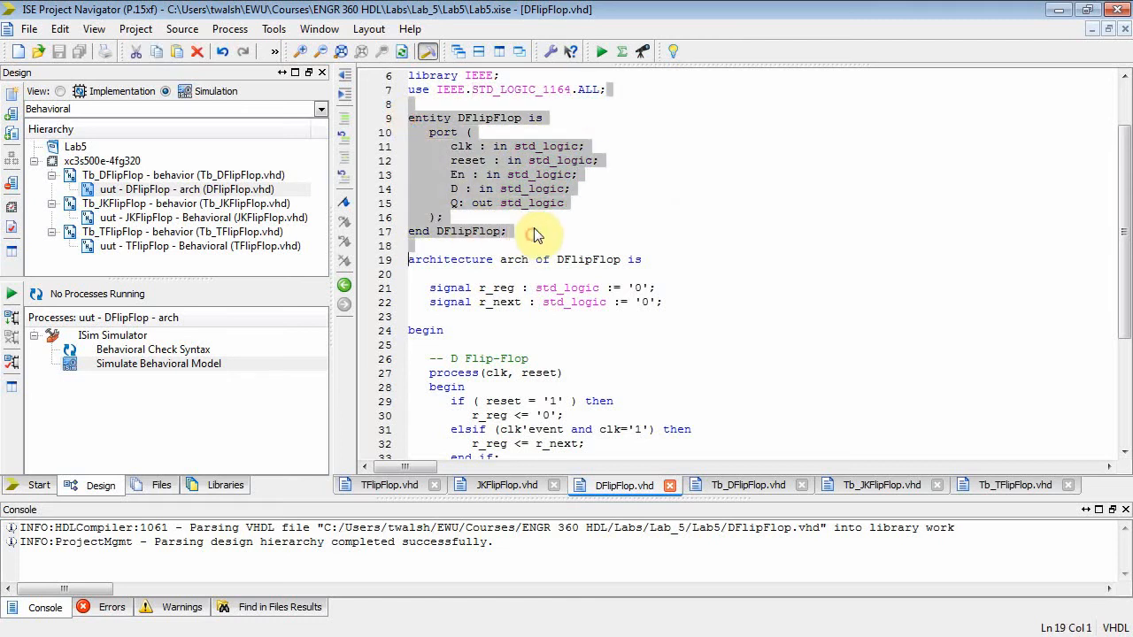
click(563, 201)
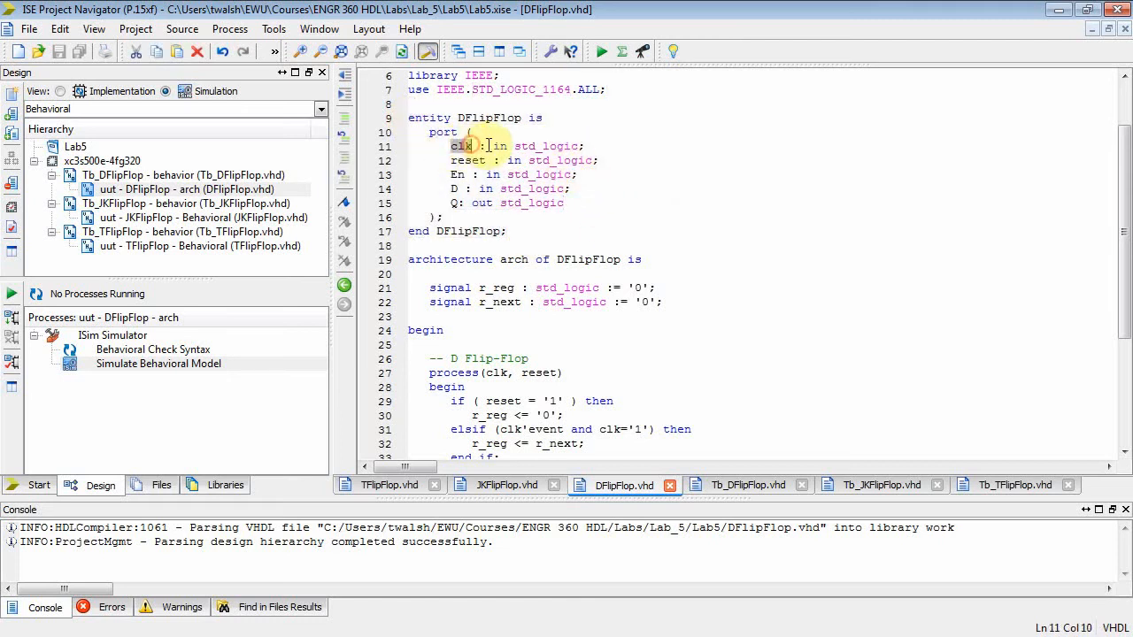
click(467, 159)
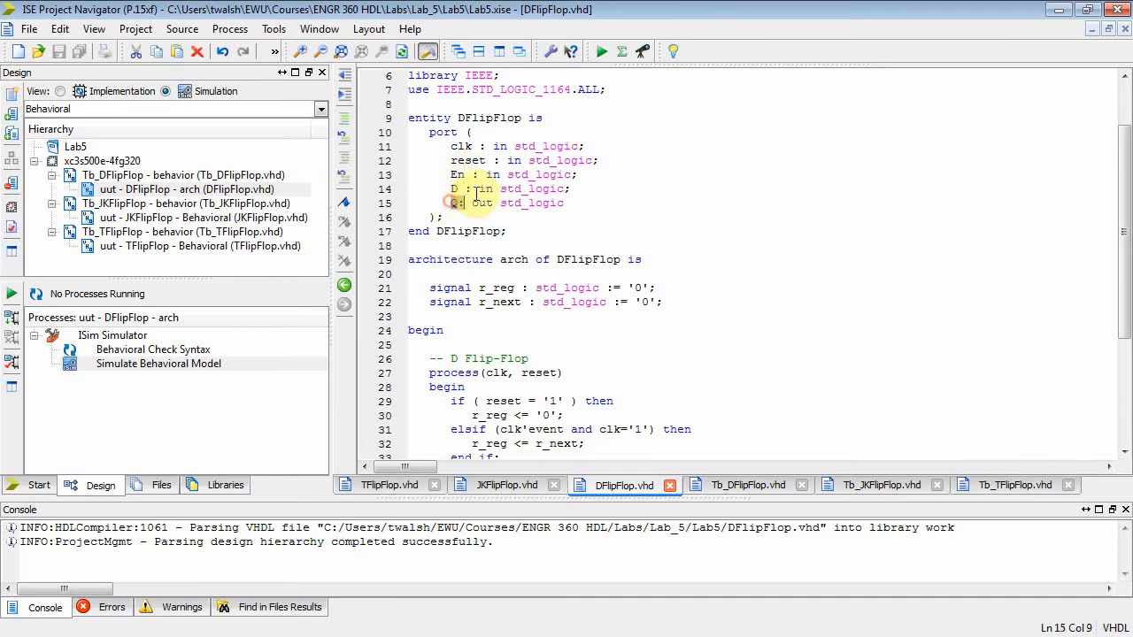
click(648, 220)
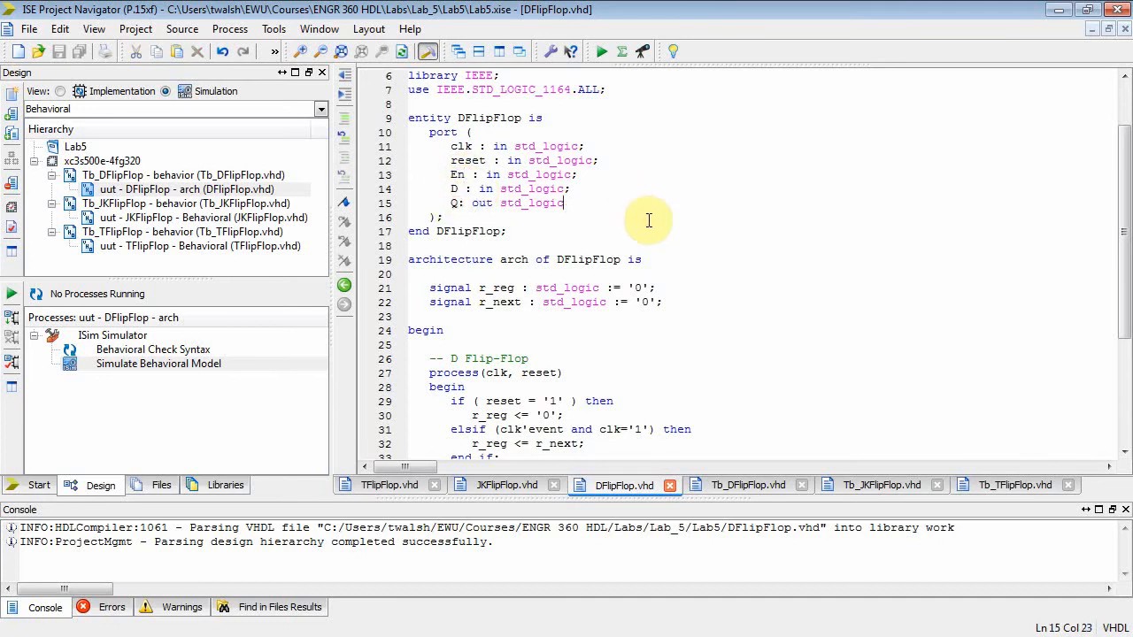
scroll(down, 3)
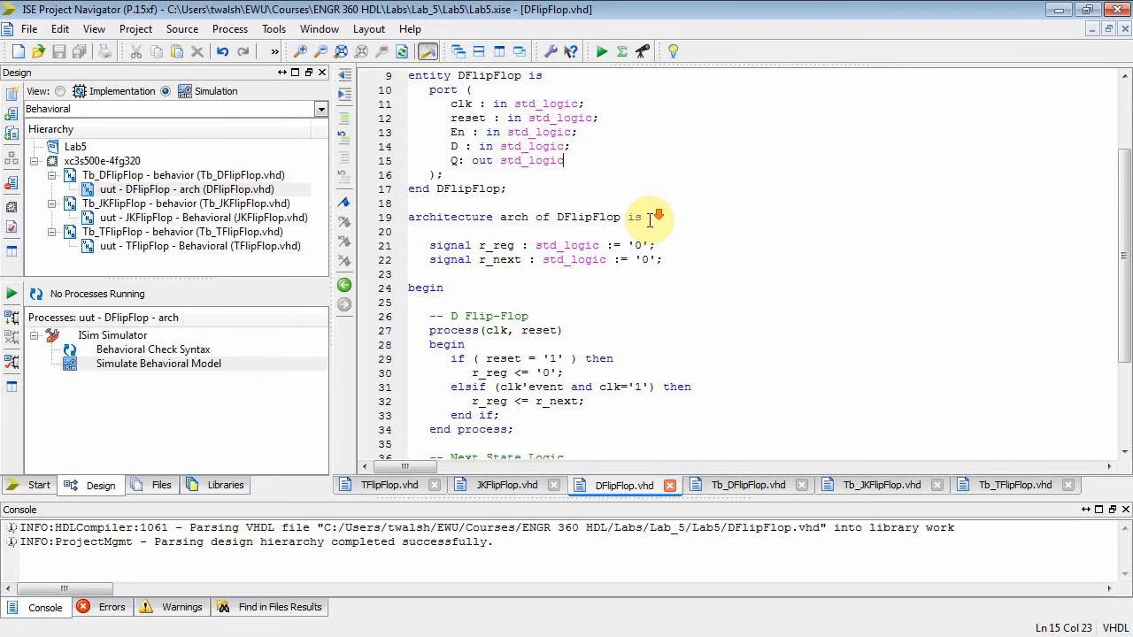
scroll(down, 3)
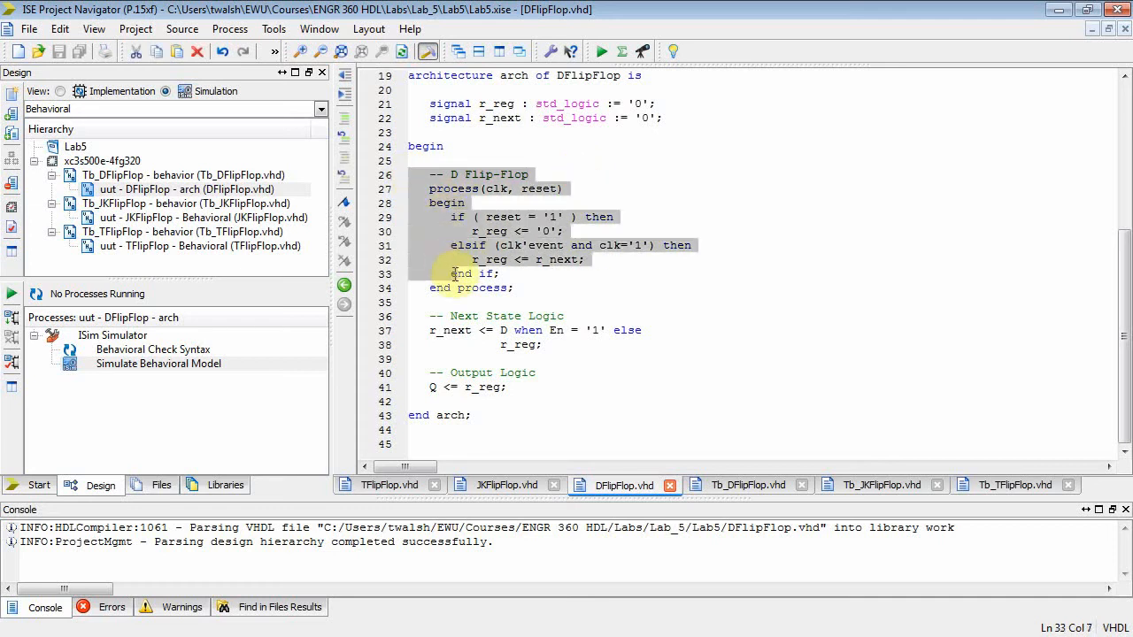
click(517, 297)
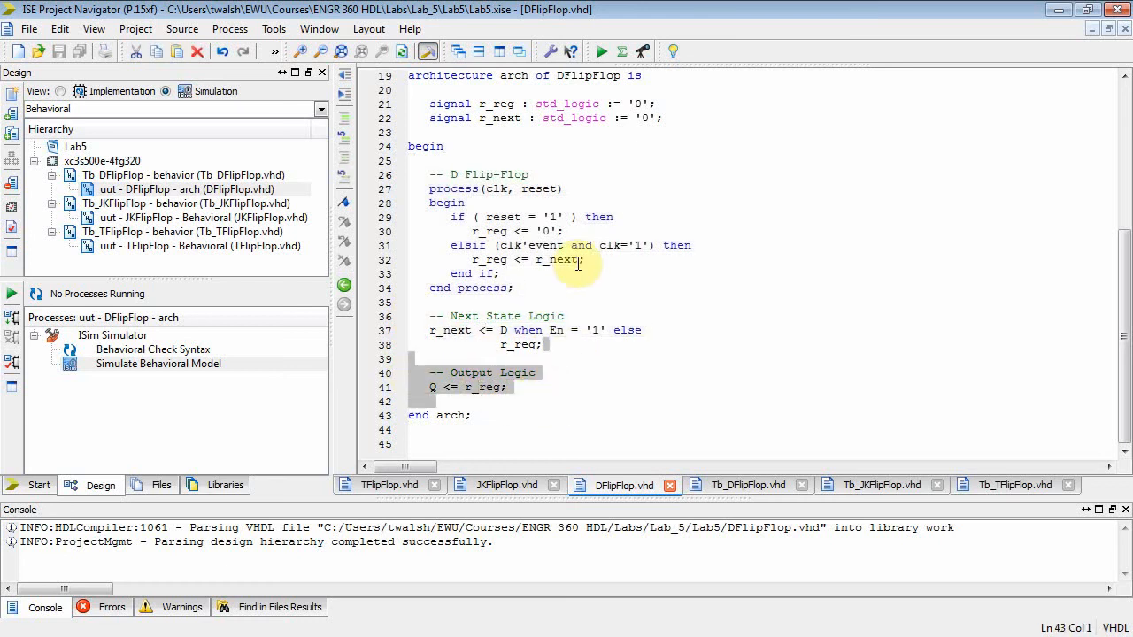
click(410, 175)
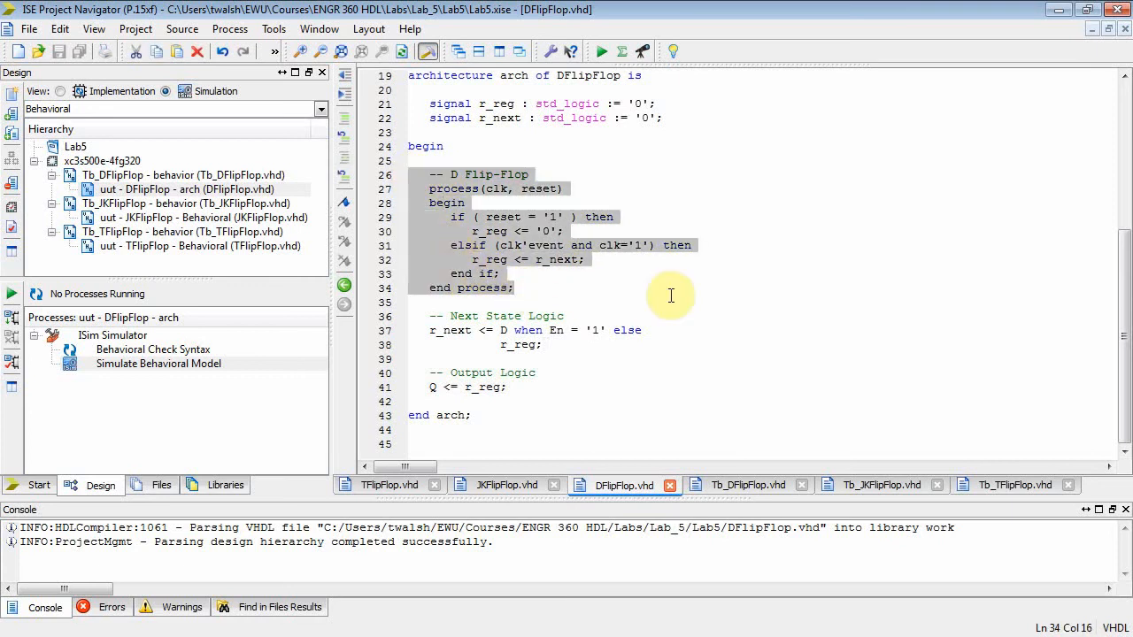
mouse_move(690, 287)
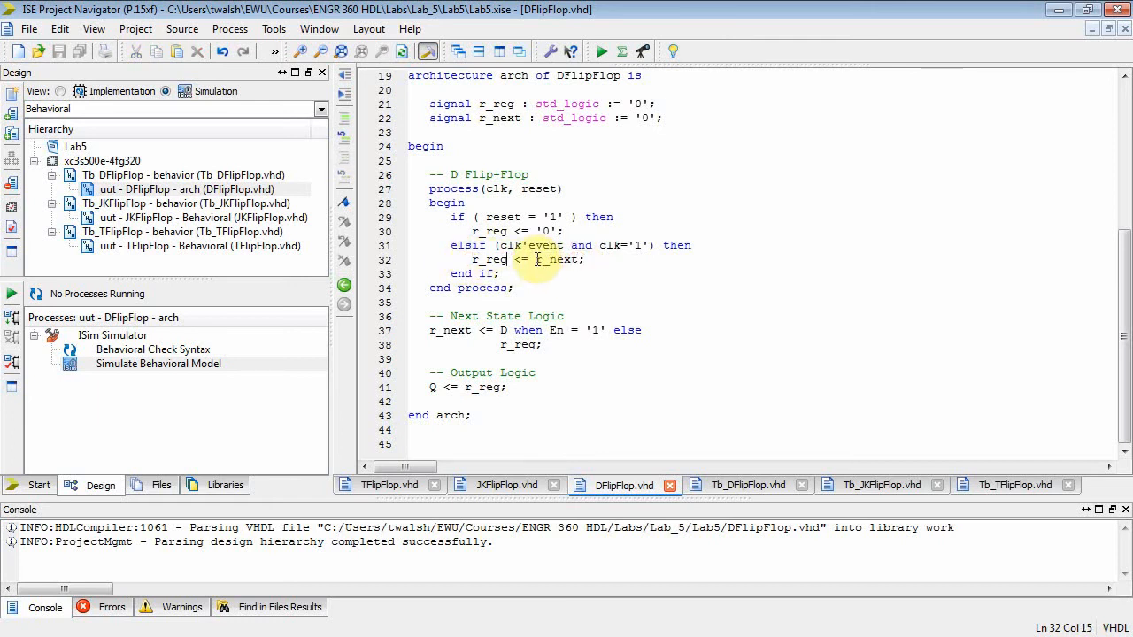
click(499, 272)
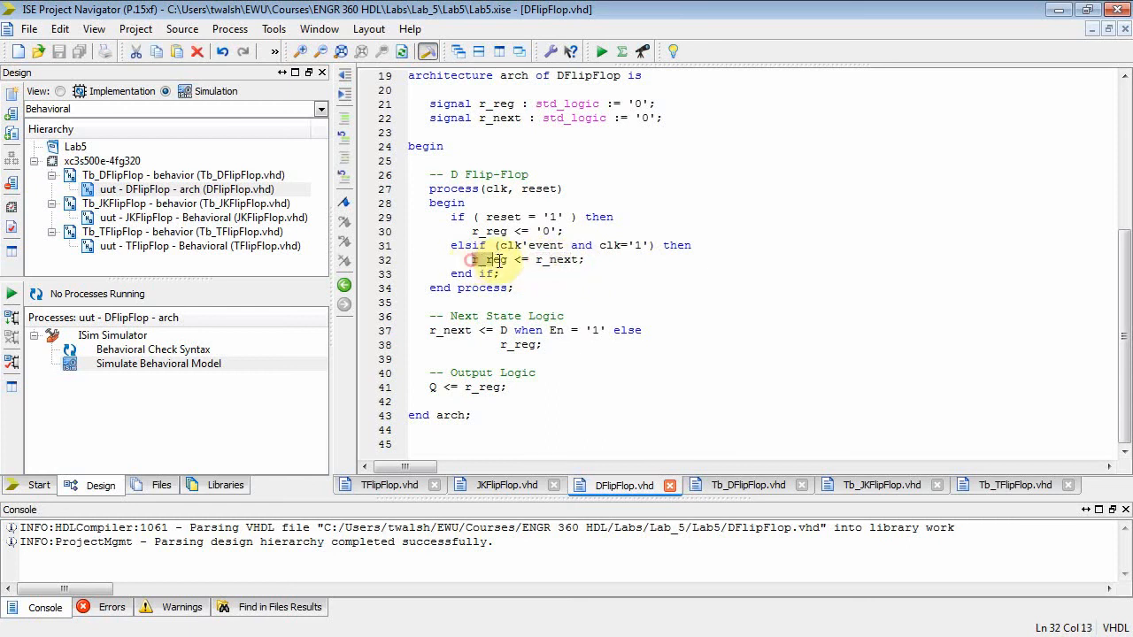
click(565, 245)
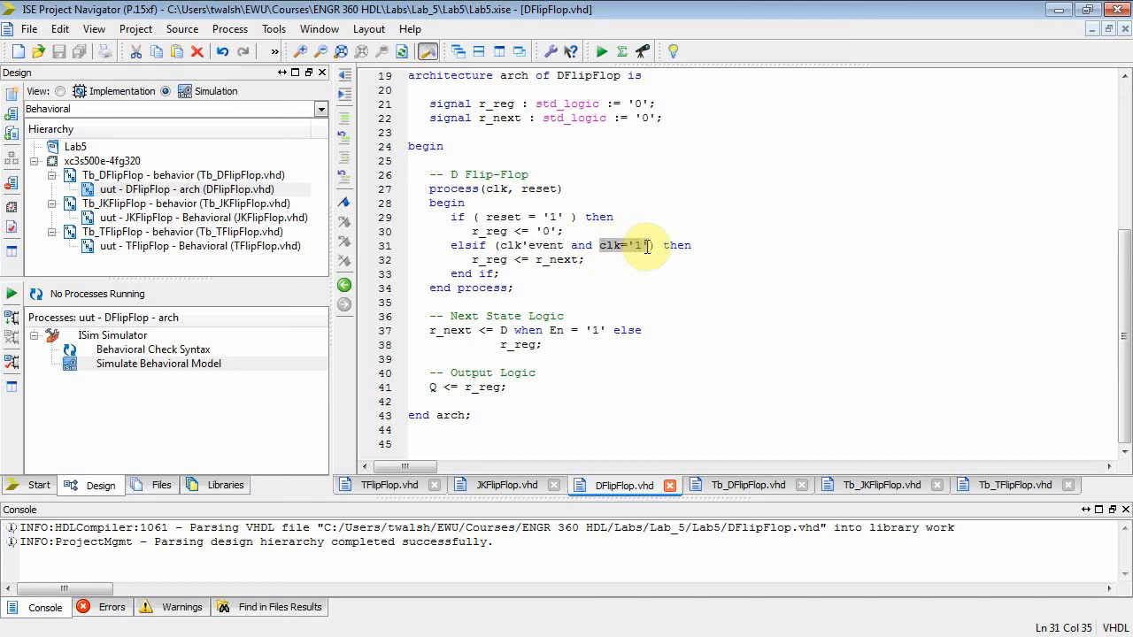
mouse_move(628, 258)
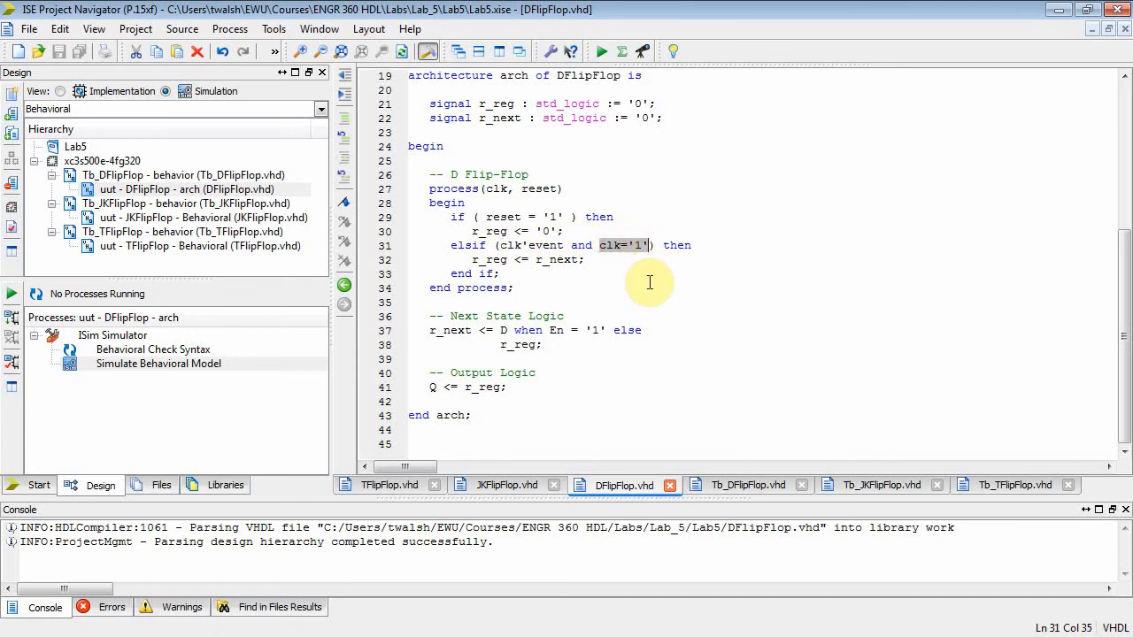
click(488, 207)
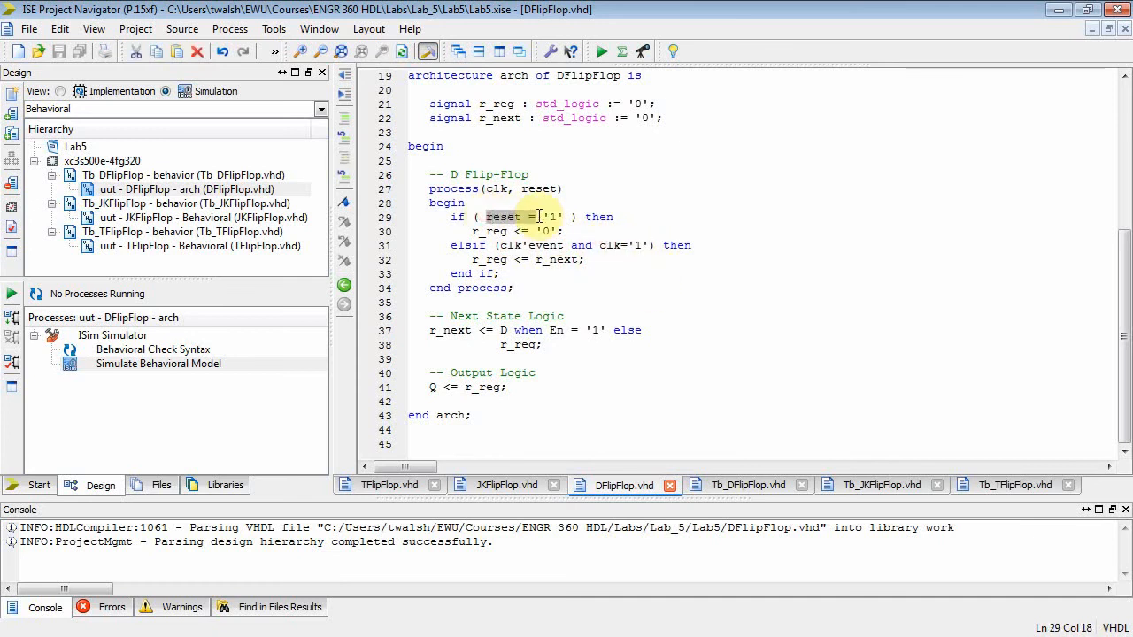
click(471, 230)
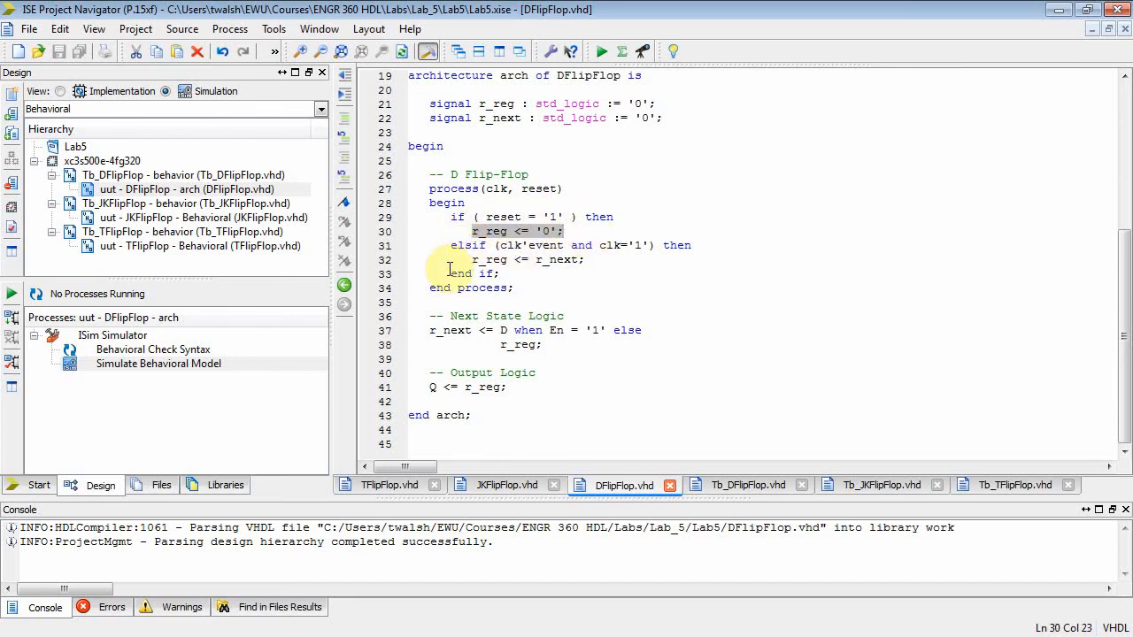
click(553, 290)
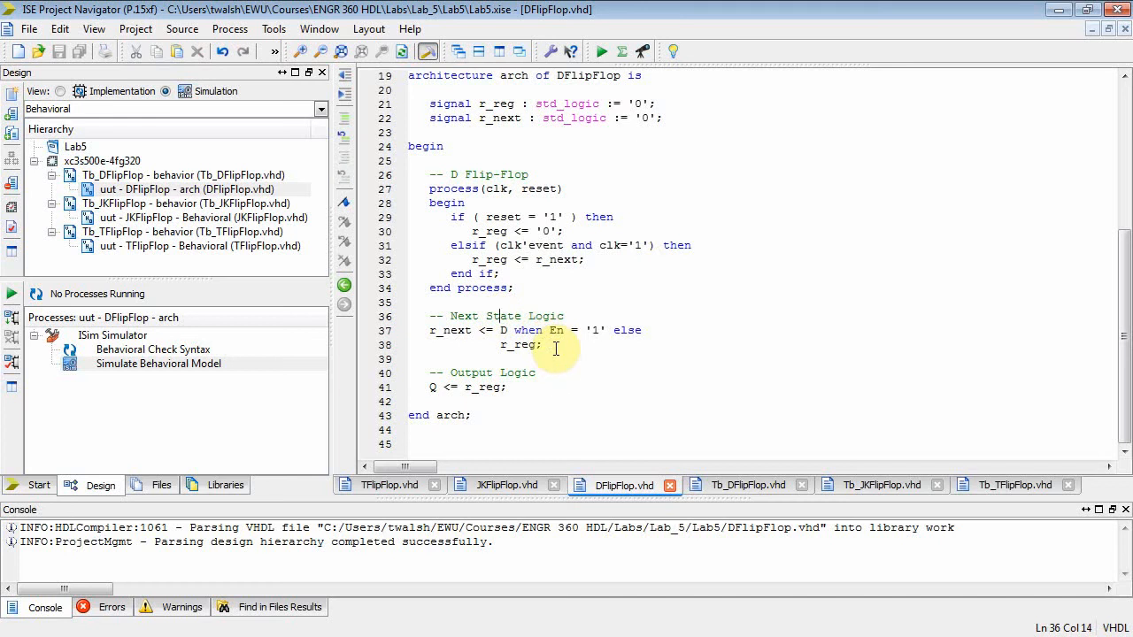
click(542, 343)
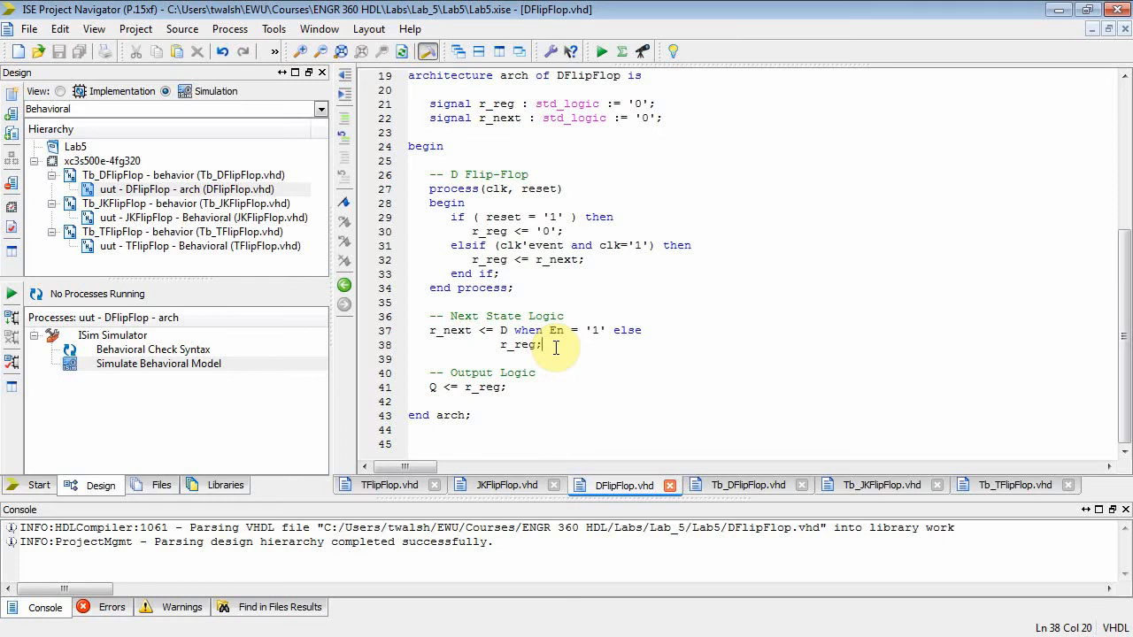
double_click(450, 331)
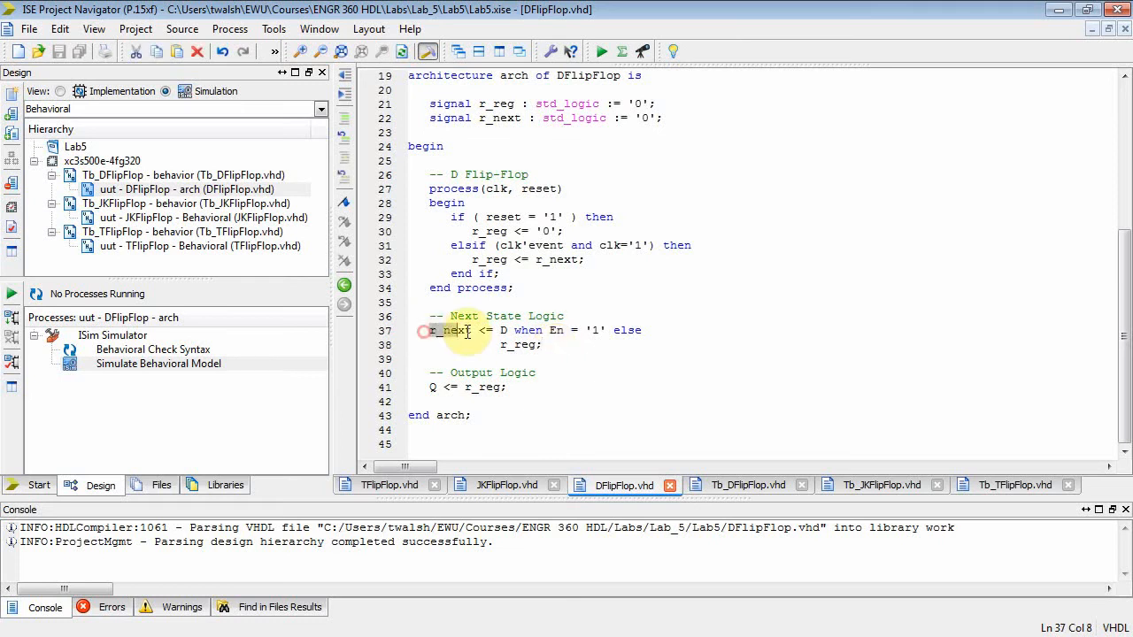
click(506, 331)
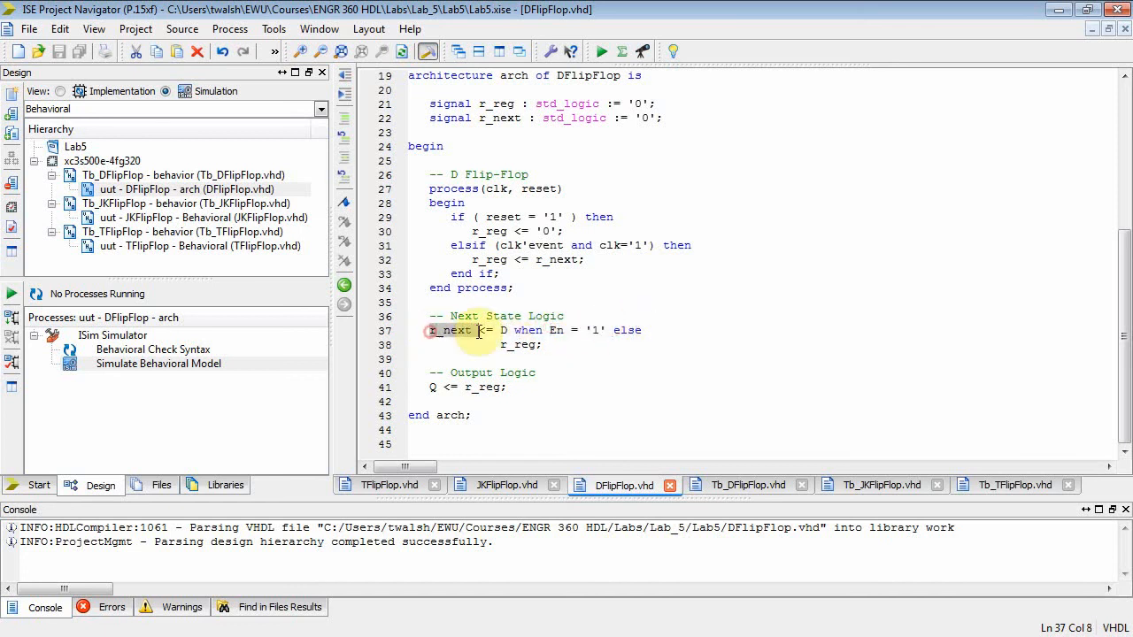
click(570, 346)
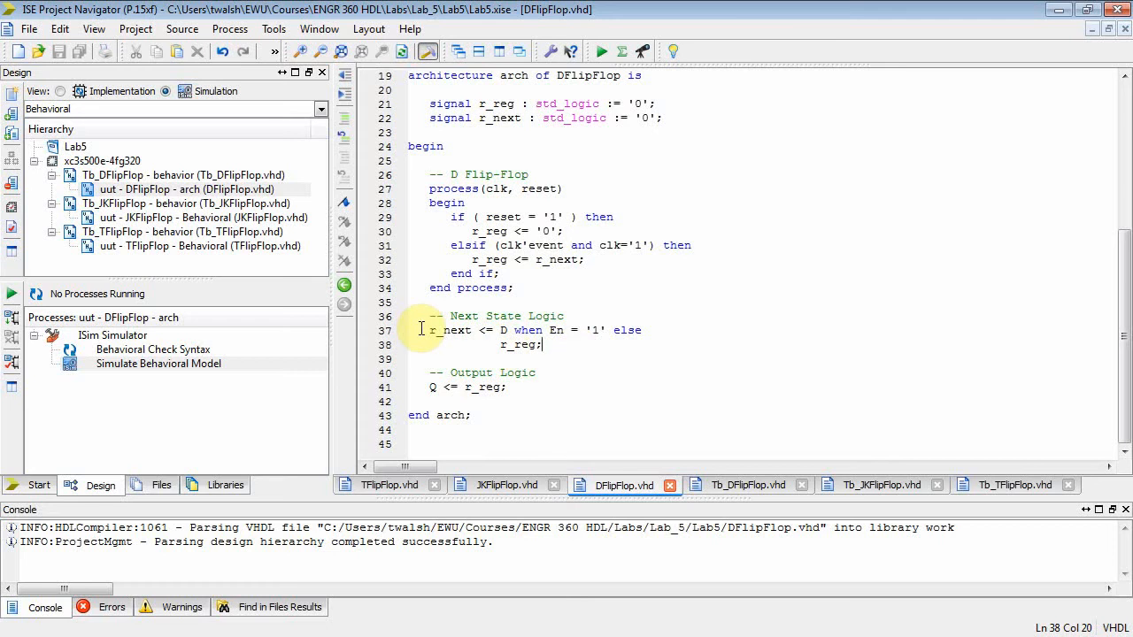
click(471, 258)
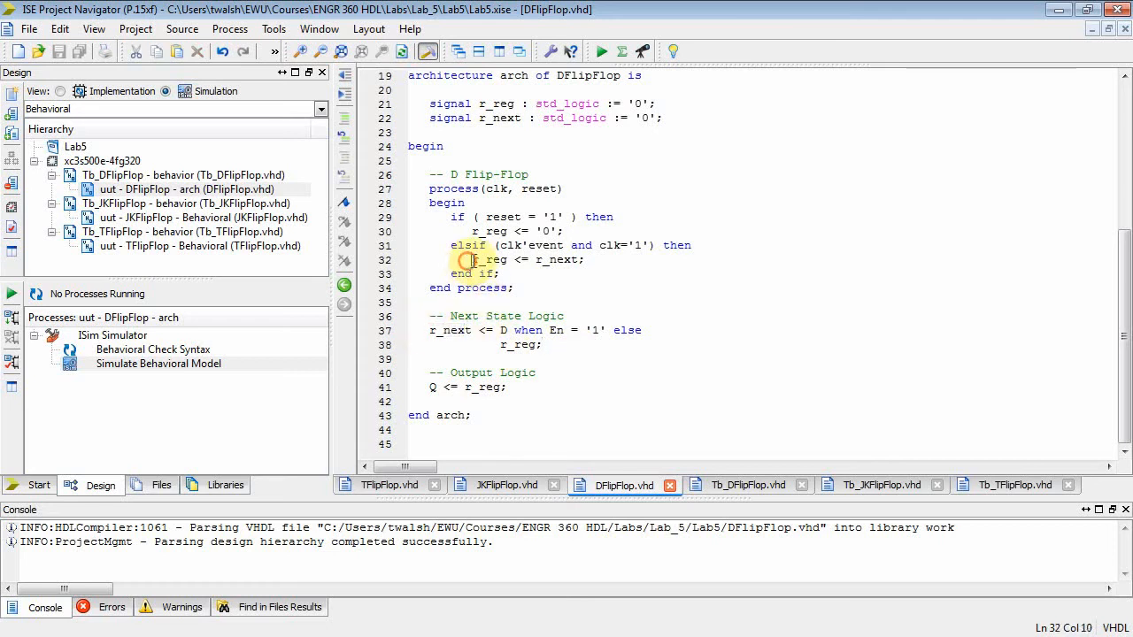
click(573, 287)
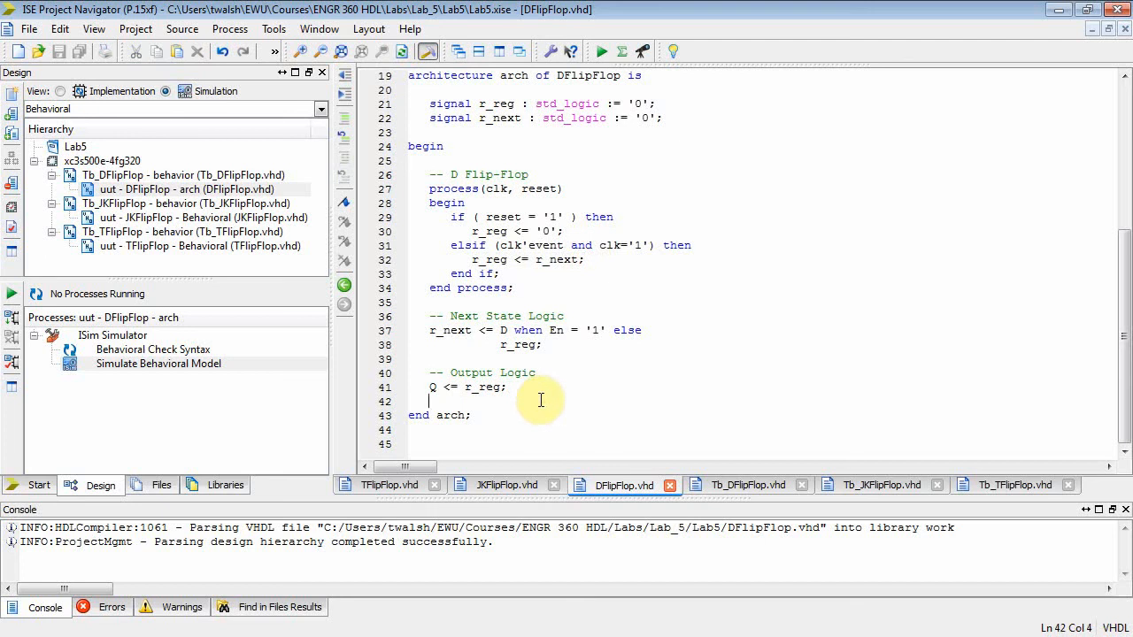
click(467, 386)
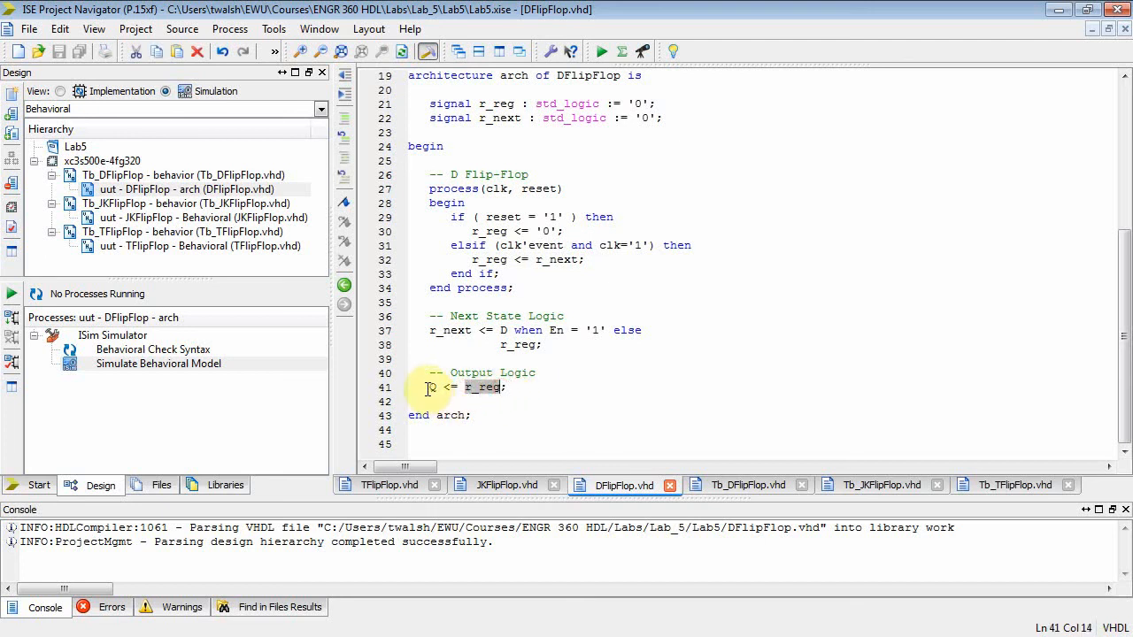
scroll(up, 3)
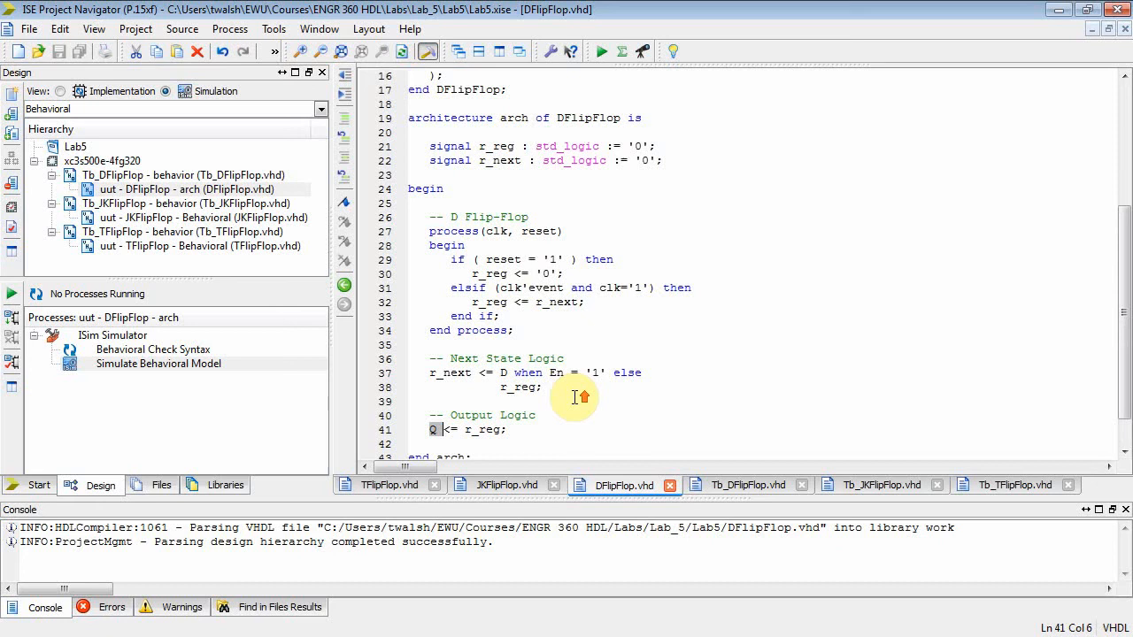
scroll(up, 3)
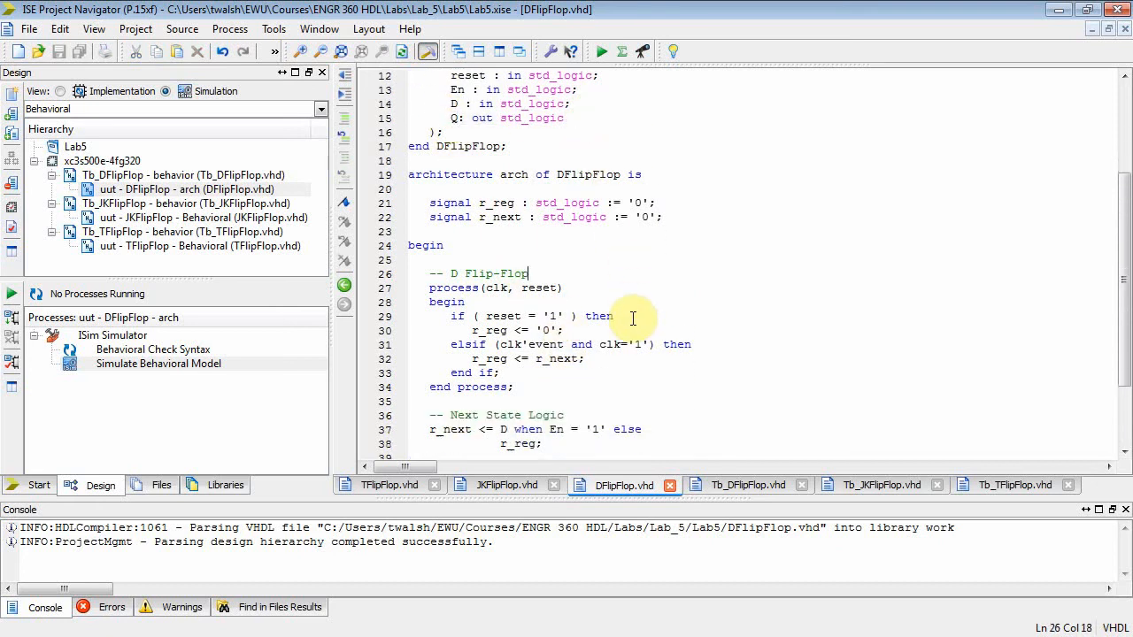
scroll(down, 3)
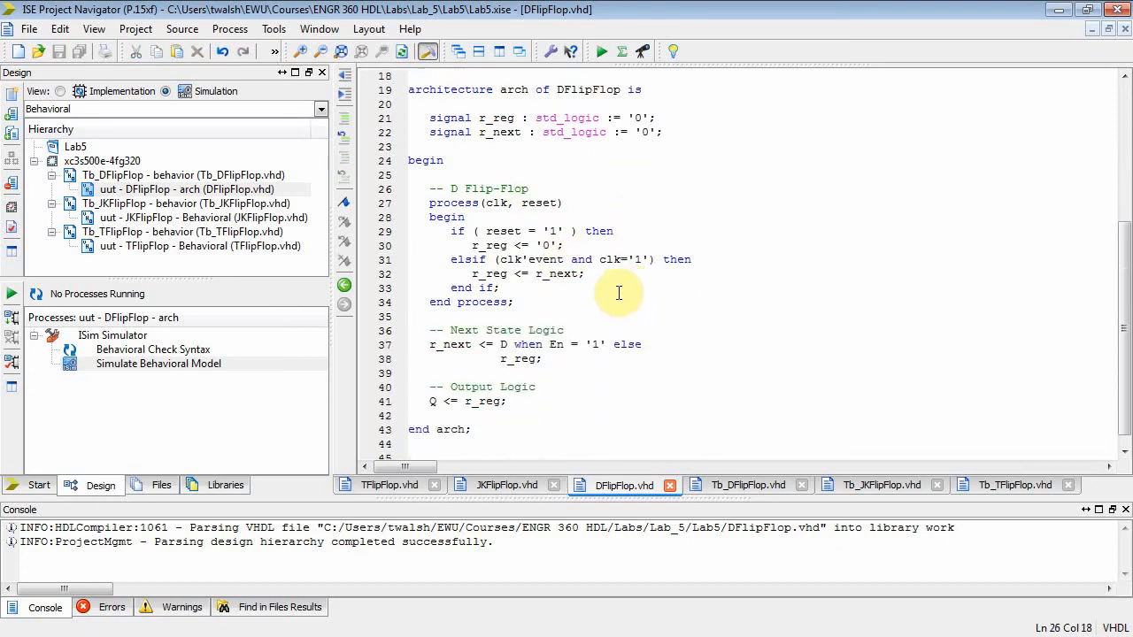
click(478, 117)
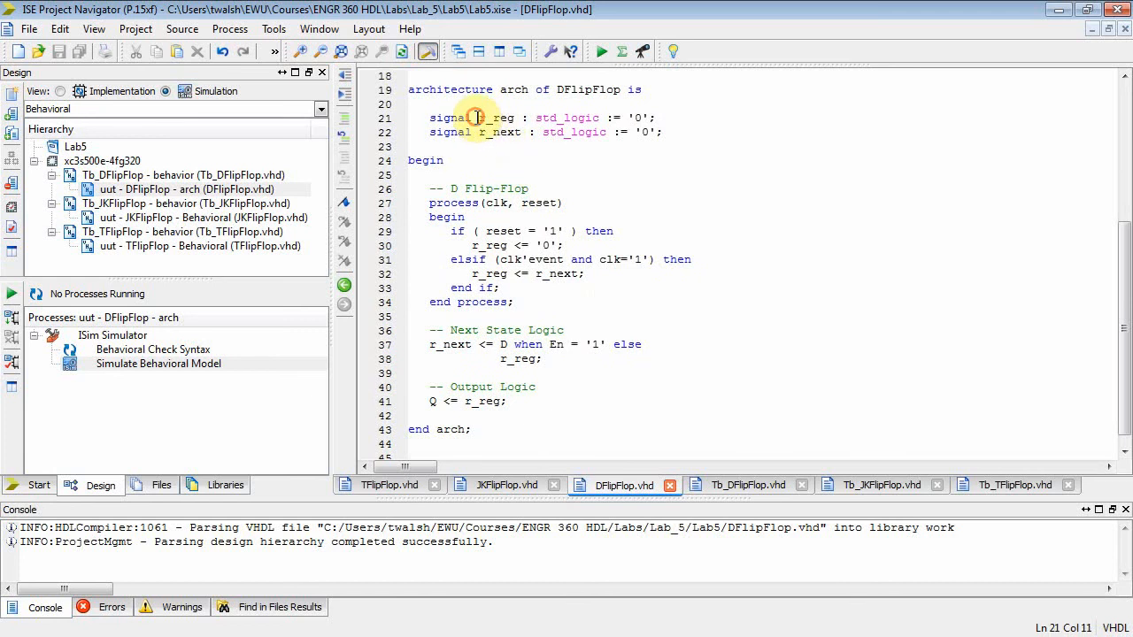
double_click(497, 117)
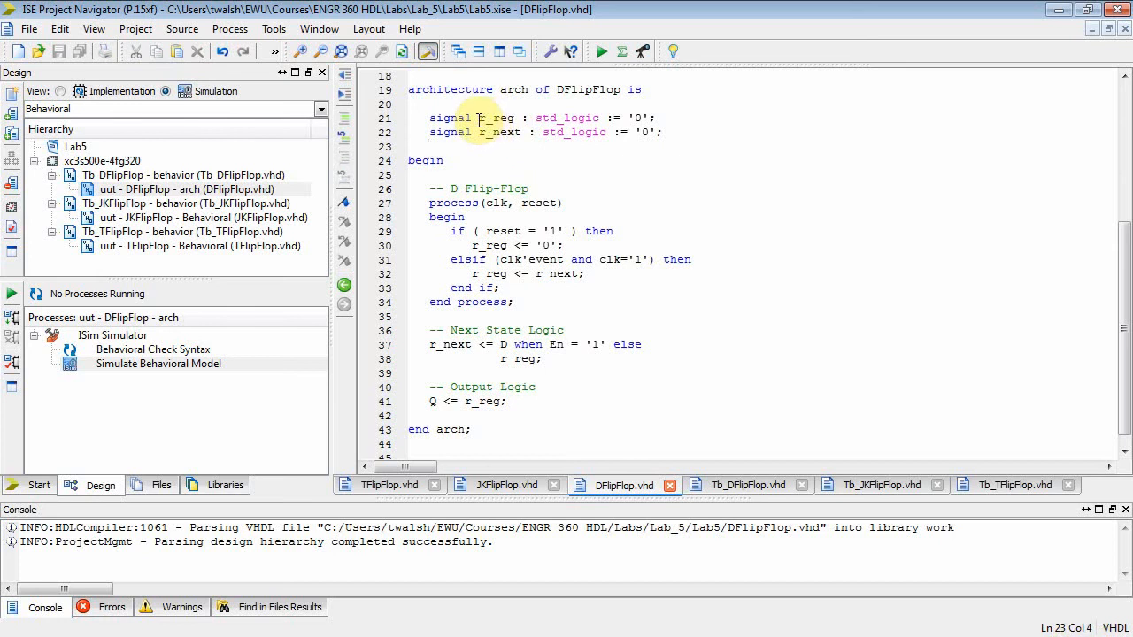
double_click(566, 117)
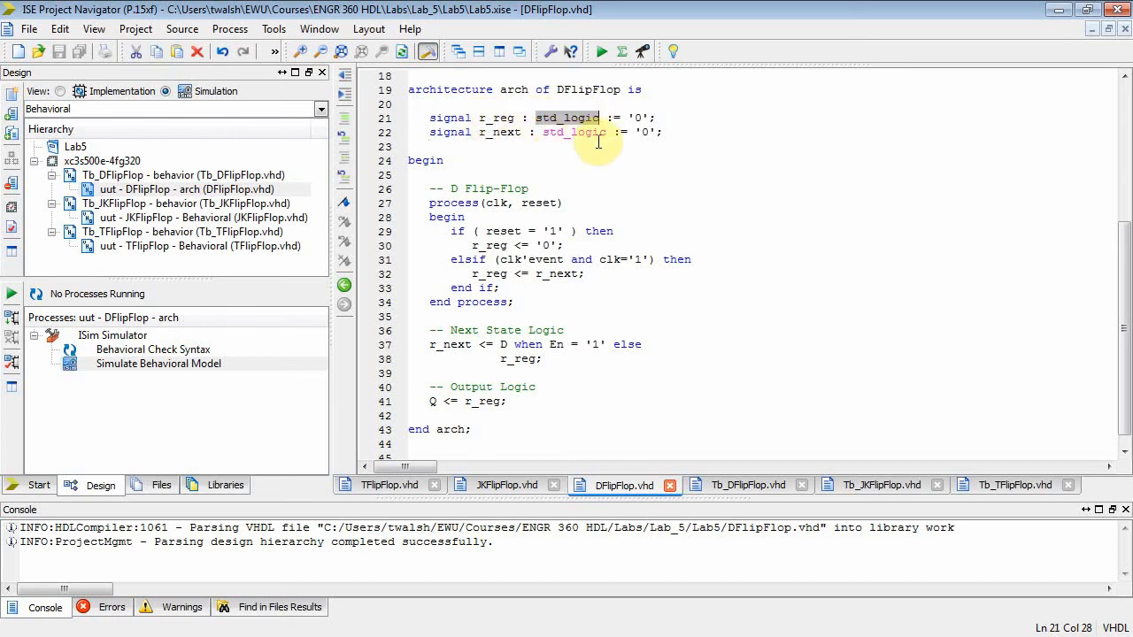
click(527, 187)
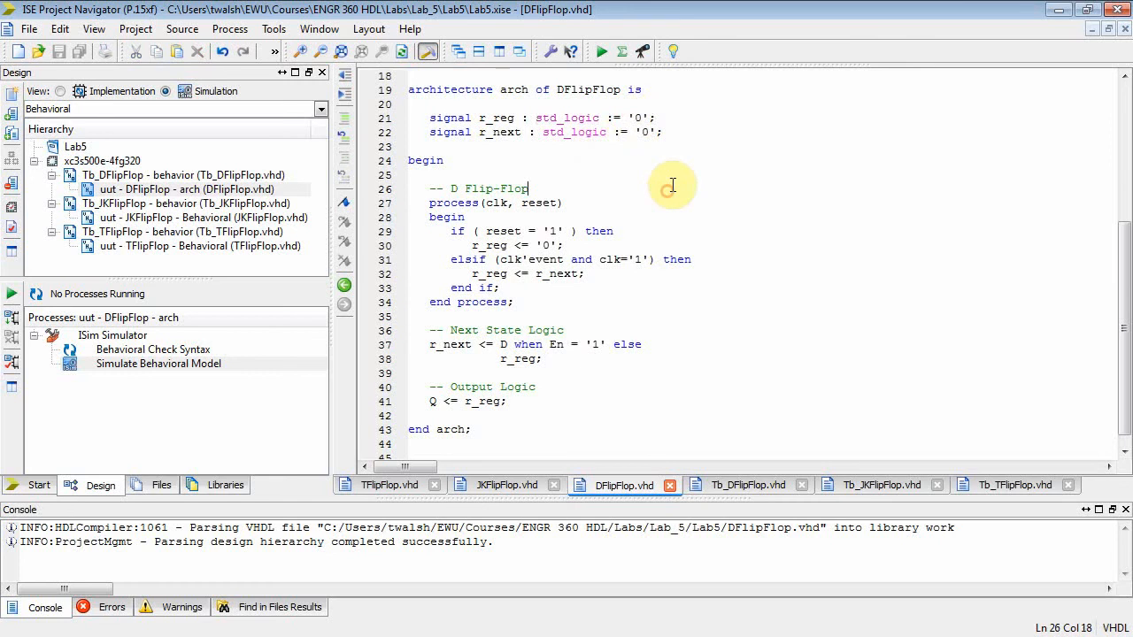
Run the behavioral syntax check on uut - DFlipFlop so it completes successfully.
click(185, 189)
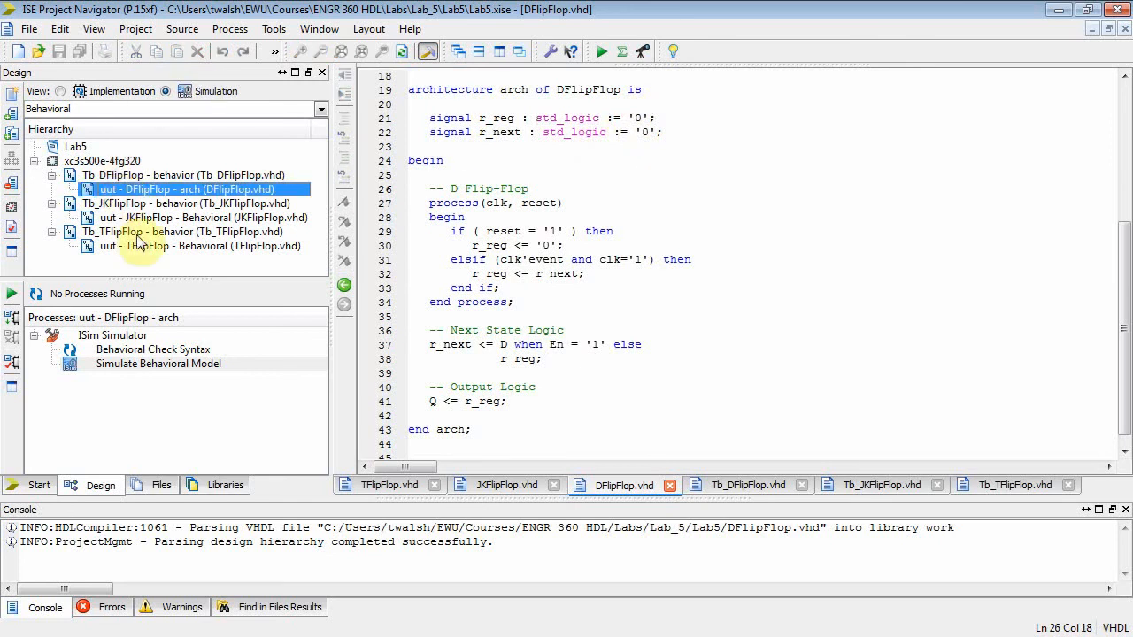
double_click(152, 349)
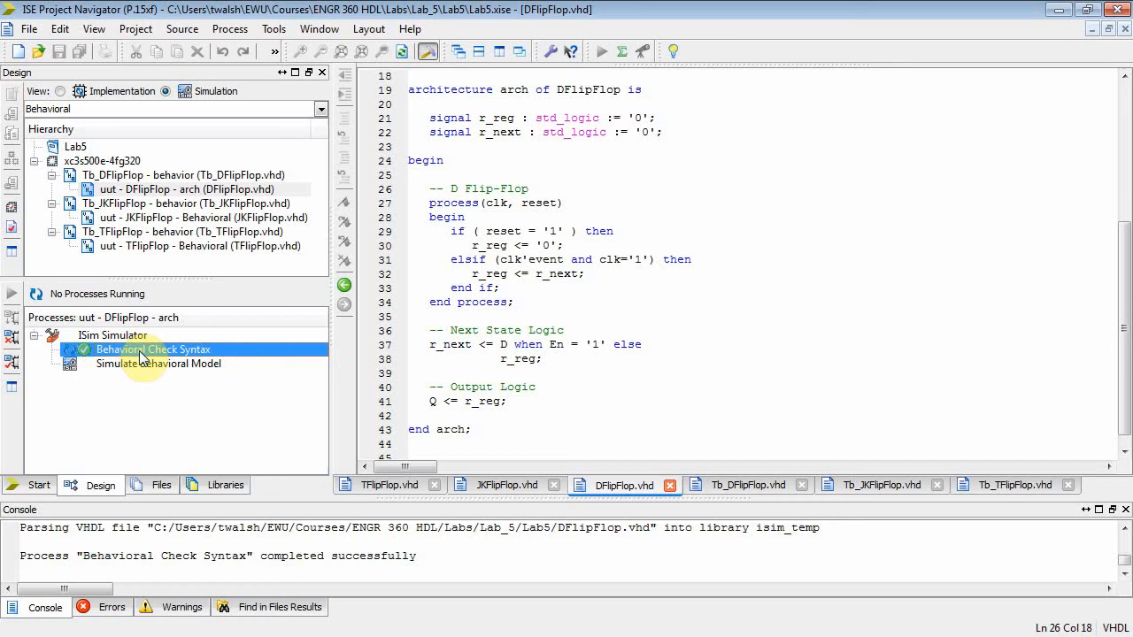
Bring the Tb_DFlipFlop testbench source back into the editor.
click(186, 188)
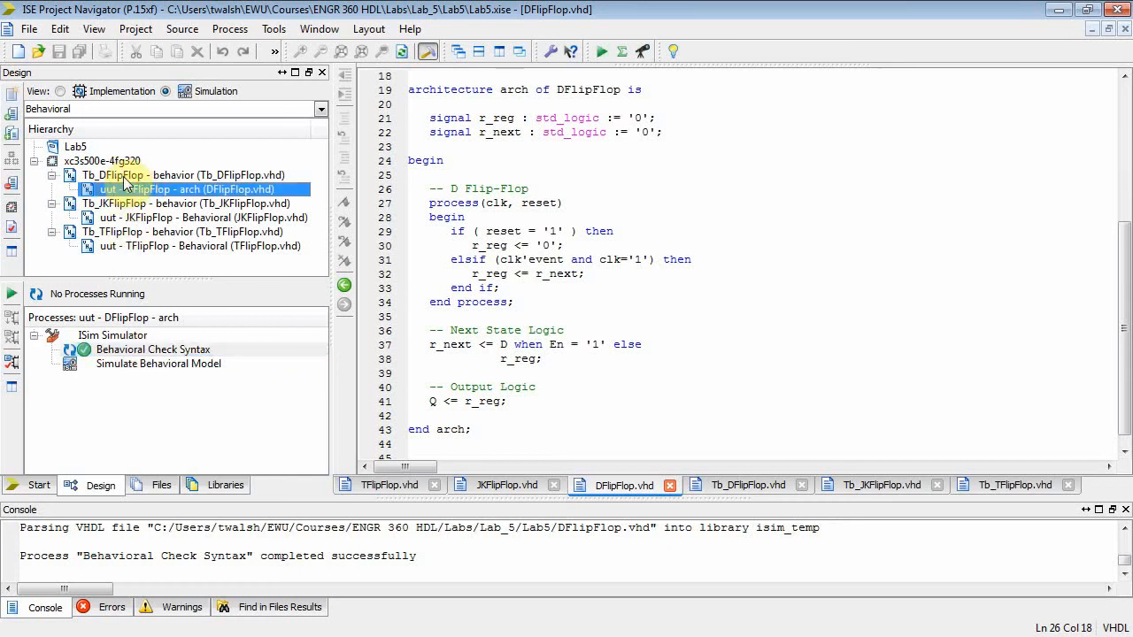
click(747, 485)
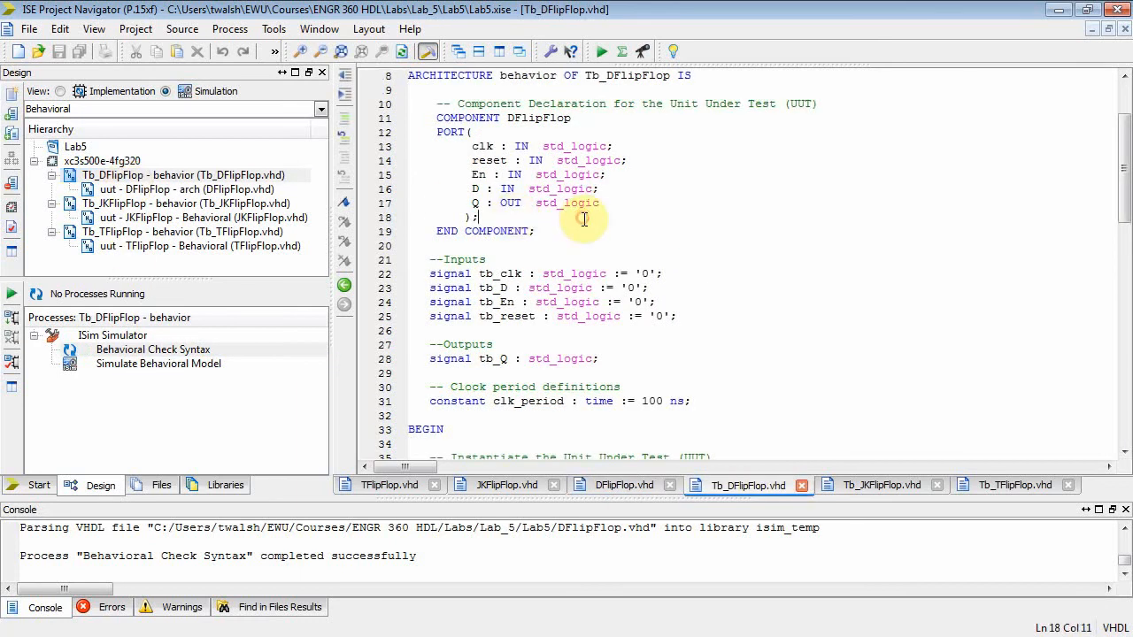
scroll(up, 3)
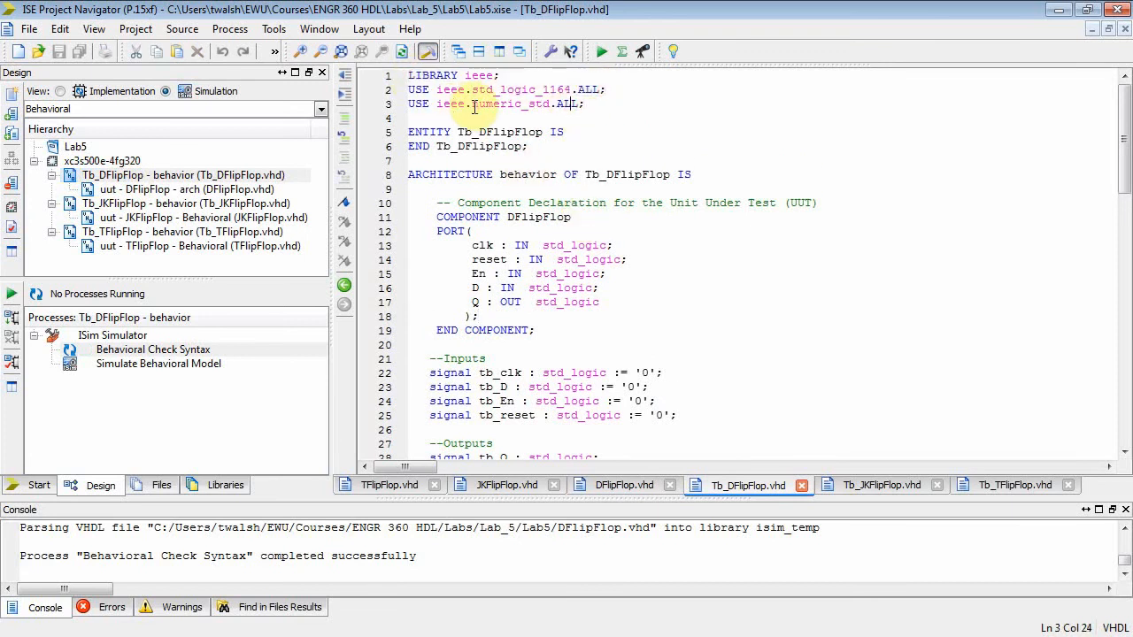
click(474, 88)
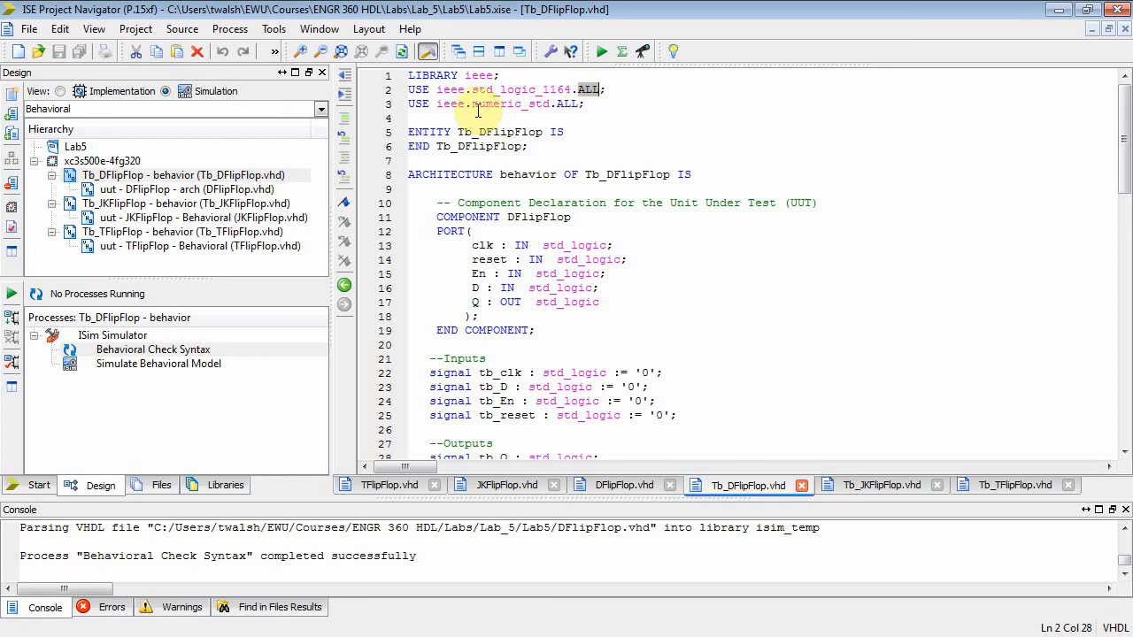
click(559, 103)
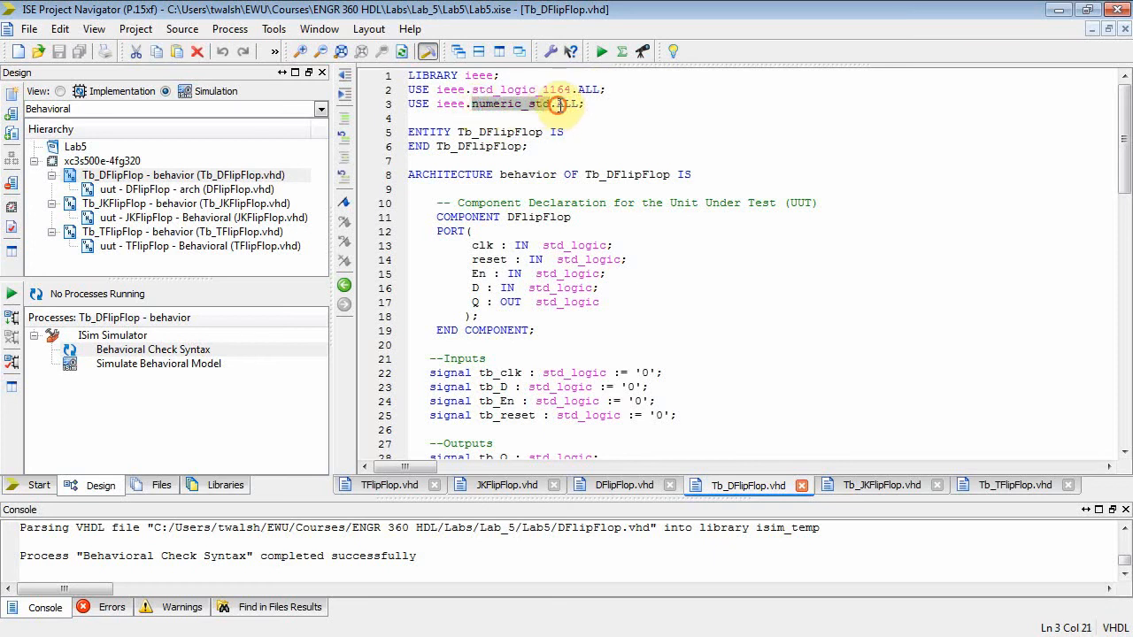
click(409, 145)
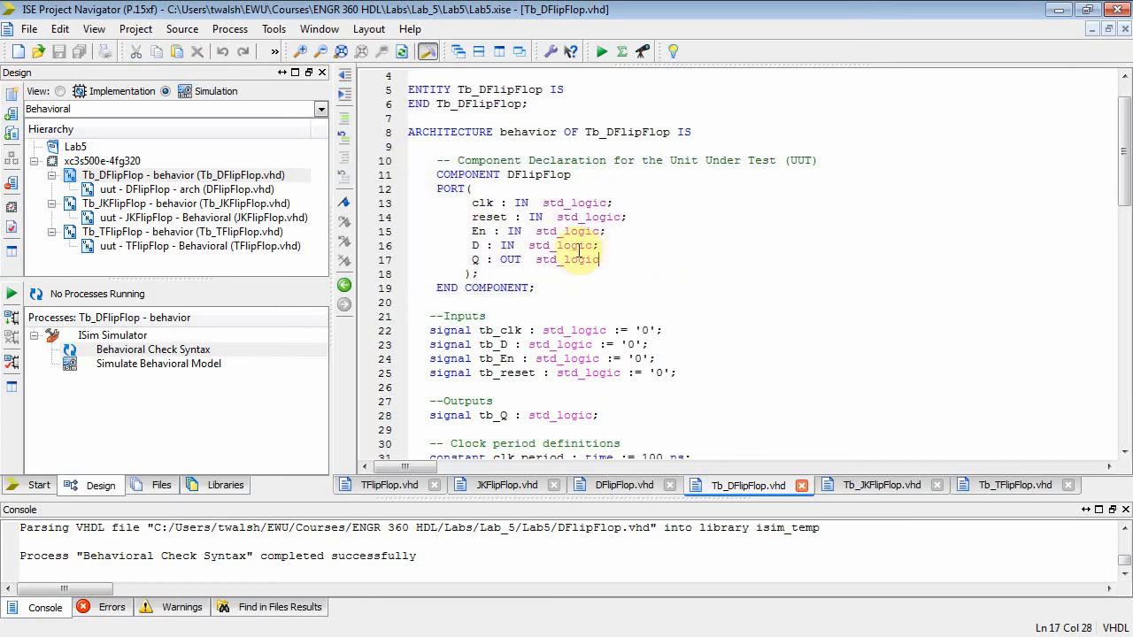
scroll(down, 3)
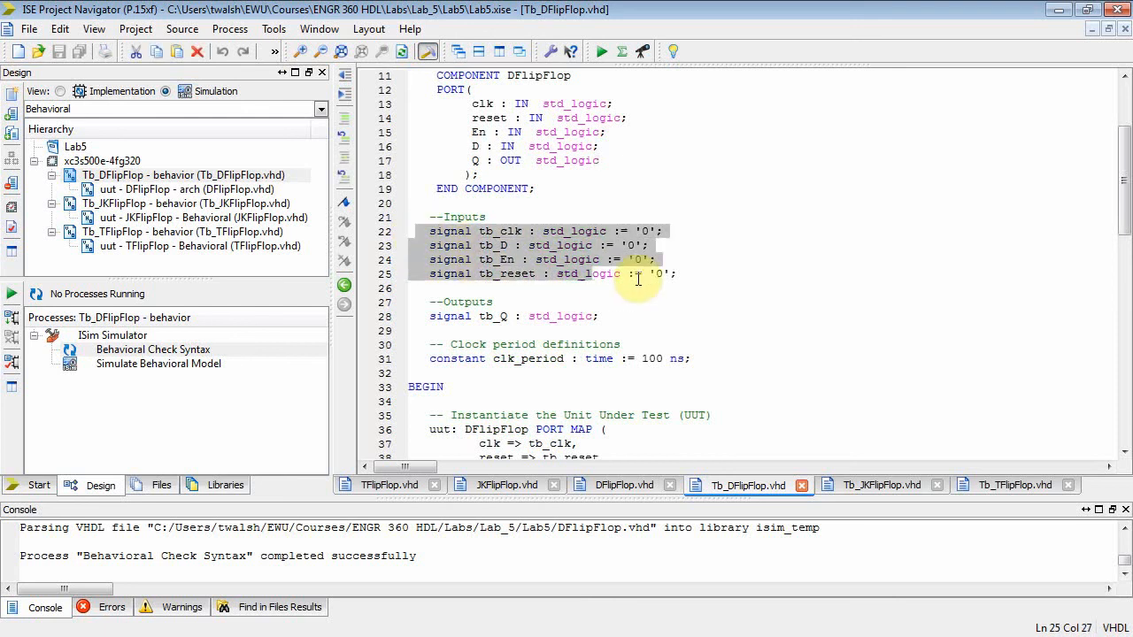
scroll(down, 3)
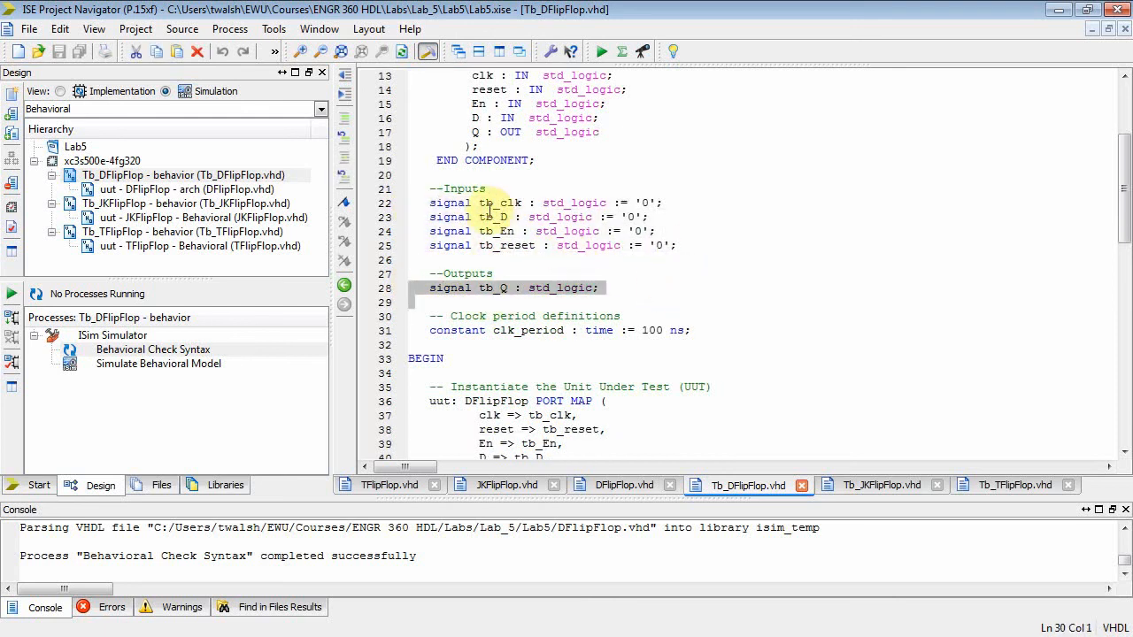
click(493, 216)
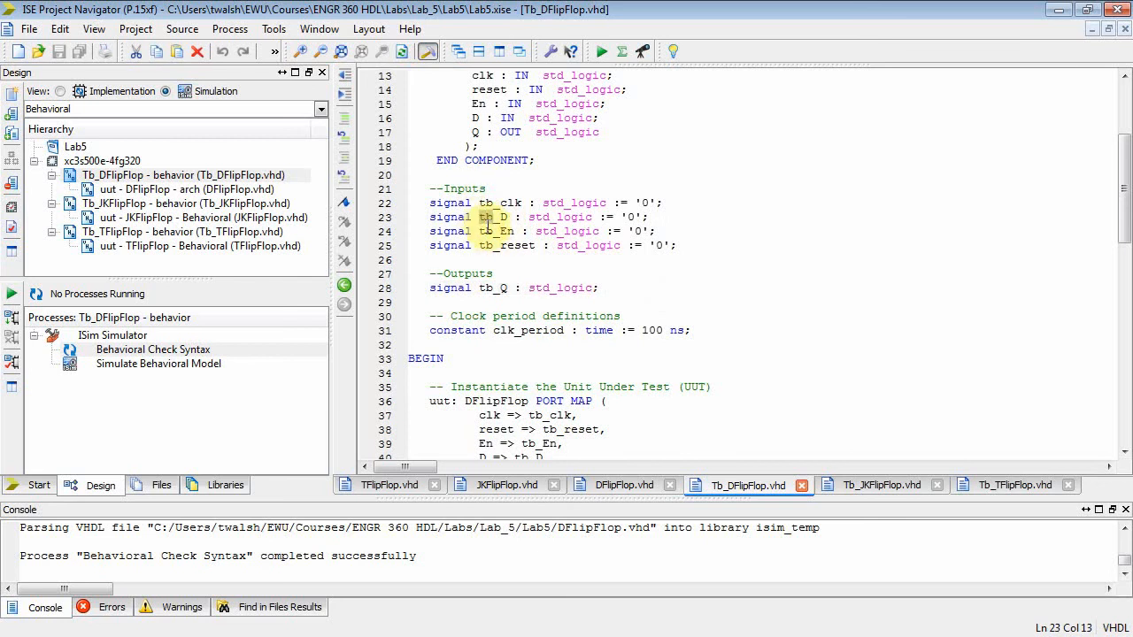
click(485, 244)
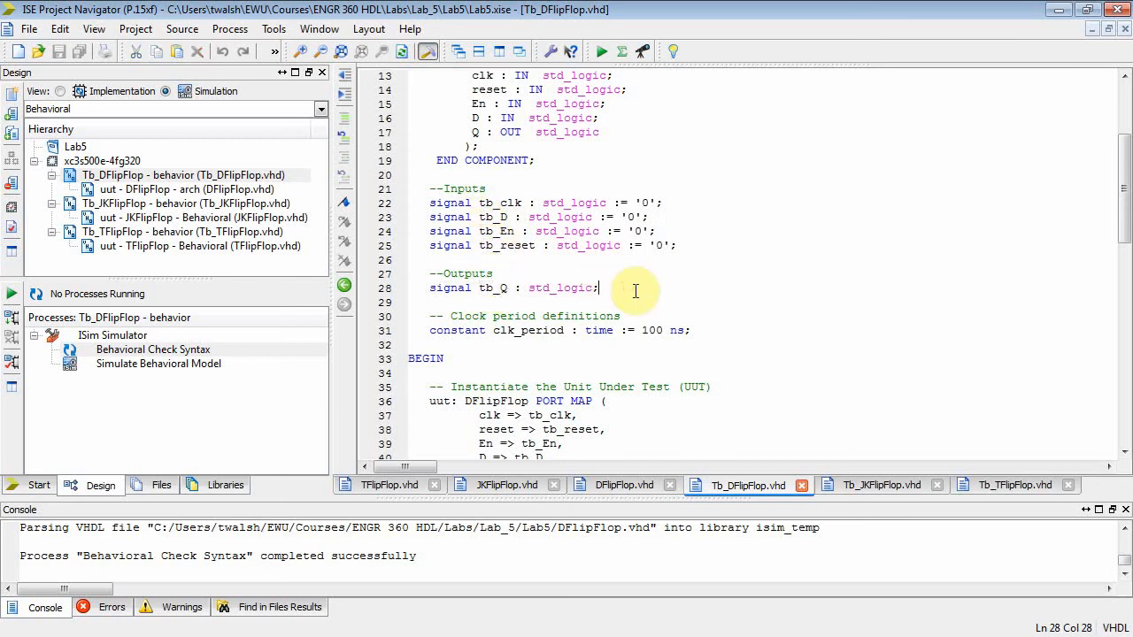
scroll(down, 3)
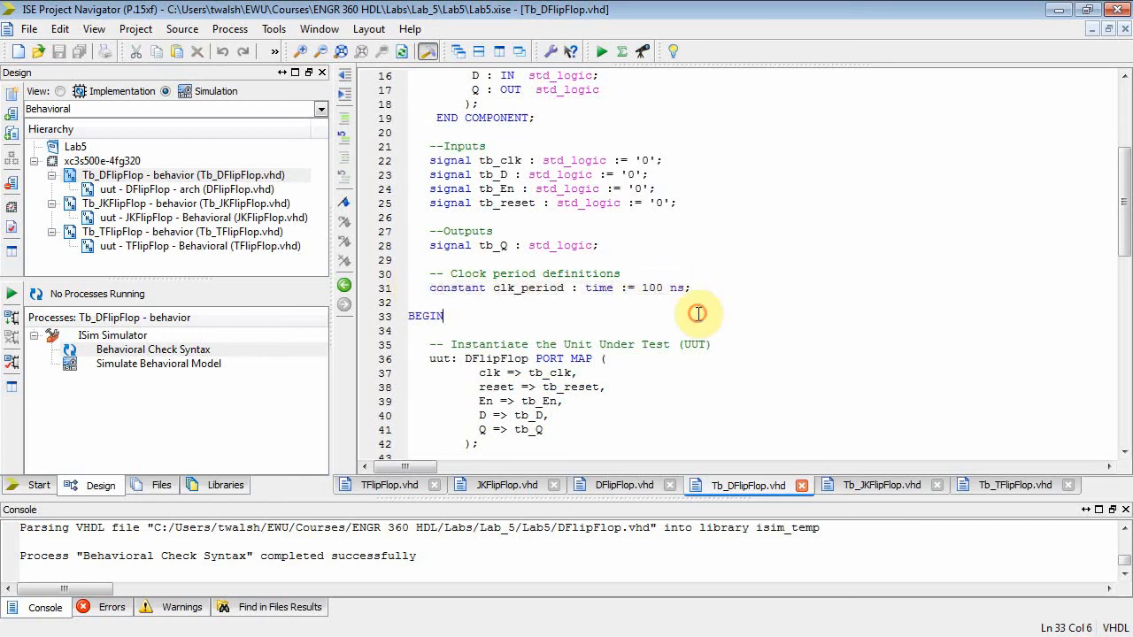
click(645, 286)
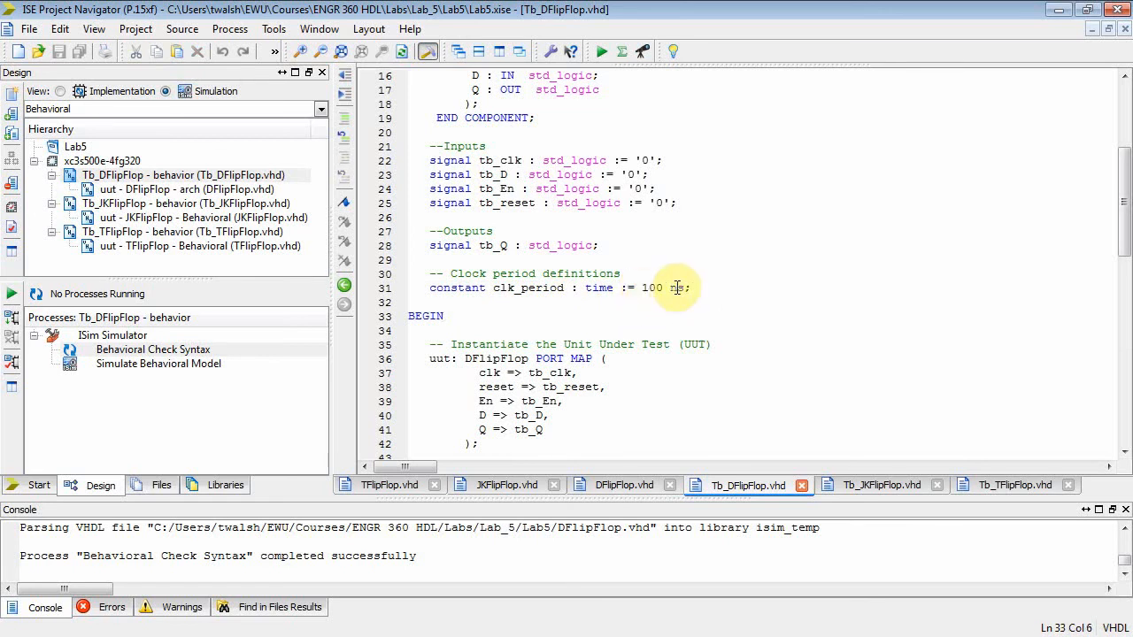
double_click(529, 287)
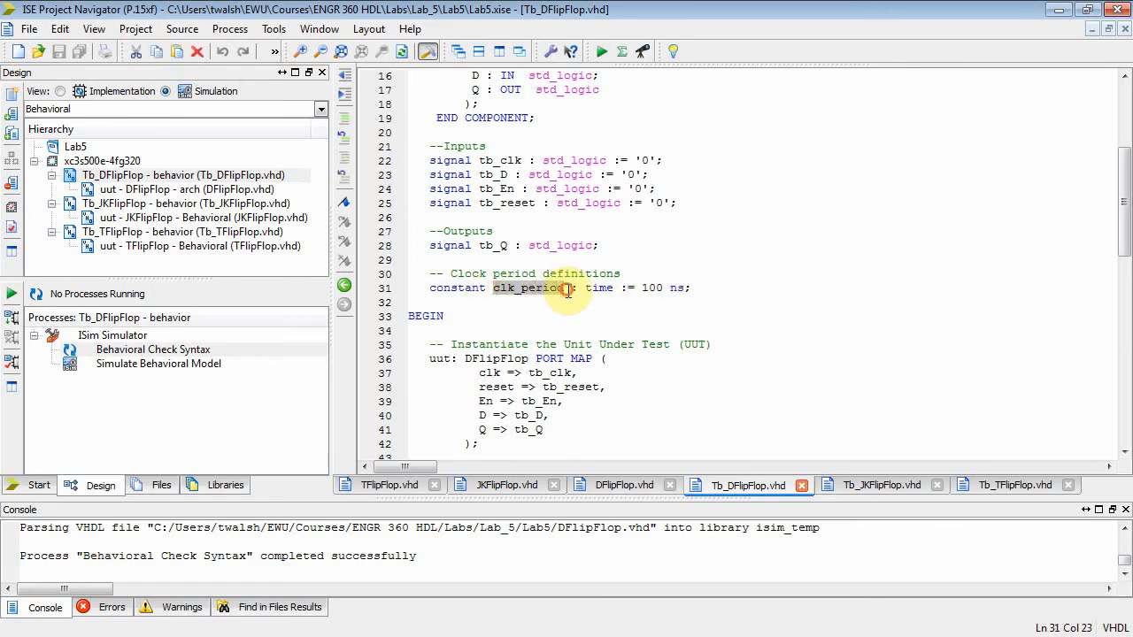
scroll(down, 3)
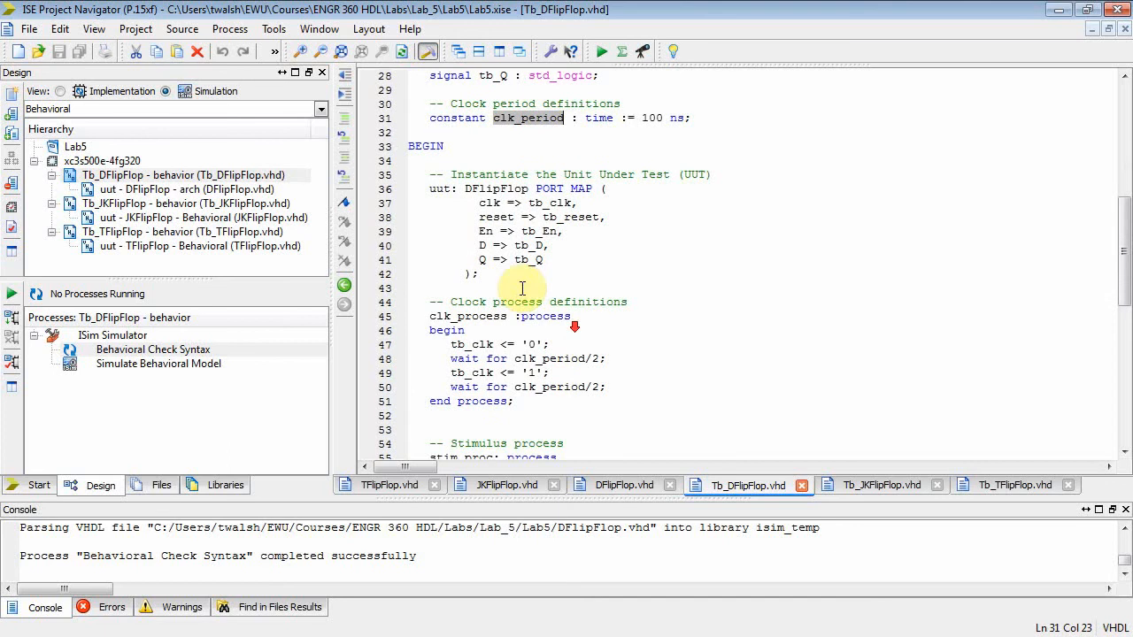
click(425, 146)
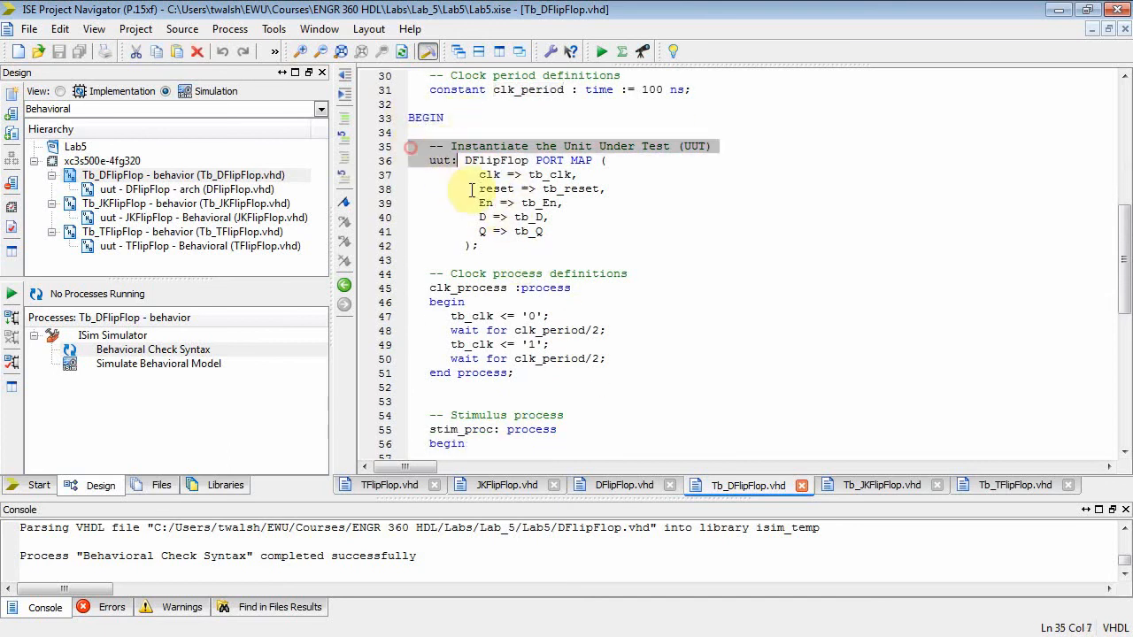
click(600, 248)
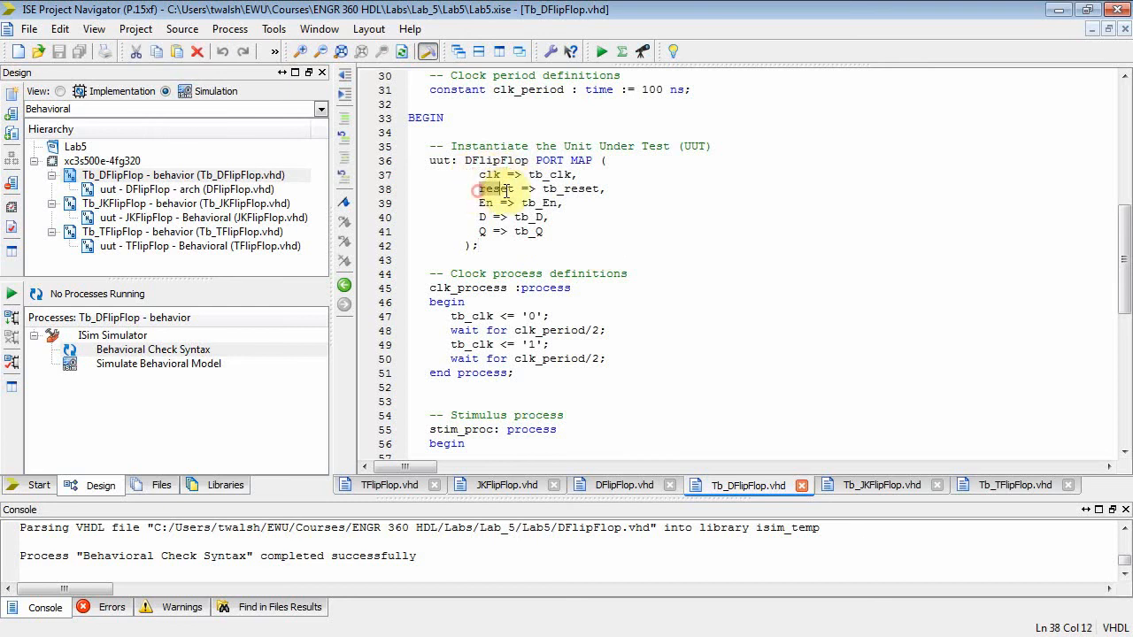
click(481, 216)
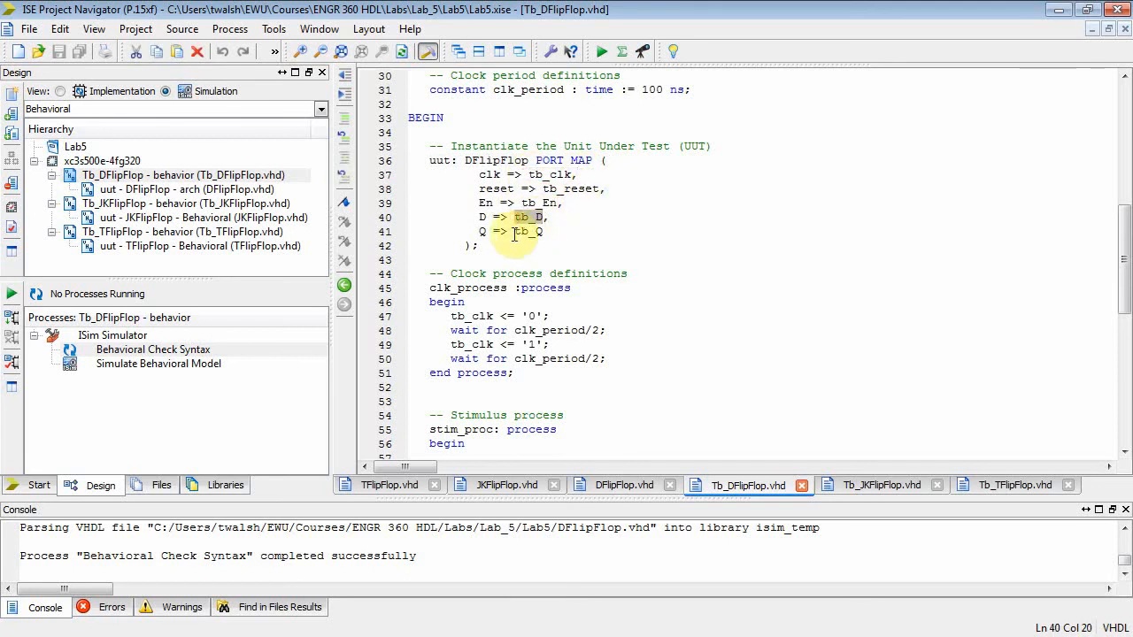
scroll(up, 3)
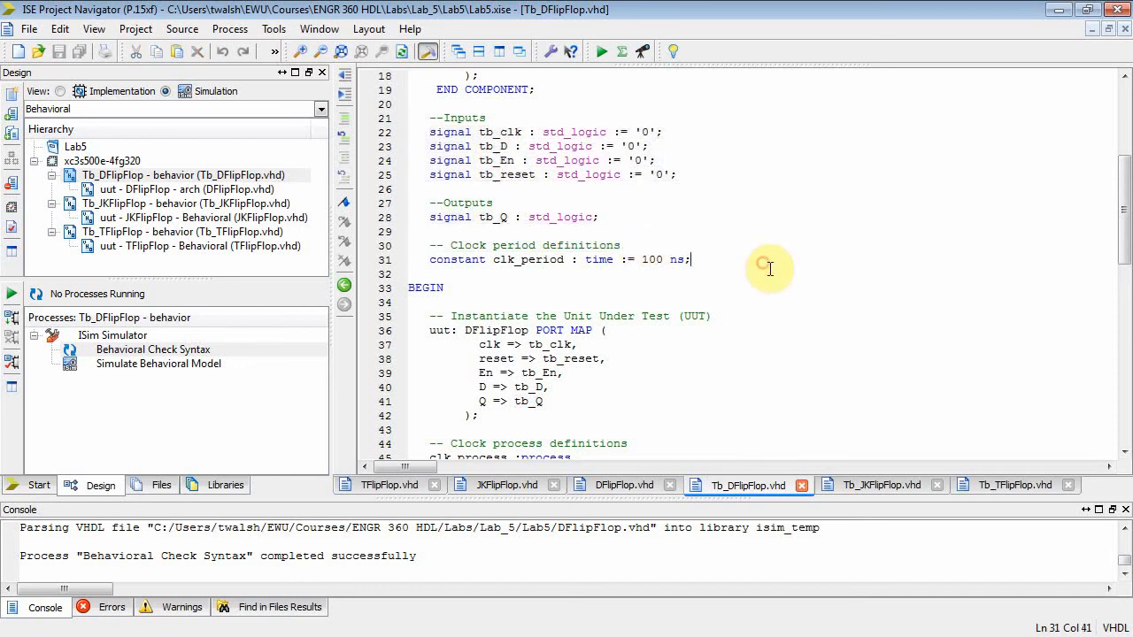
scroll(down, 3)
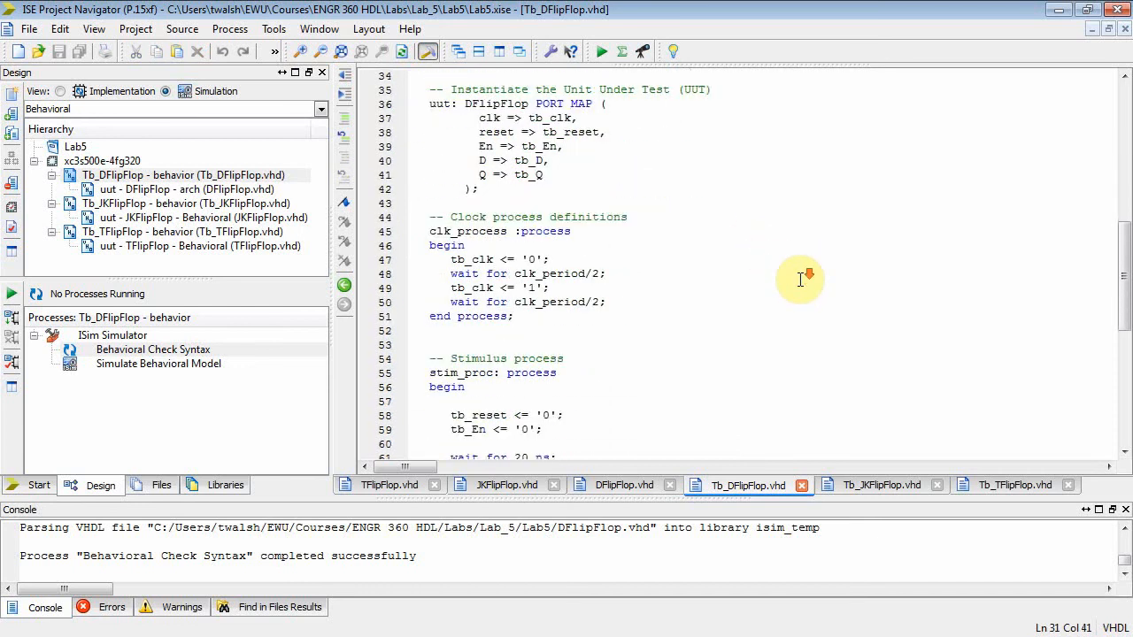
scroll(down, 3)
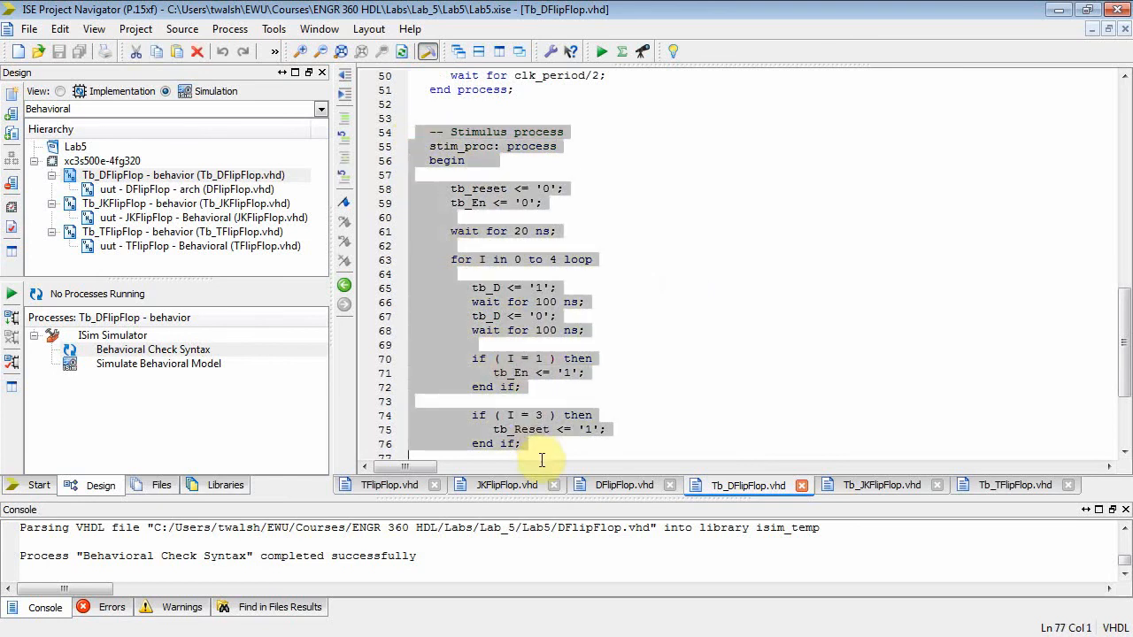
scroll(down, 3)
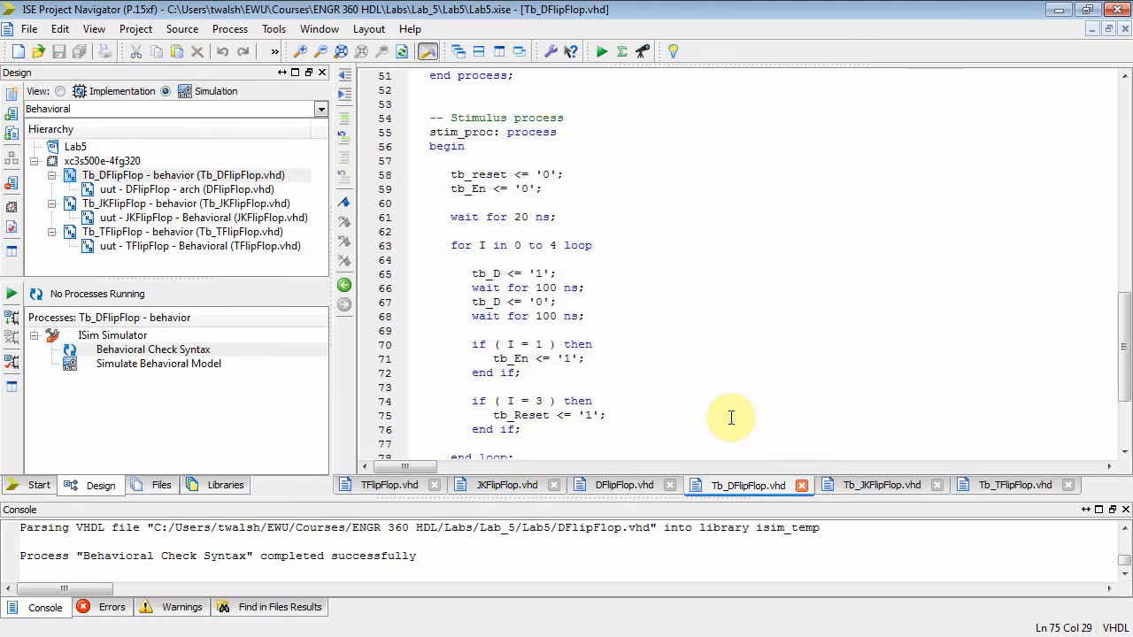
scroll(up, 3)
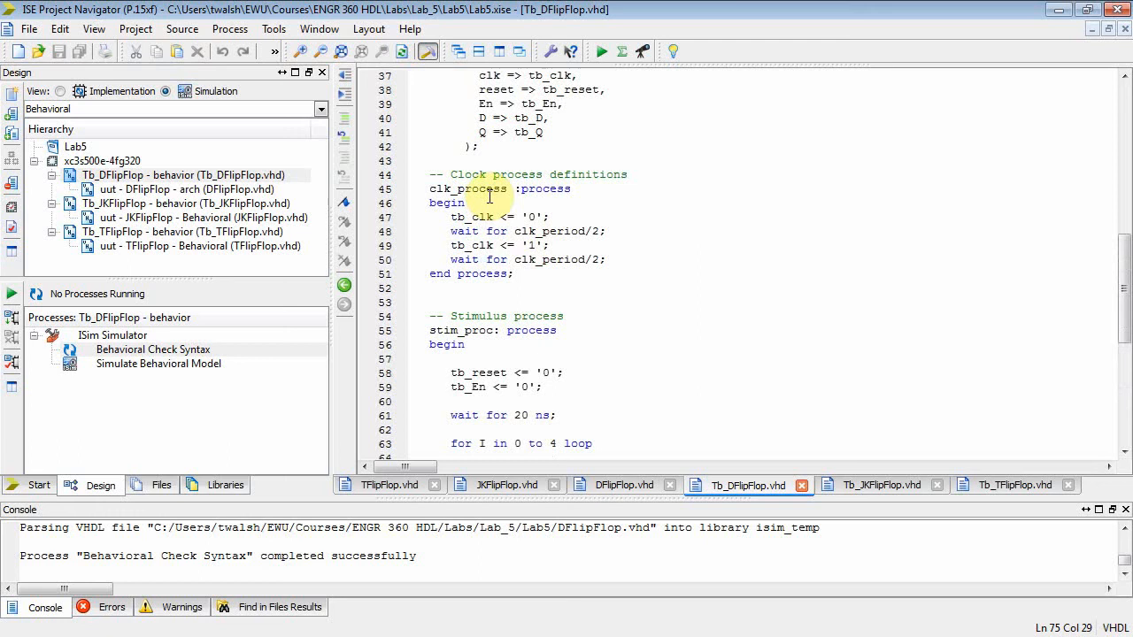
double_click(469, 187)
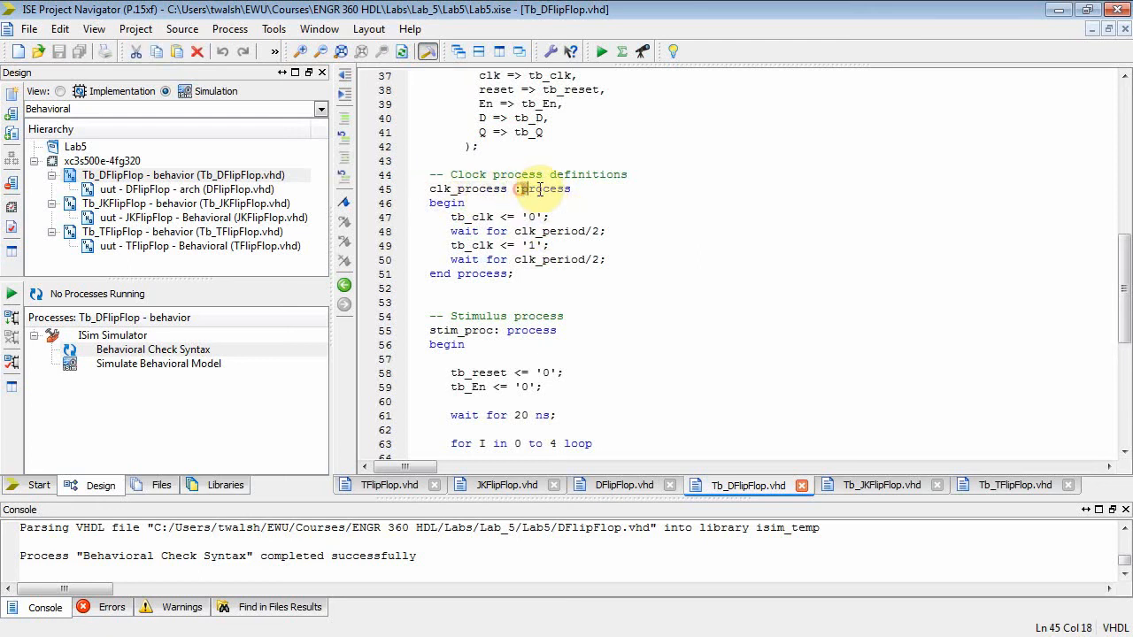
click(591, 188)
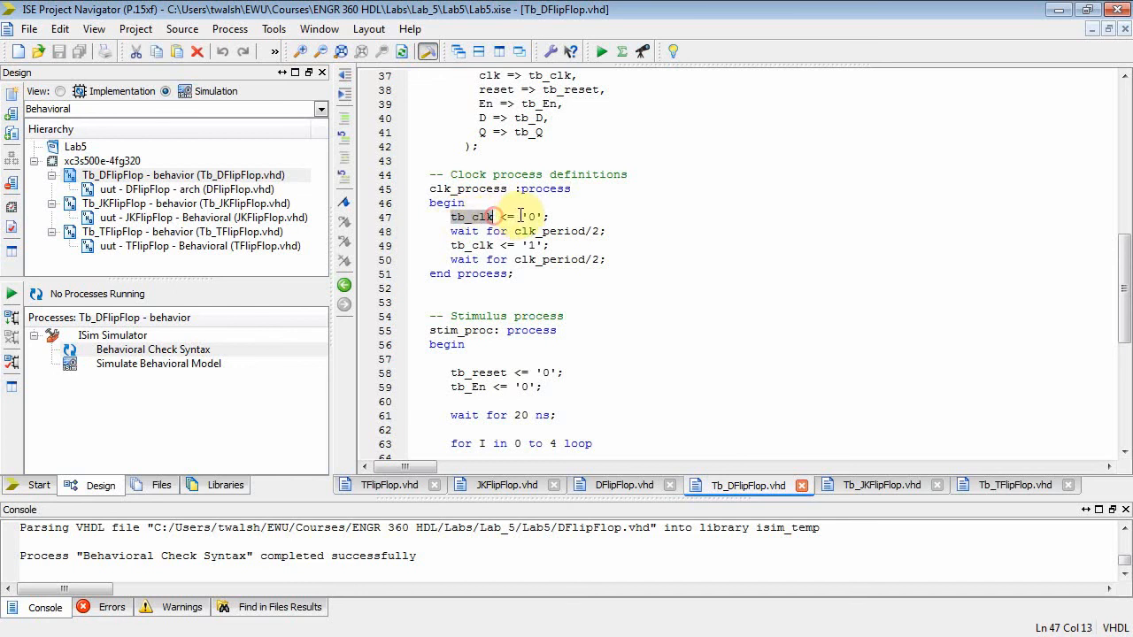
click(600, 230)
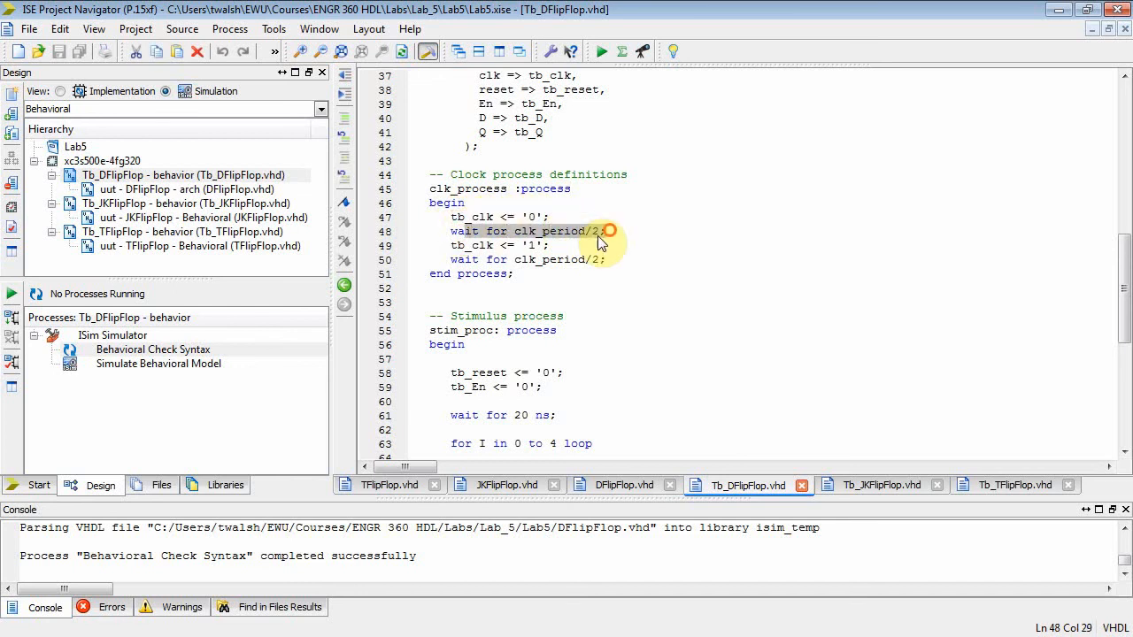
click(586, 259)
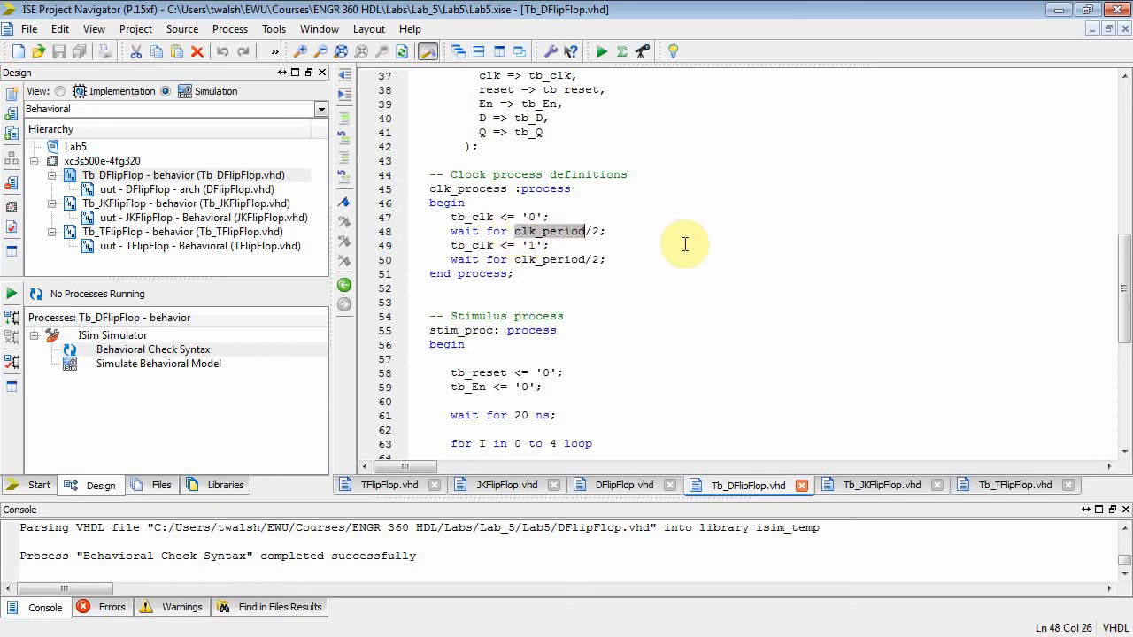
scroll(up, 3)
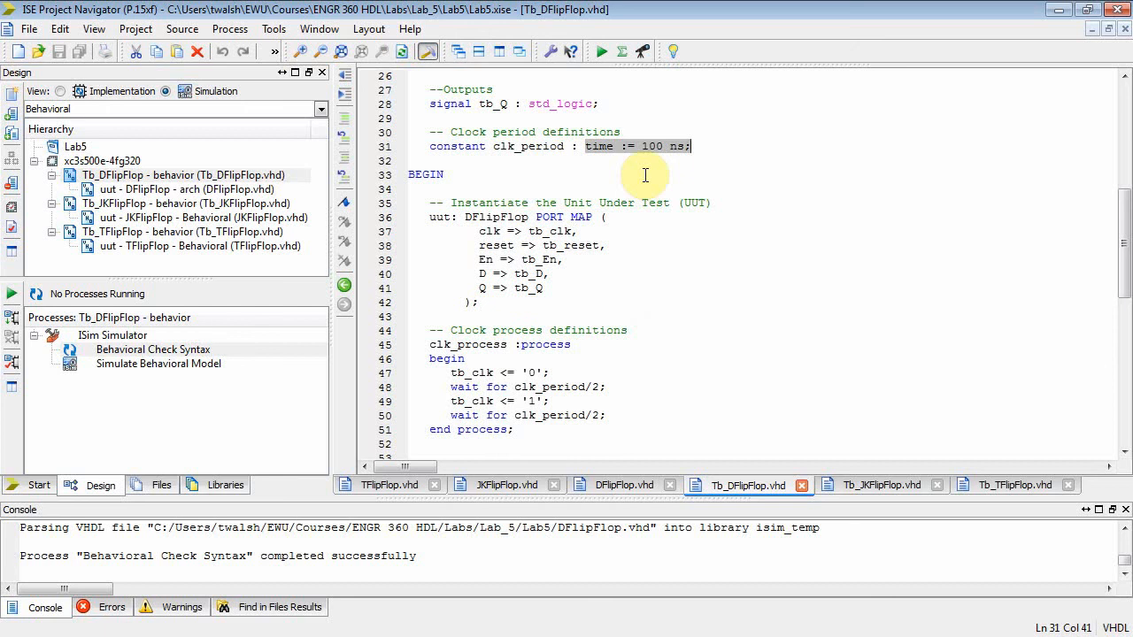
scroll(down, 3)
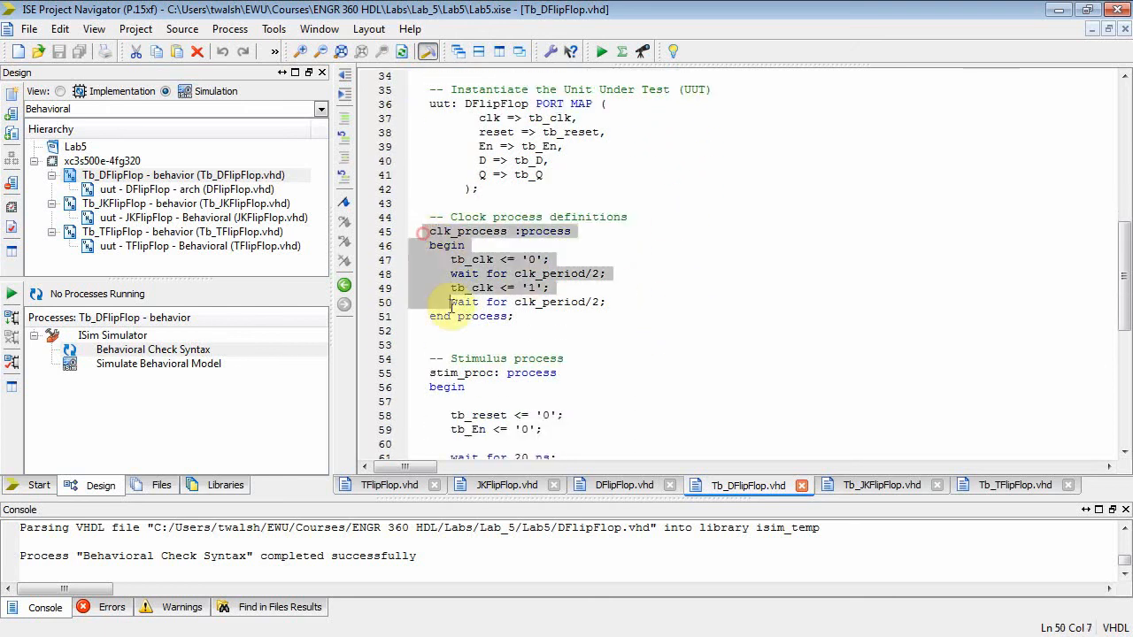
click(680, 335)
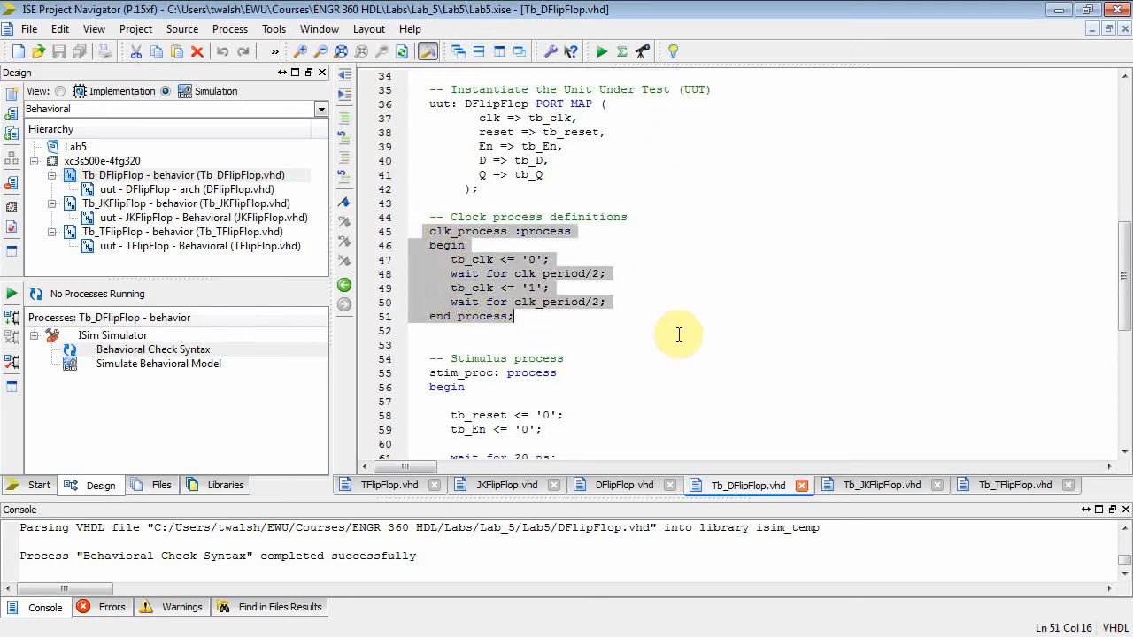
click(690, 367)
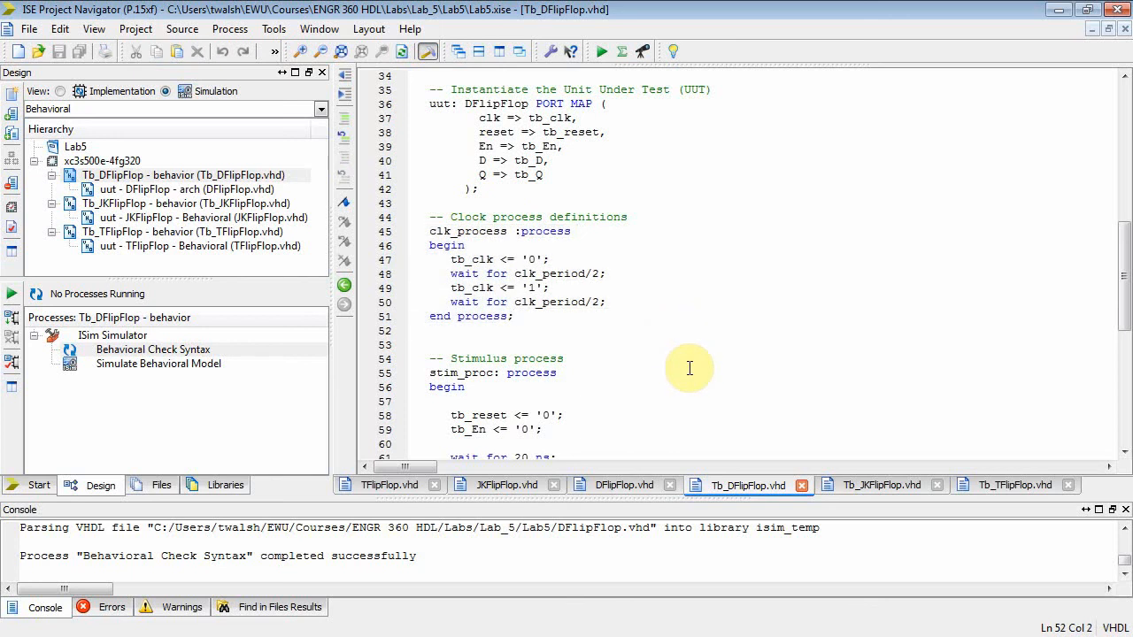
double_click(473, 258)
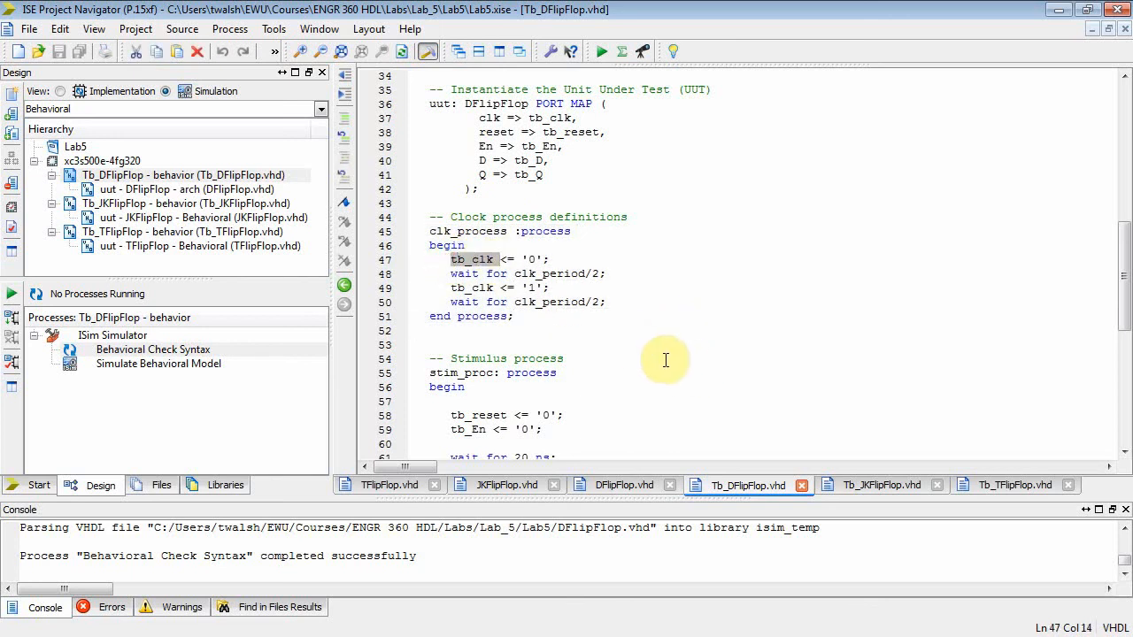
scroll(down, 3)
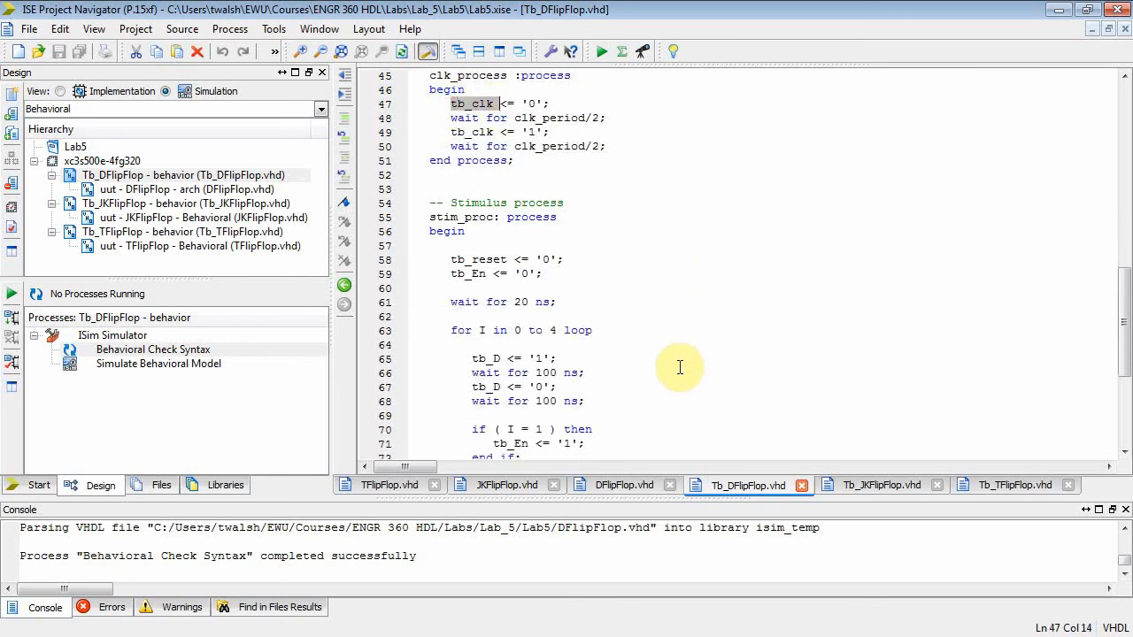
scroll(down, 3)
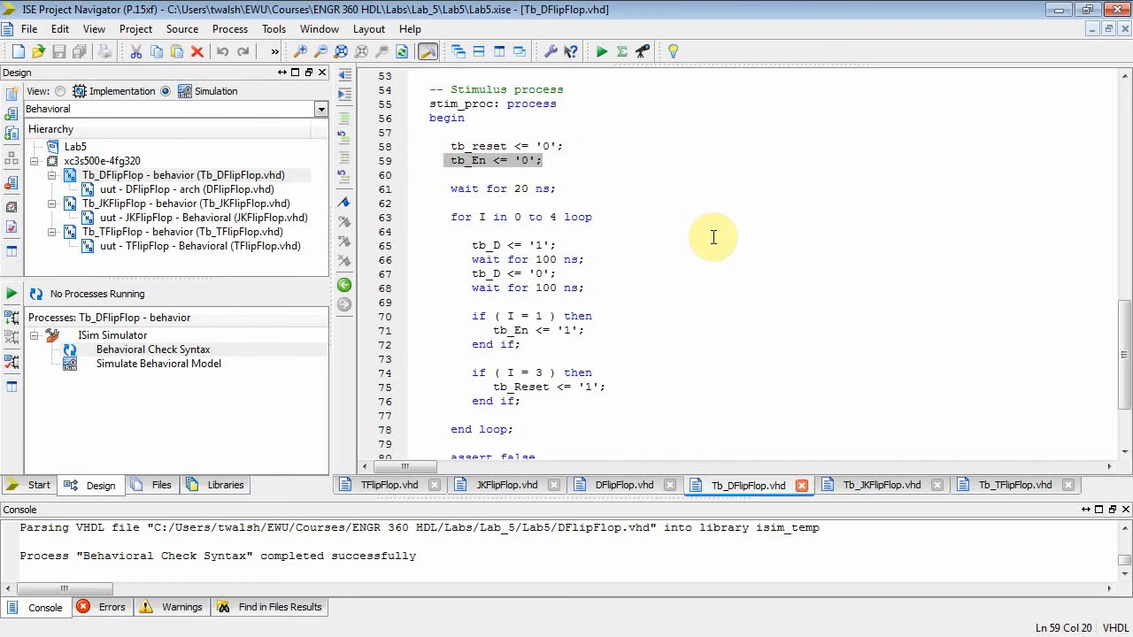
scroll(down, 3)
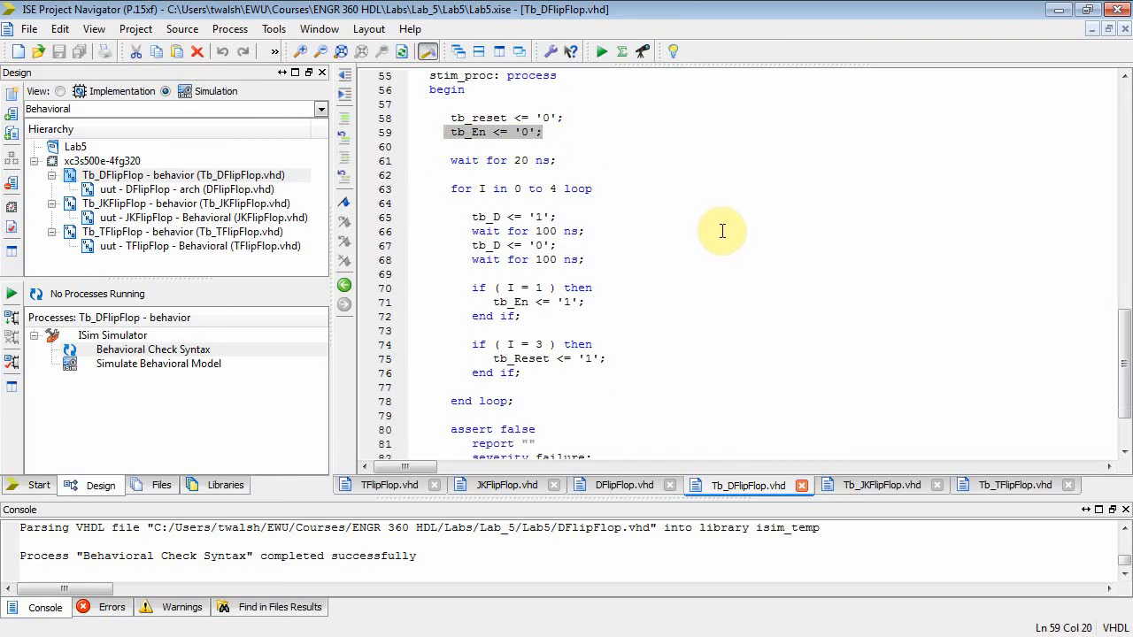
click(500, 160)
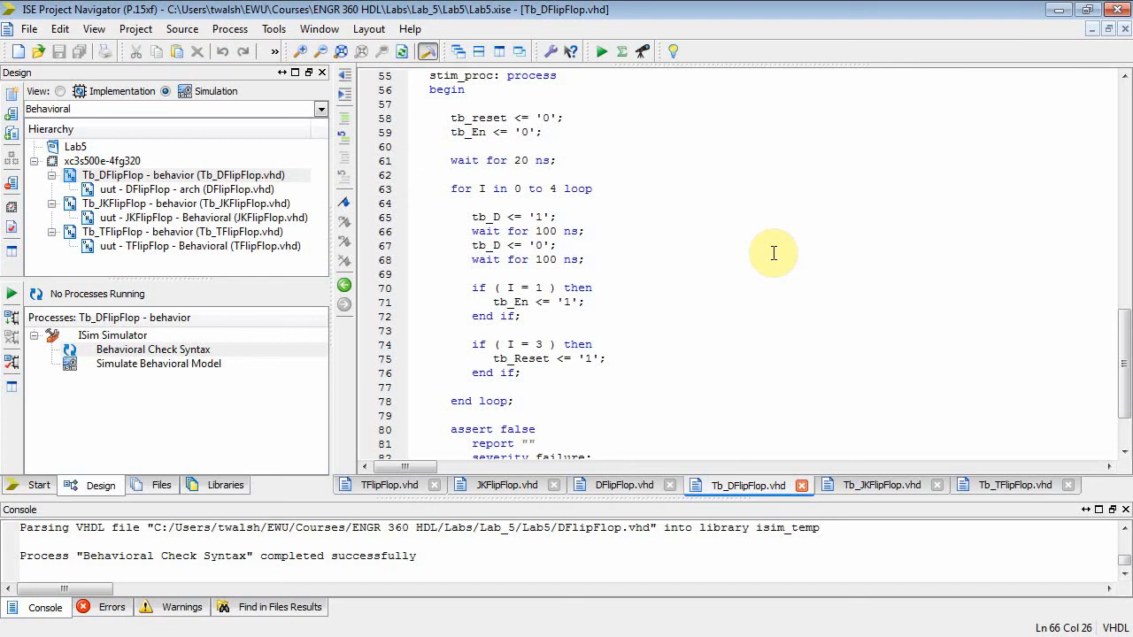
click(582, 230)
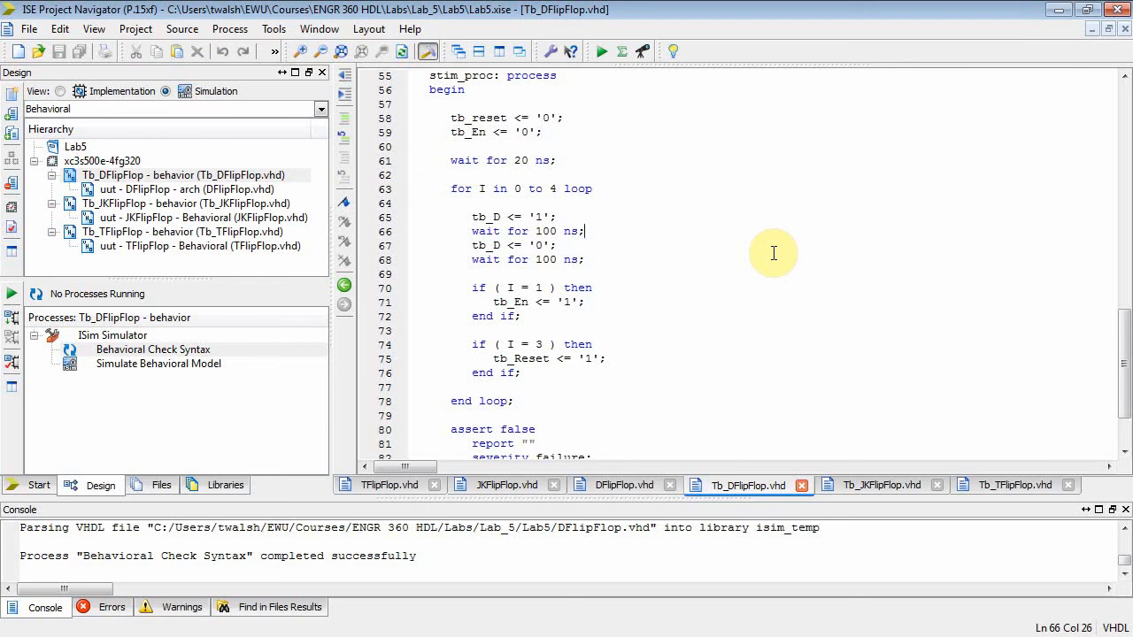
click(456, 193)
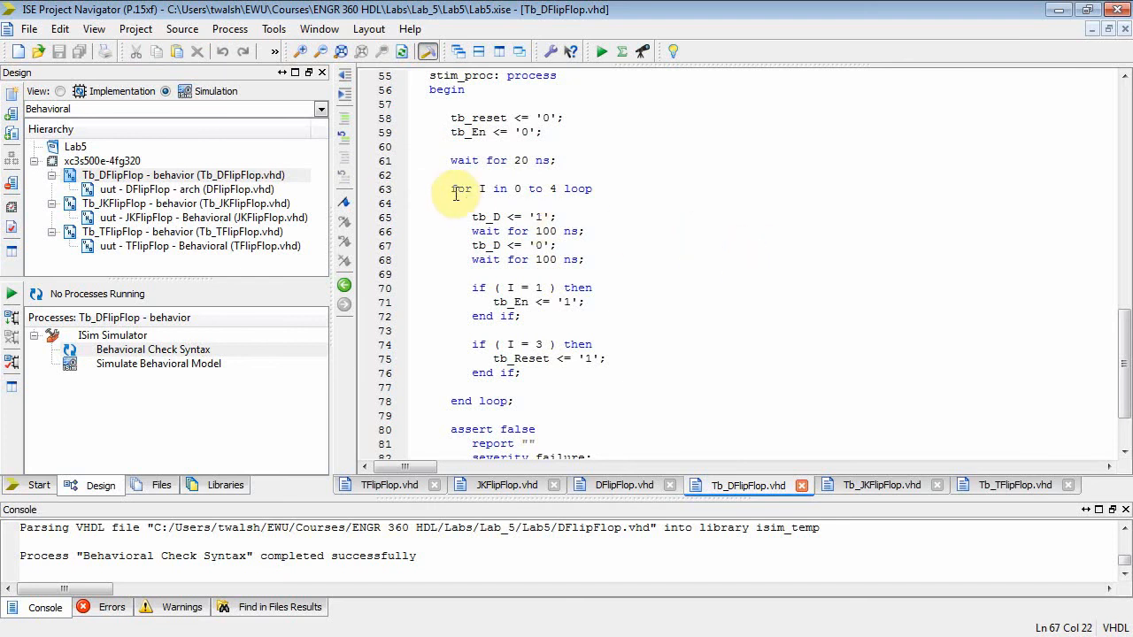
click(497, 400)
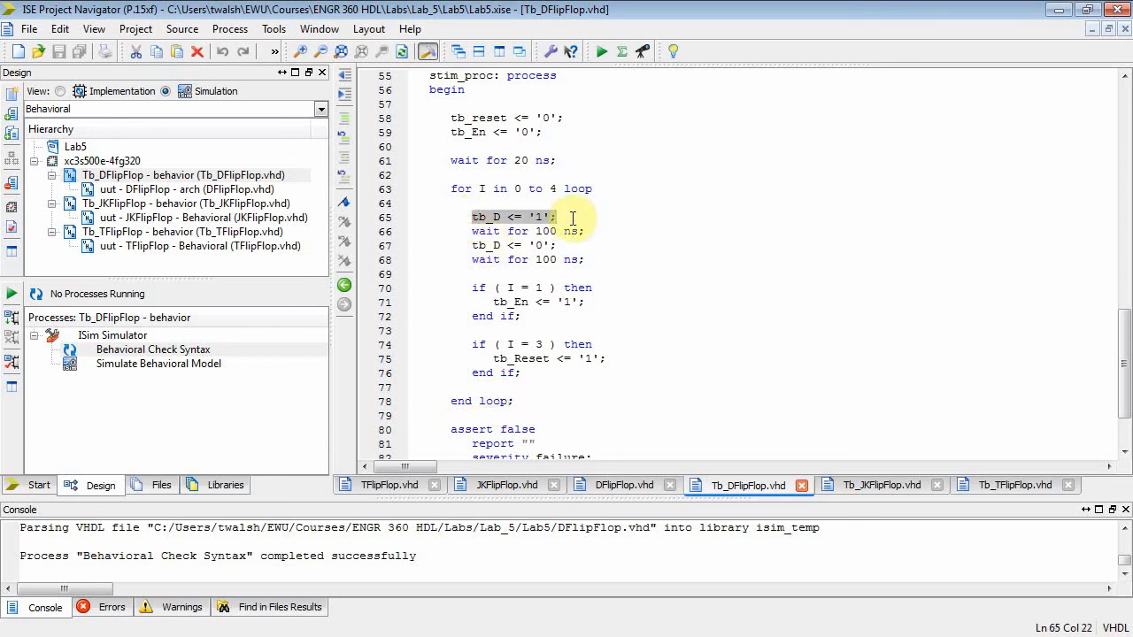
click(583, 230)
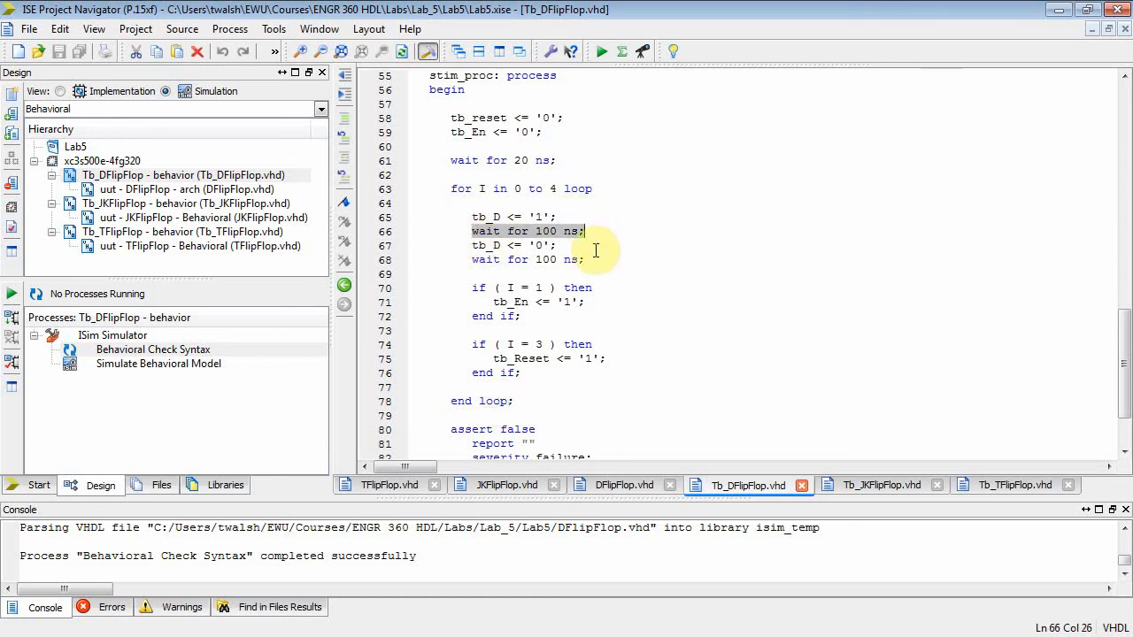
click(471, 230)
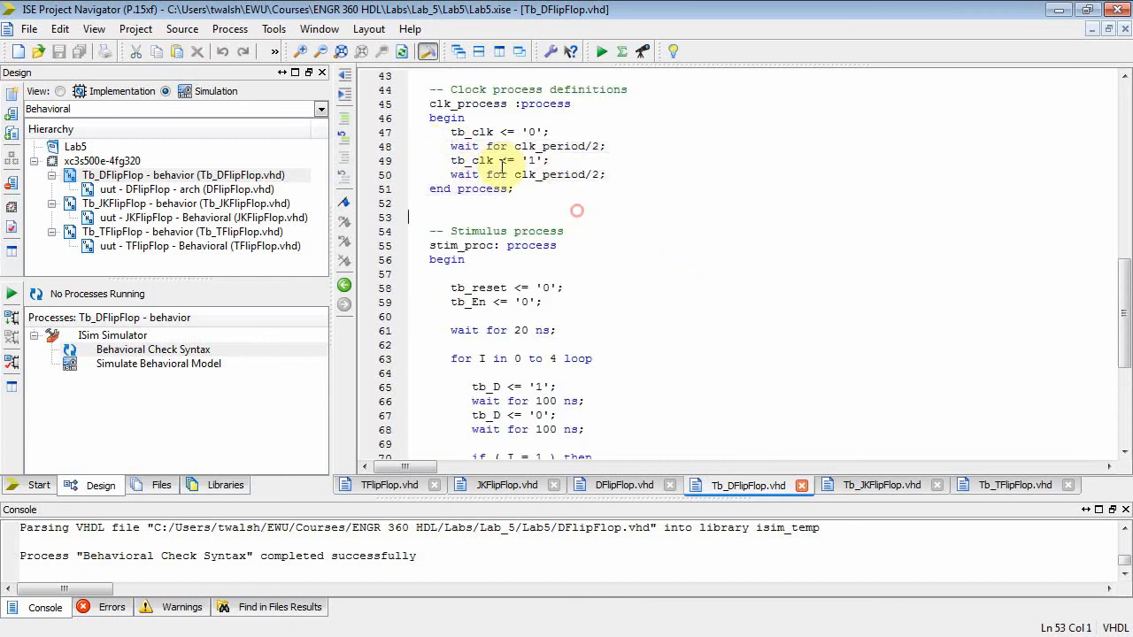
scroll(down, 3)
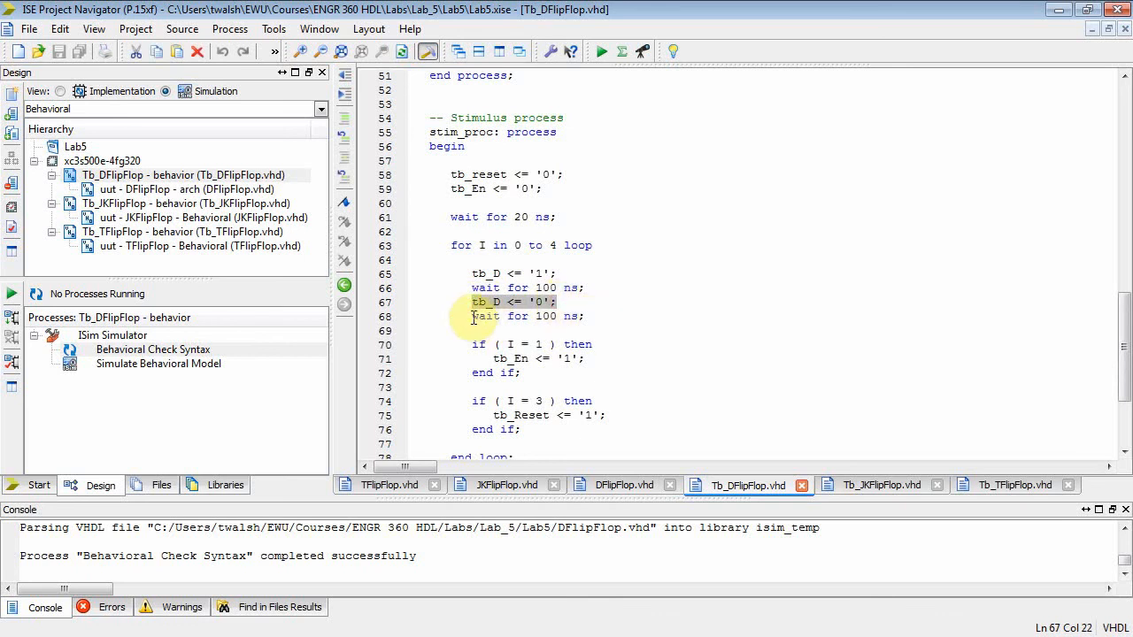
scroll(down, 3)
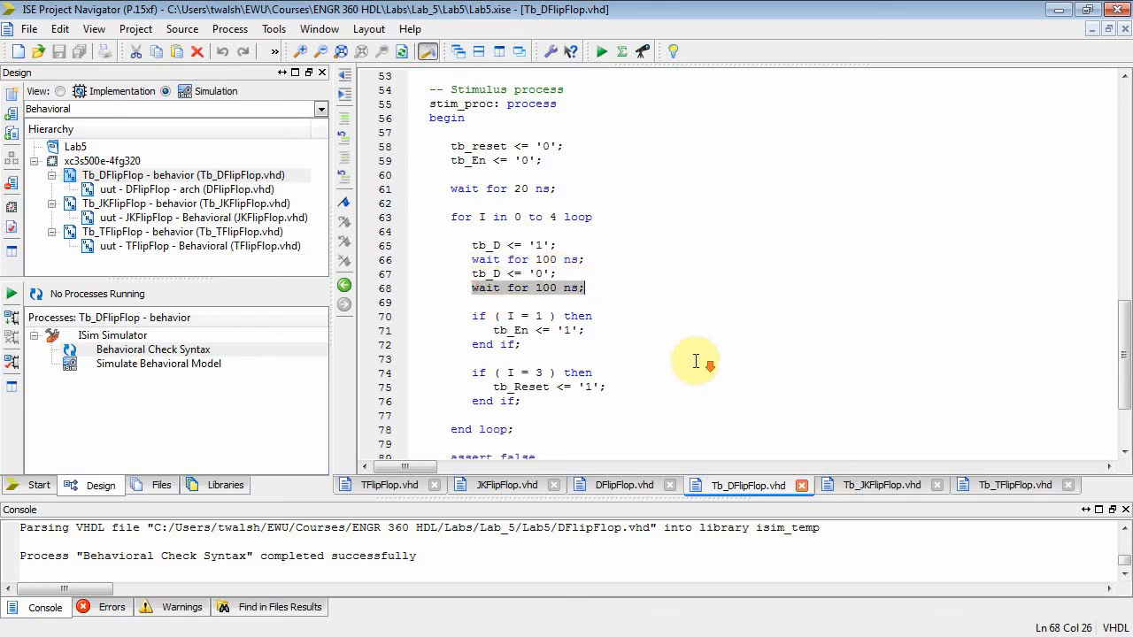
click(587, 315)
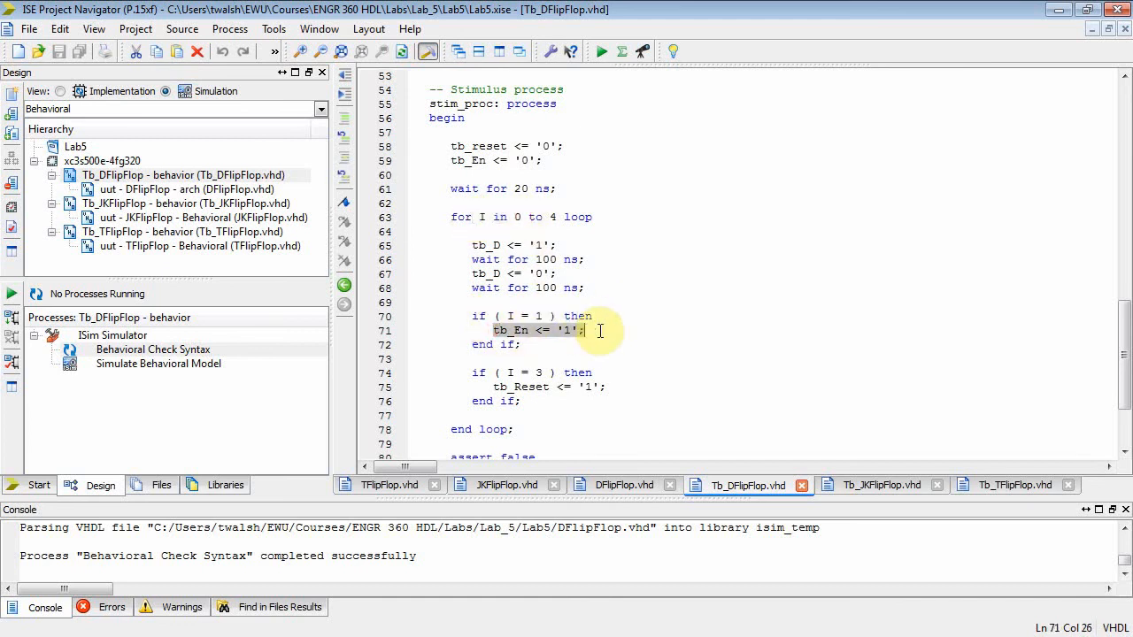
scroll(down, 3)
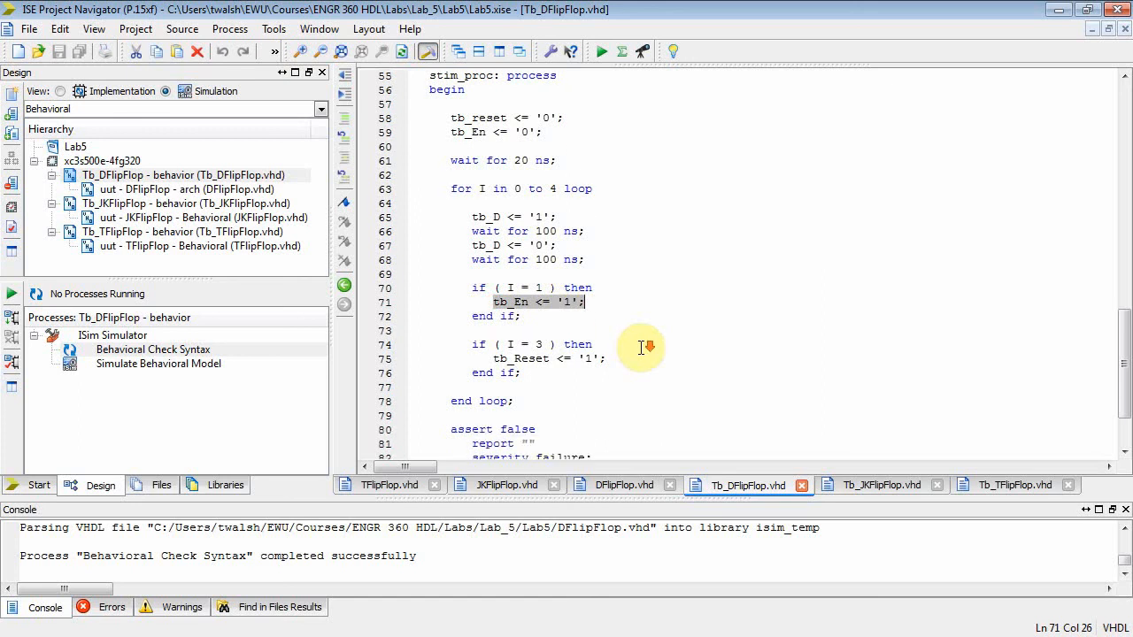
scroll(down, 3)
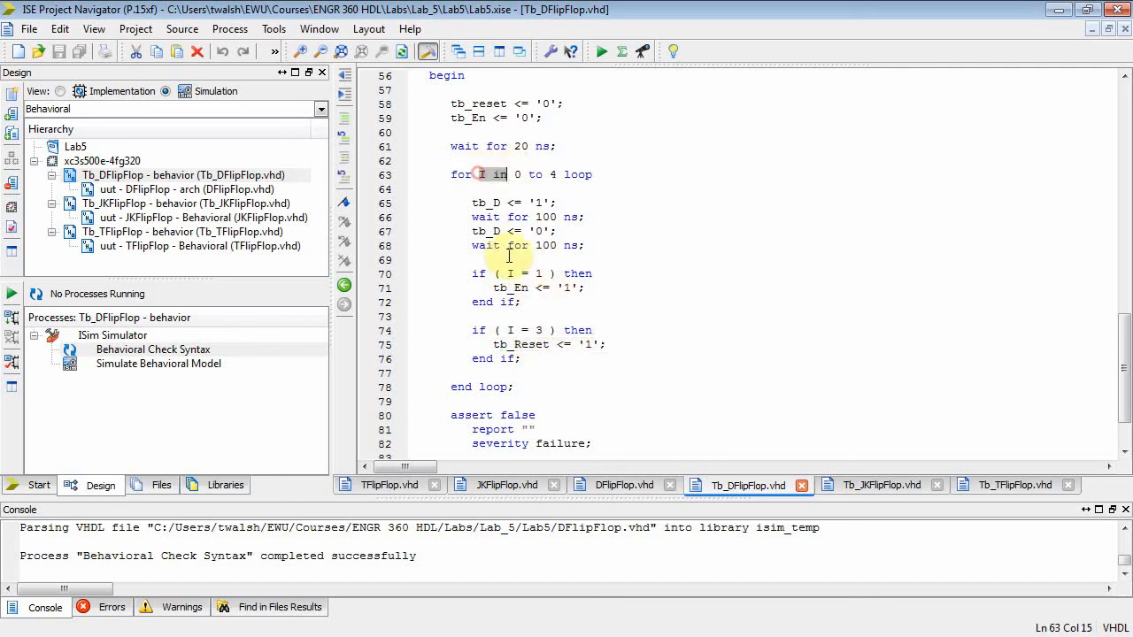
scroll(down, 3)
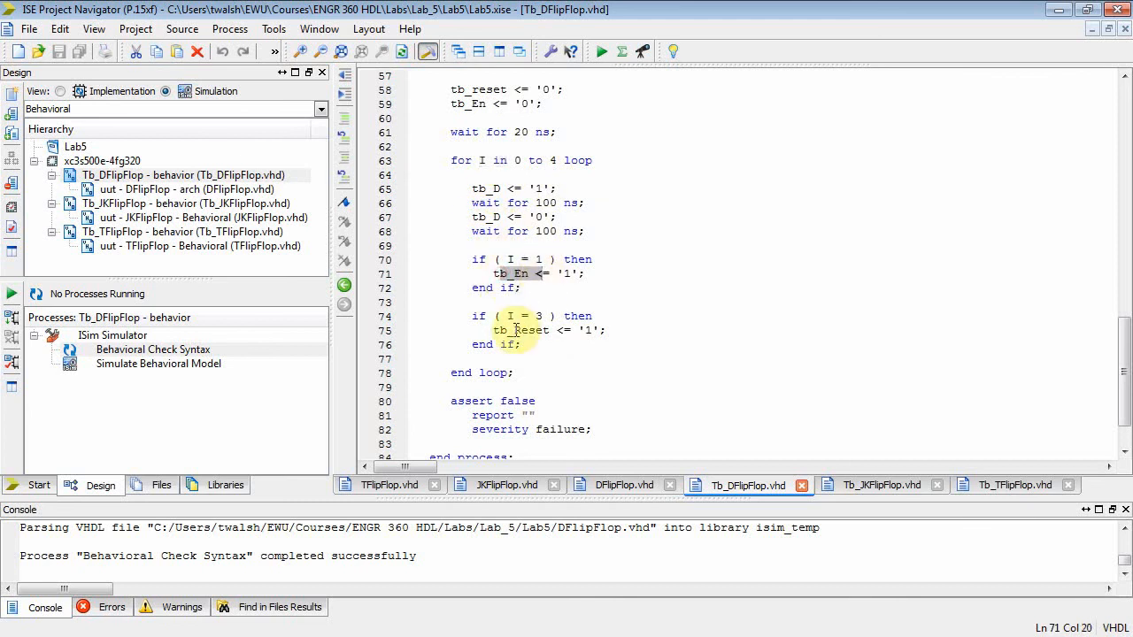
click(527, 315)
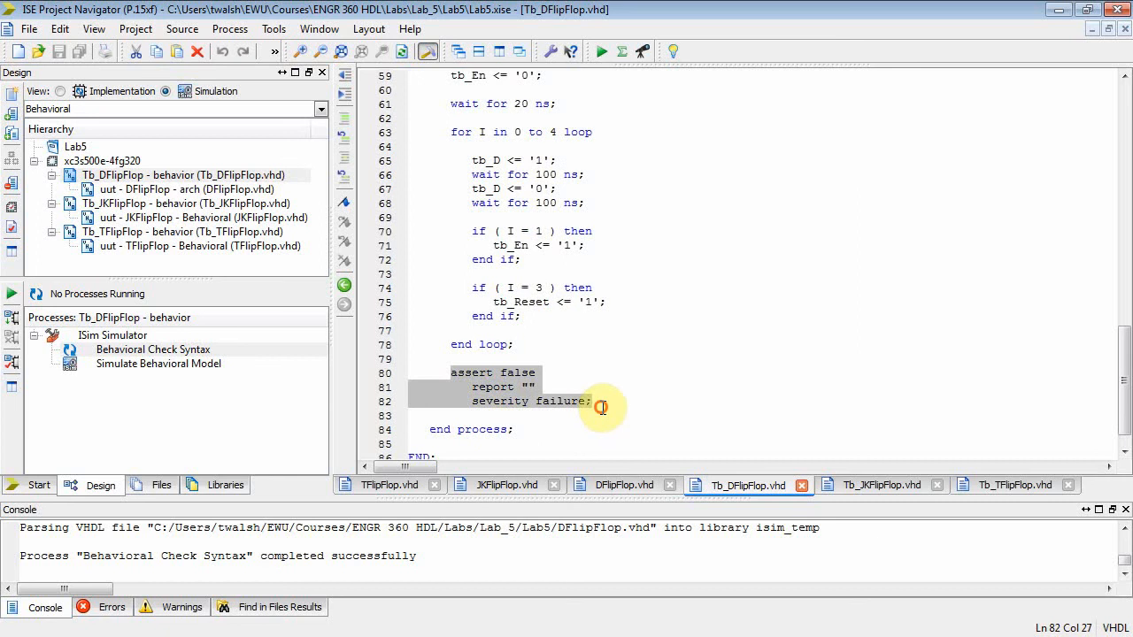
scroll(up, 3)
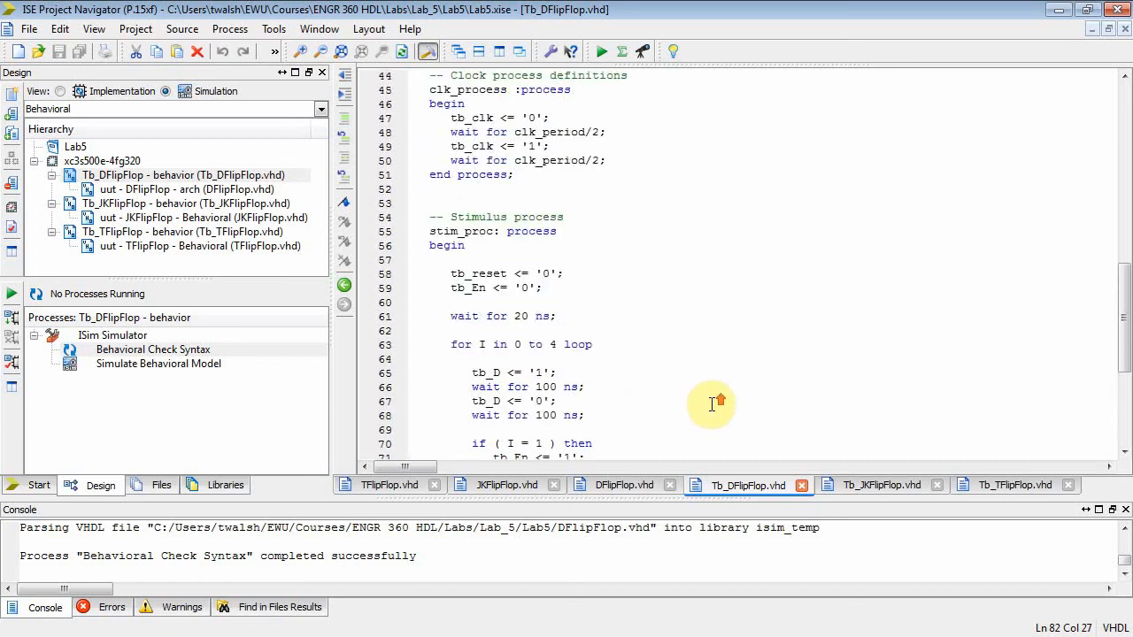
Run Behavioral Check Syntax on Tb_DFlipFlop so the testbench passes without errors.
scroll(up, 3)
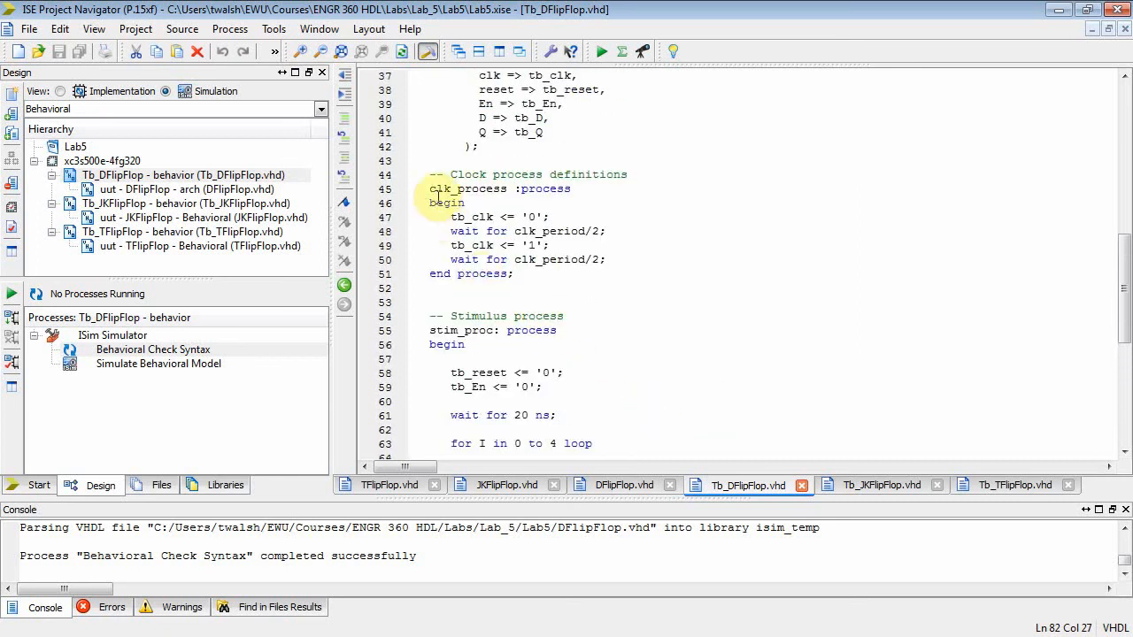
click(574, 283)
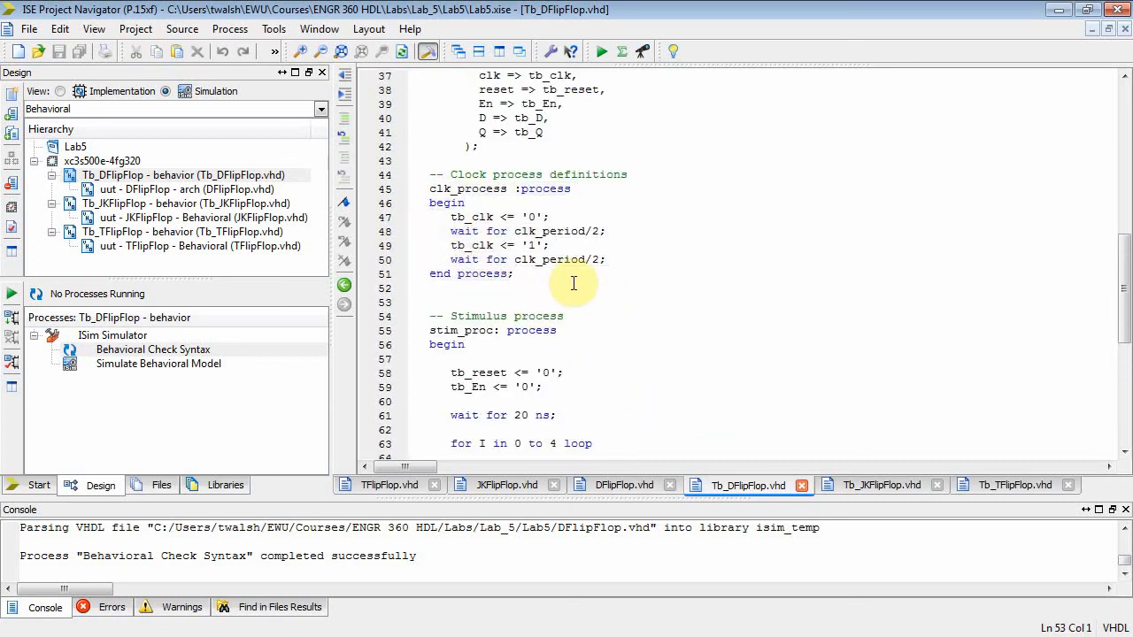
double_click(152, 349)
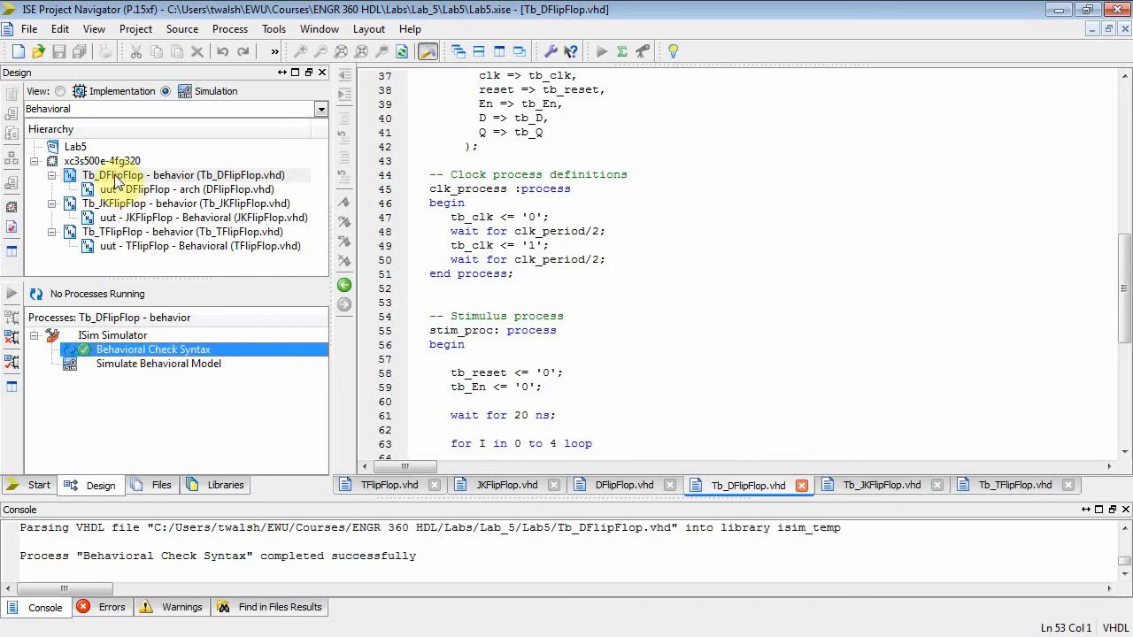
Launch Simulate Behavioral Model on Tb_DFlipFlop so ISim starts.
click(177, 176)
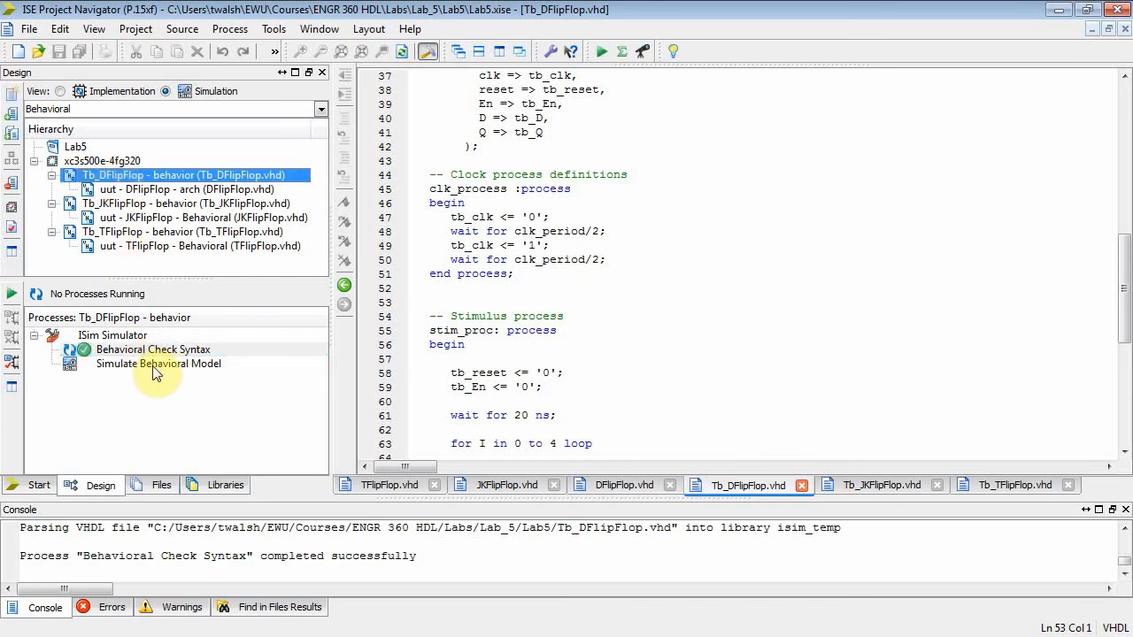
double_click(157, 365)
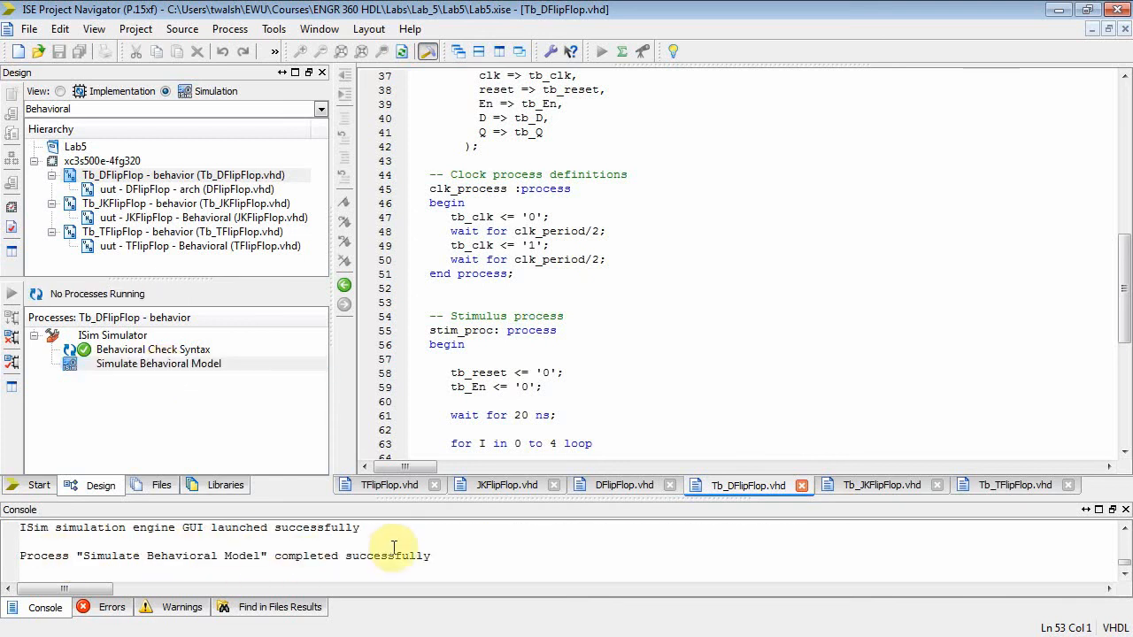
mouse_move(468, 499)
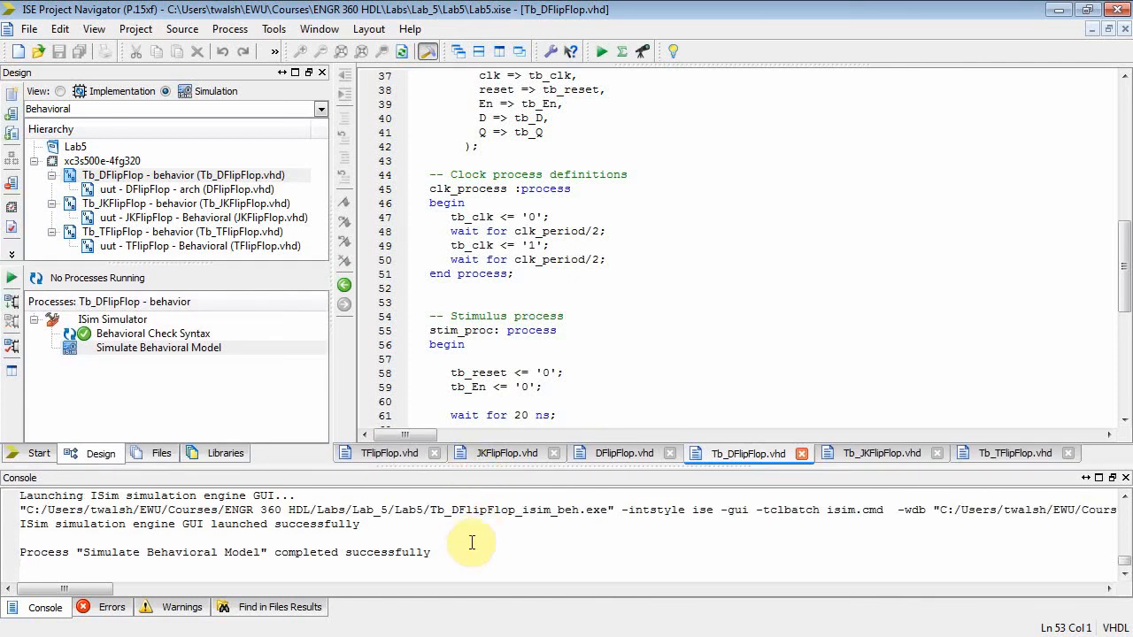
mouse_move(662, 488)
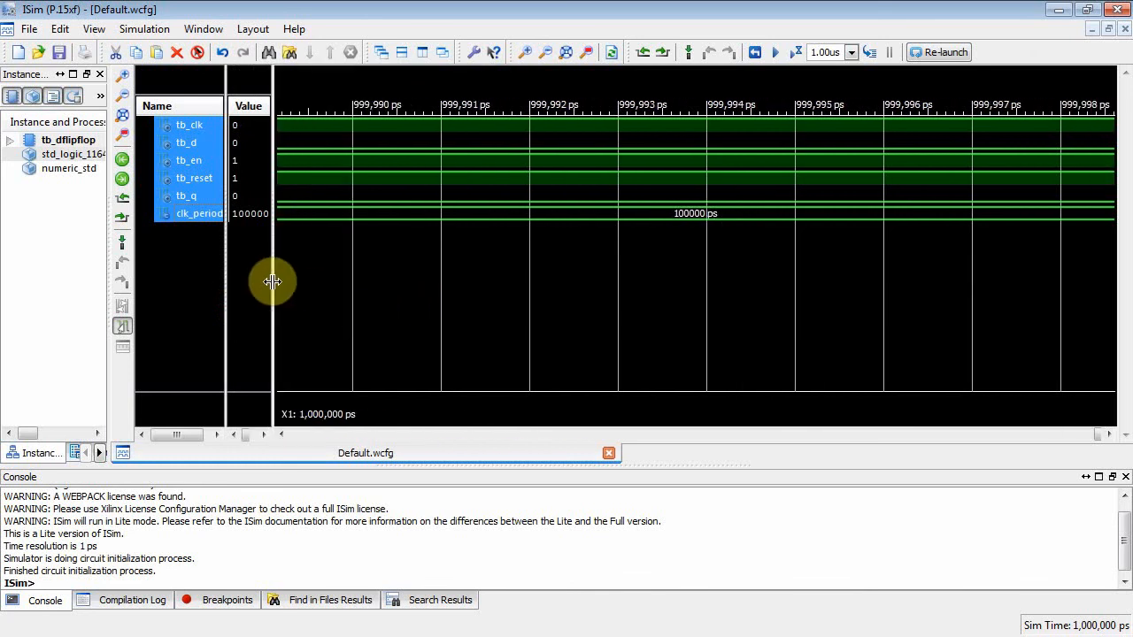
Zoom the waveform to the full 1,000 ns run and highlight the tb_clk signal.
click(566, 51)
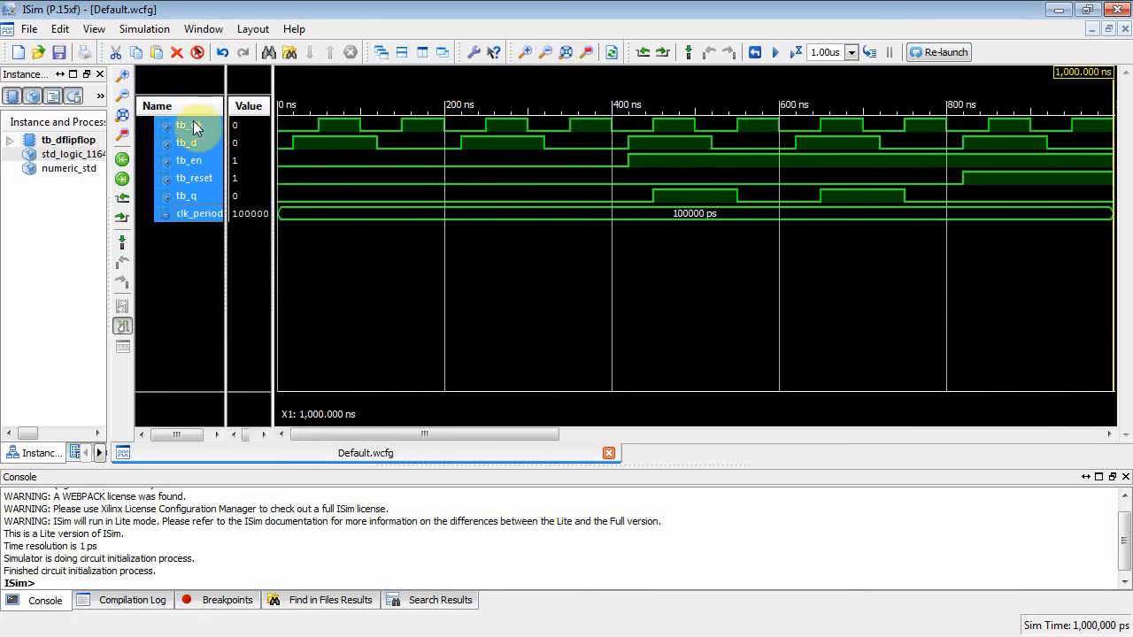
click(188, 124)
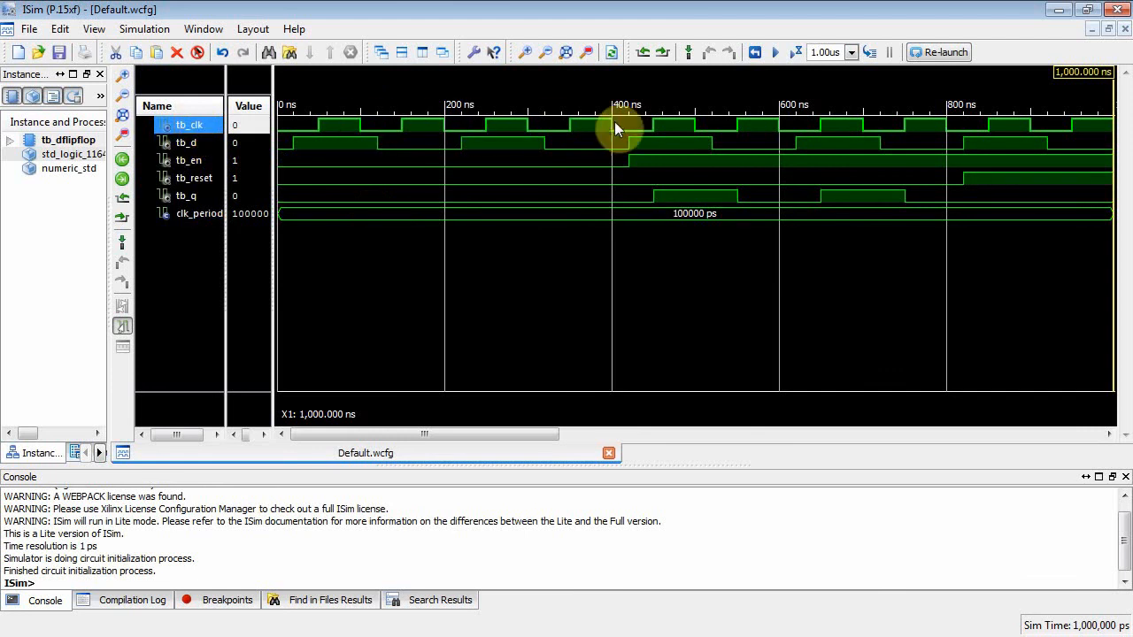
mouse_move(319, 144)
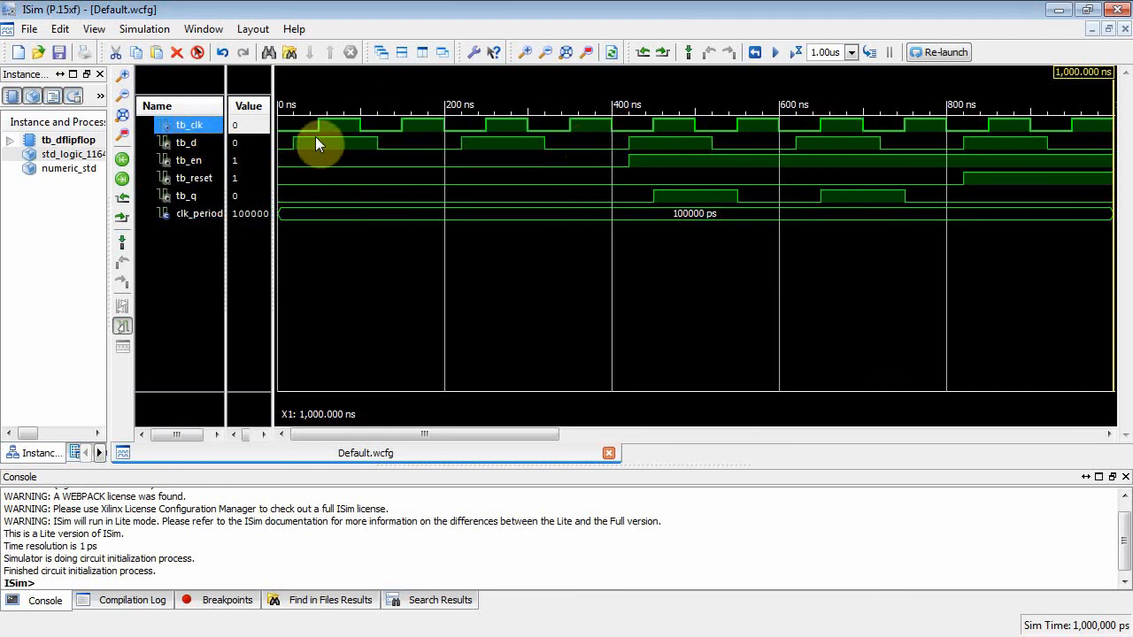
mouse_move(321, 131)
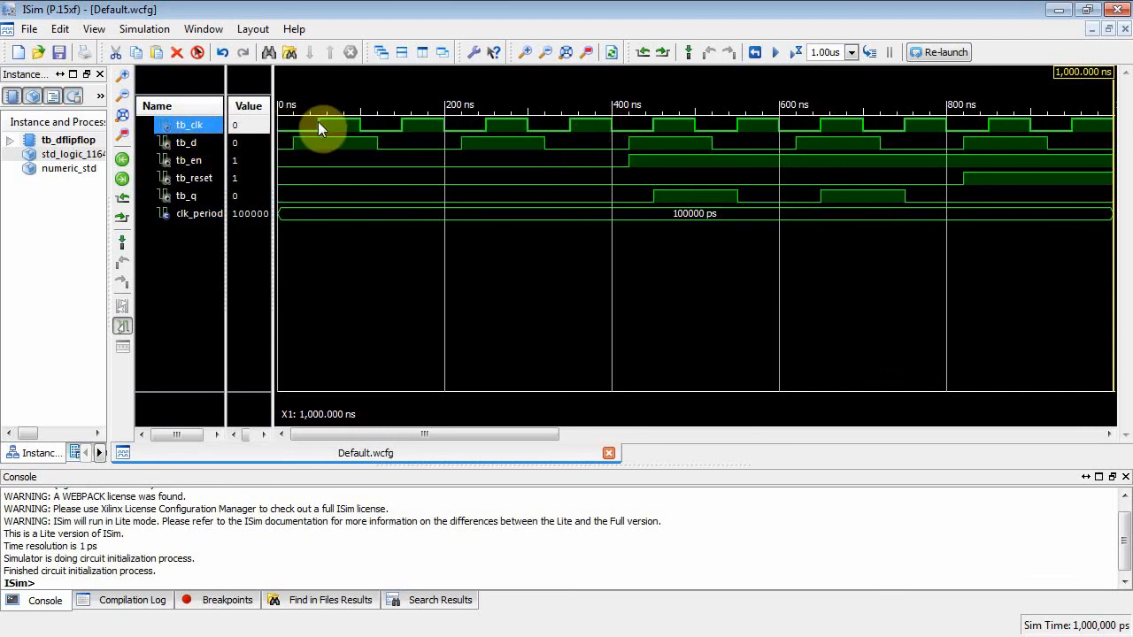
mouse_move(363, 138)
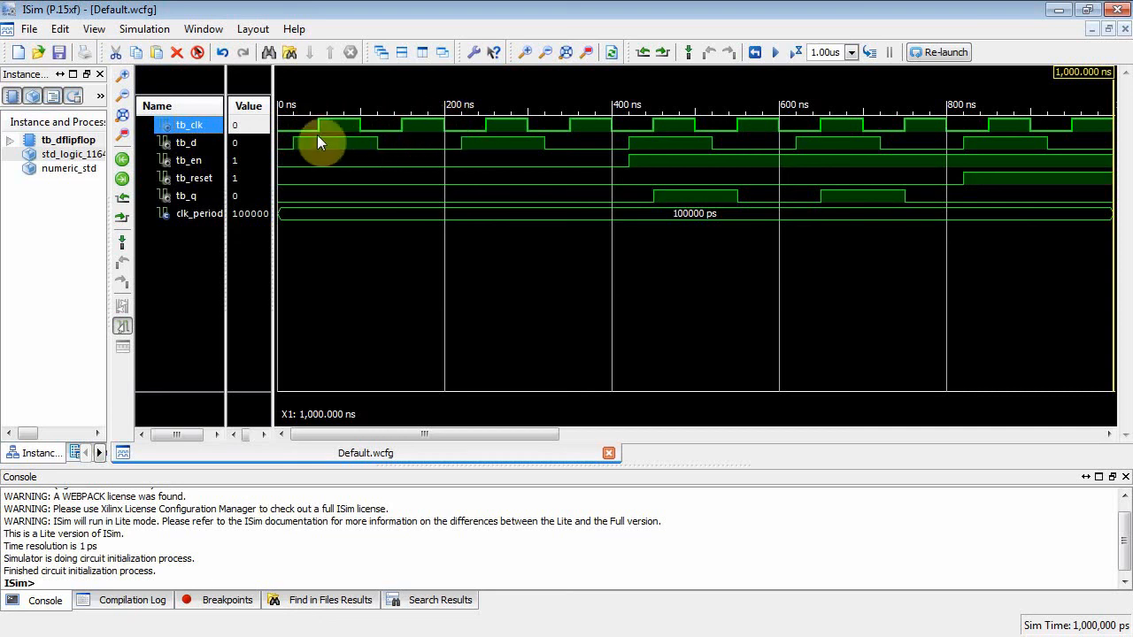
mouse_move(423, 134)
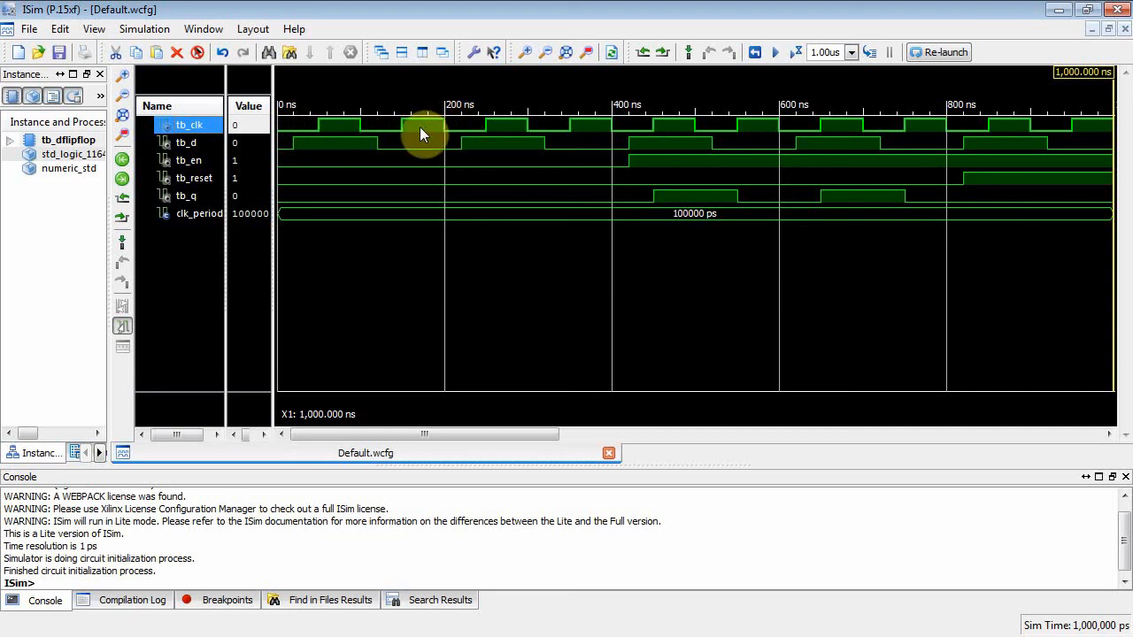
mouse_move(446, 133)
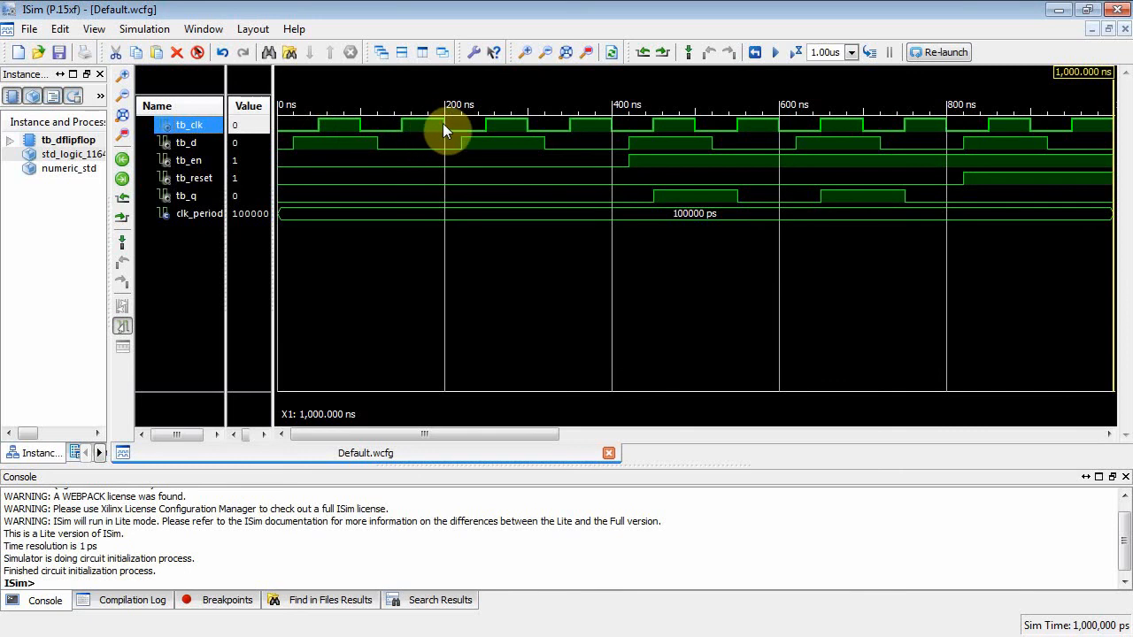
mouse_move(287, 184)
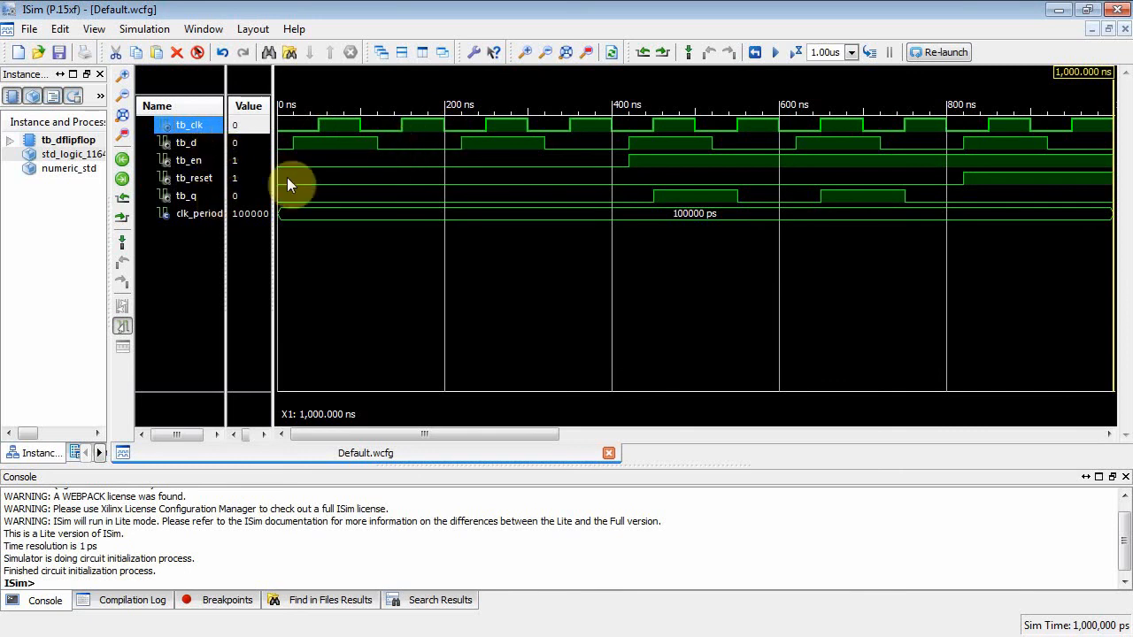
mouse_move(687, 145)
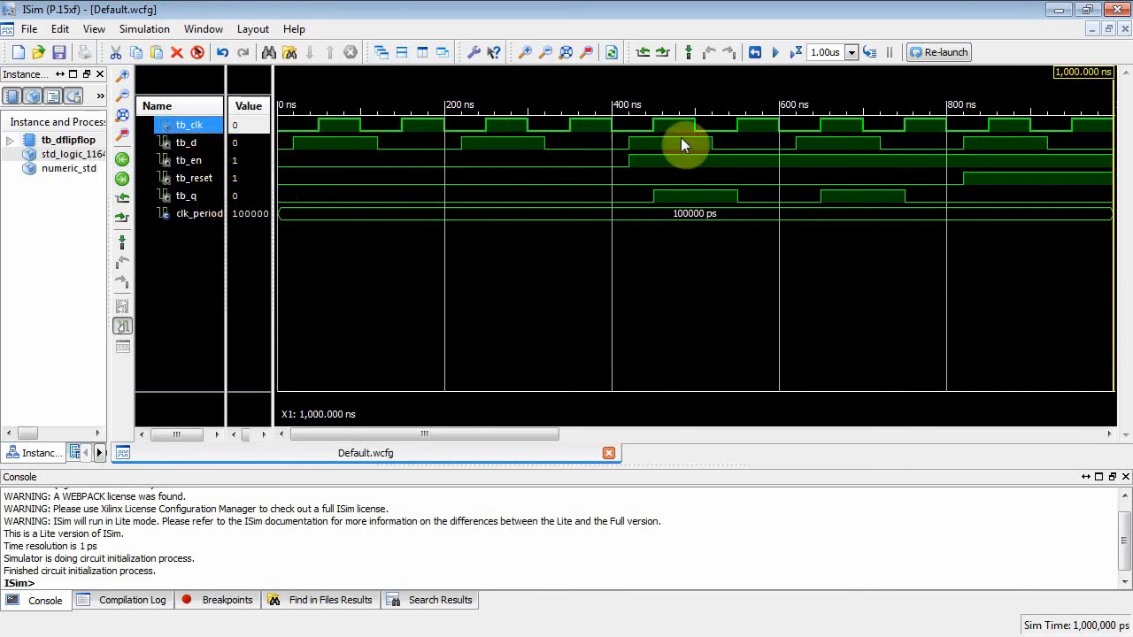
mouse_move(499, 199)
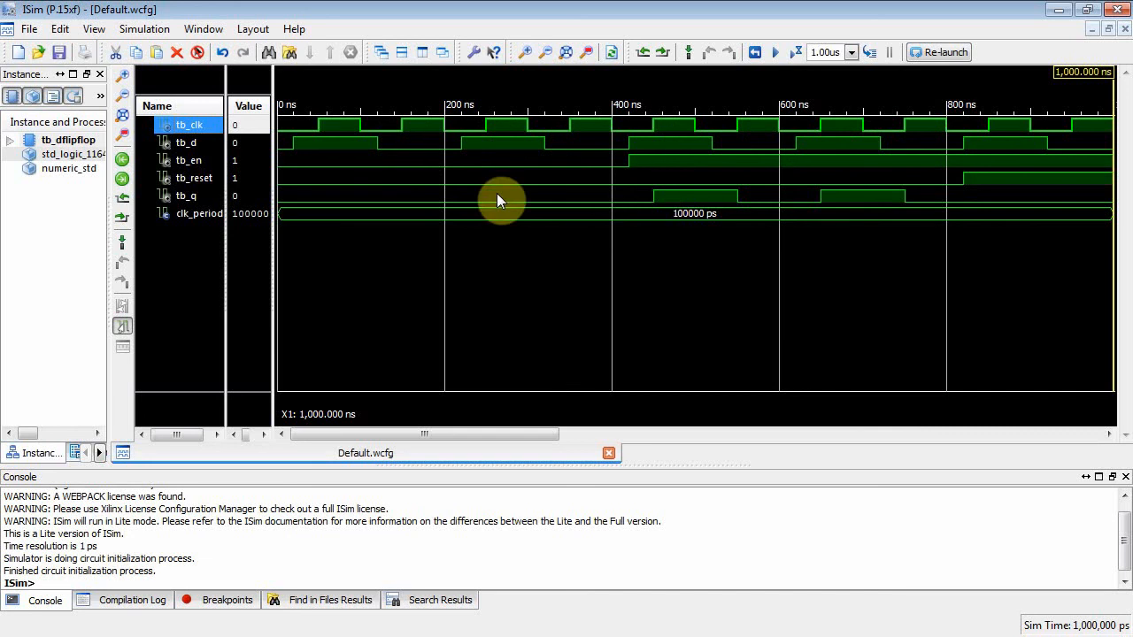
mouse_move(620, 163)
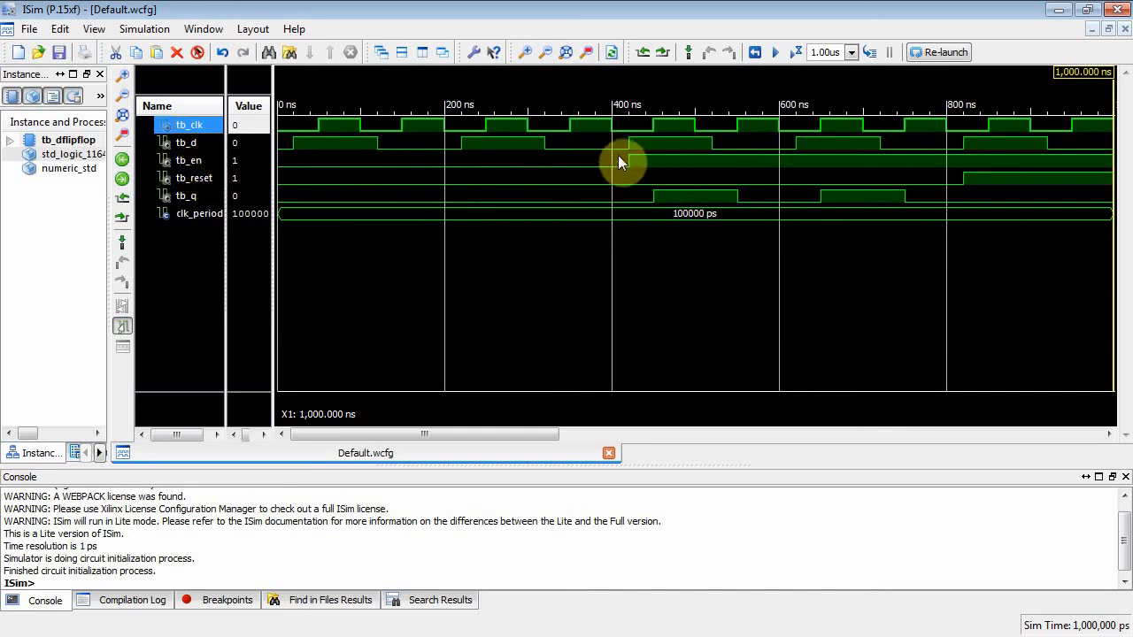
mouse_move(627, 175)
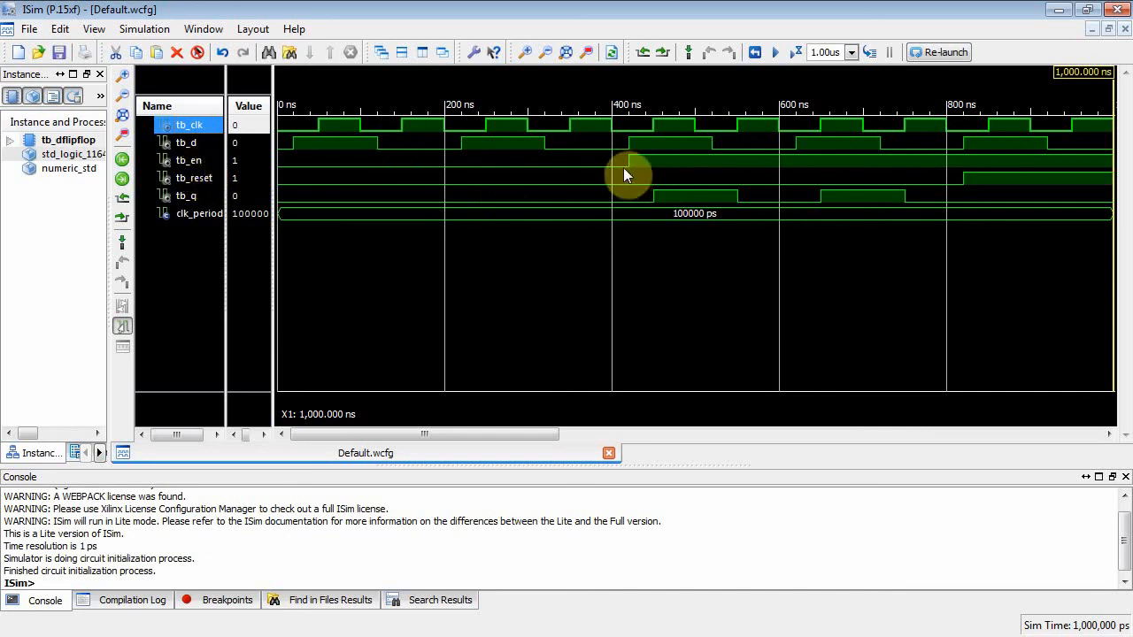
mouse_move(251, 201)
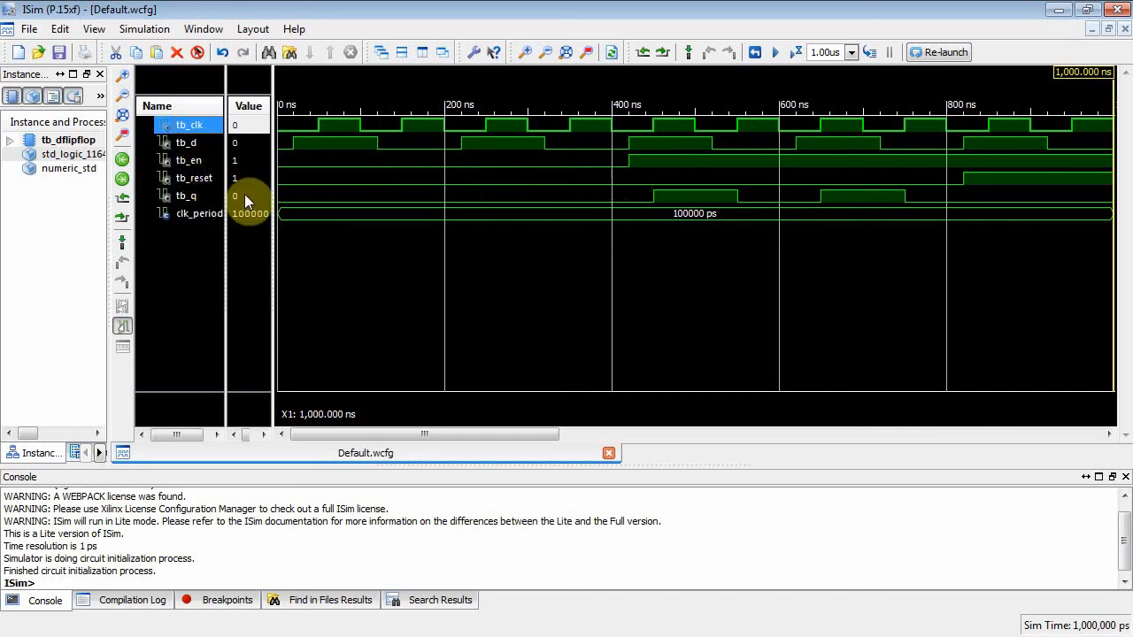
mouse_move(964, 191)
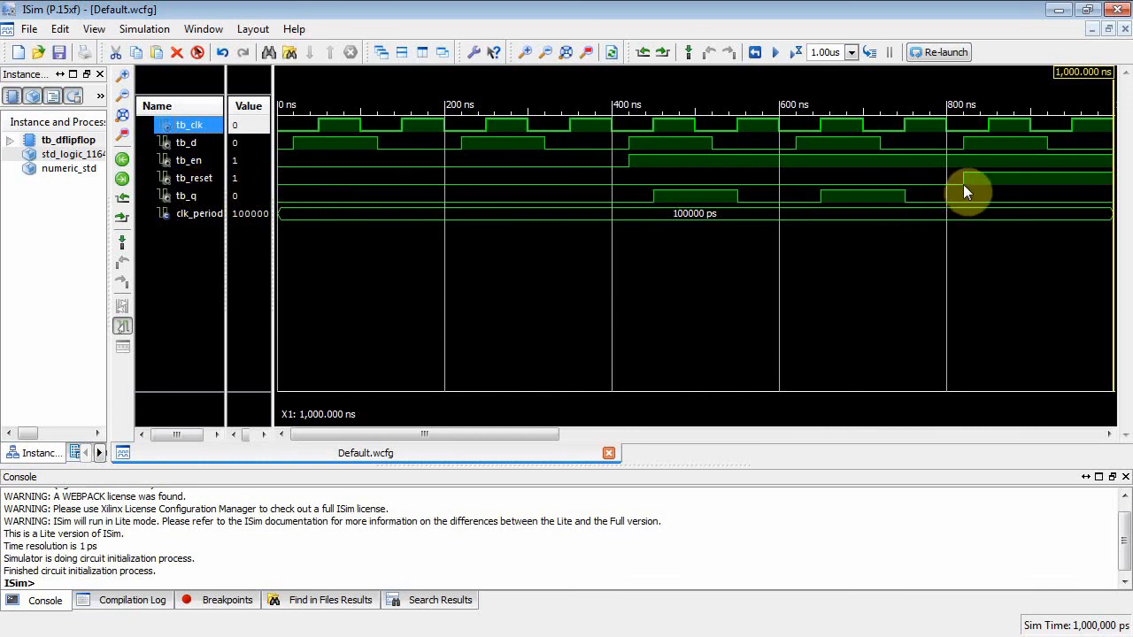
mouse_move(1083, 177)
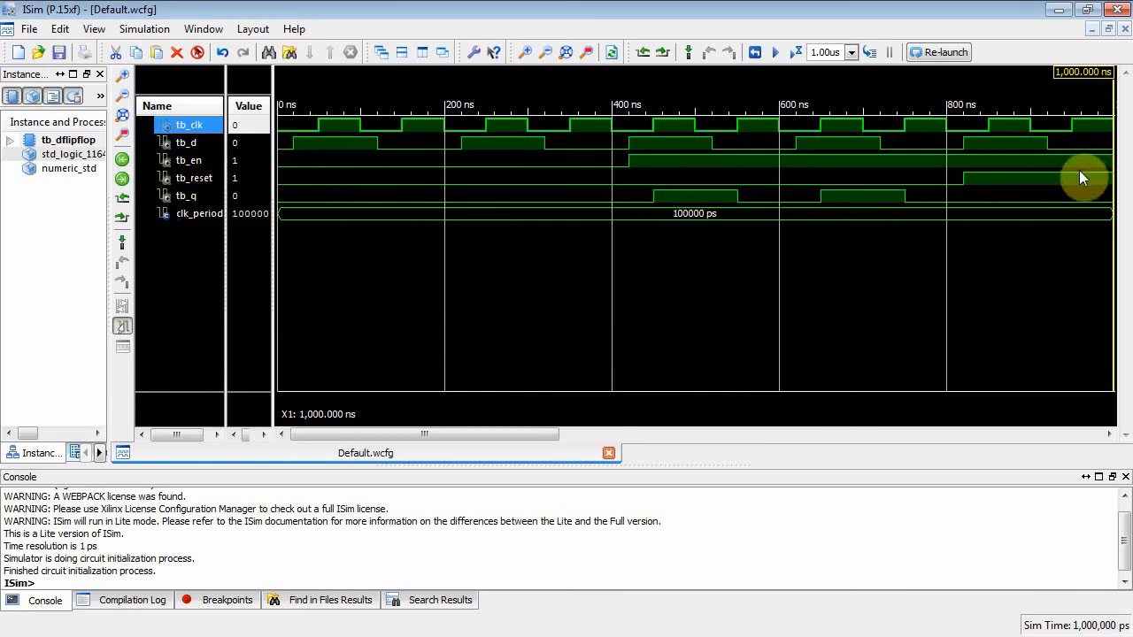
mouse_move(864, 174)
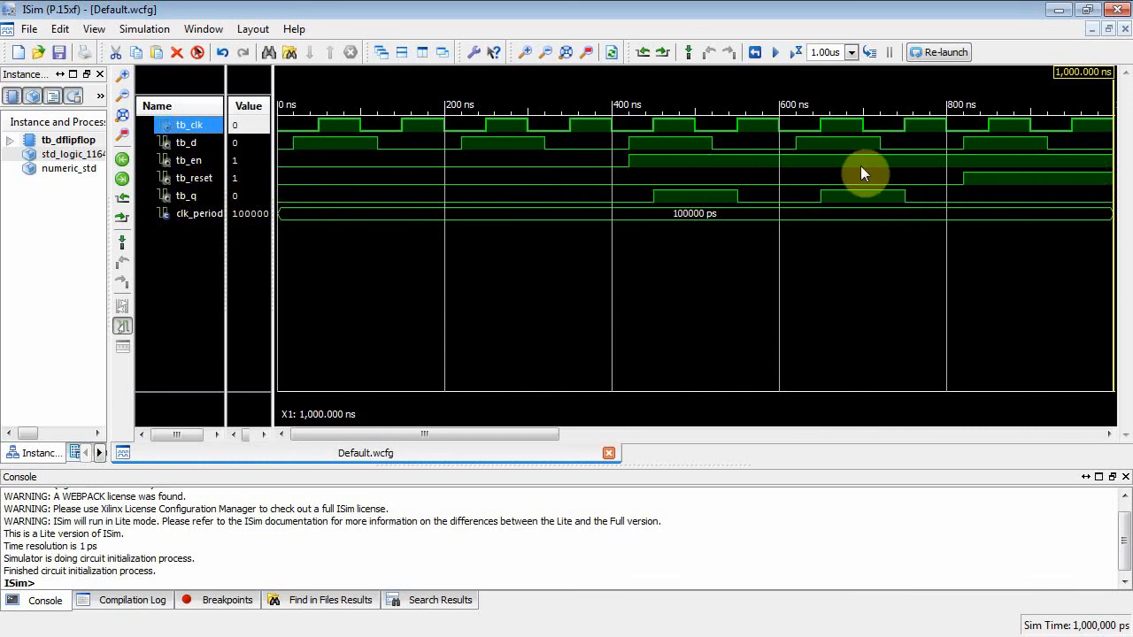
mouse_move(646, 176)
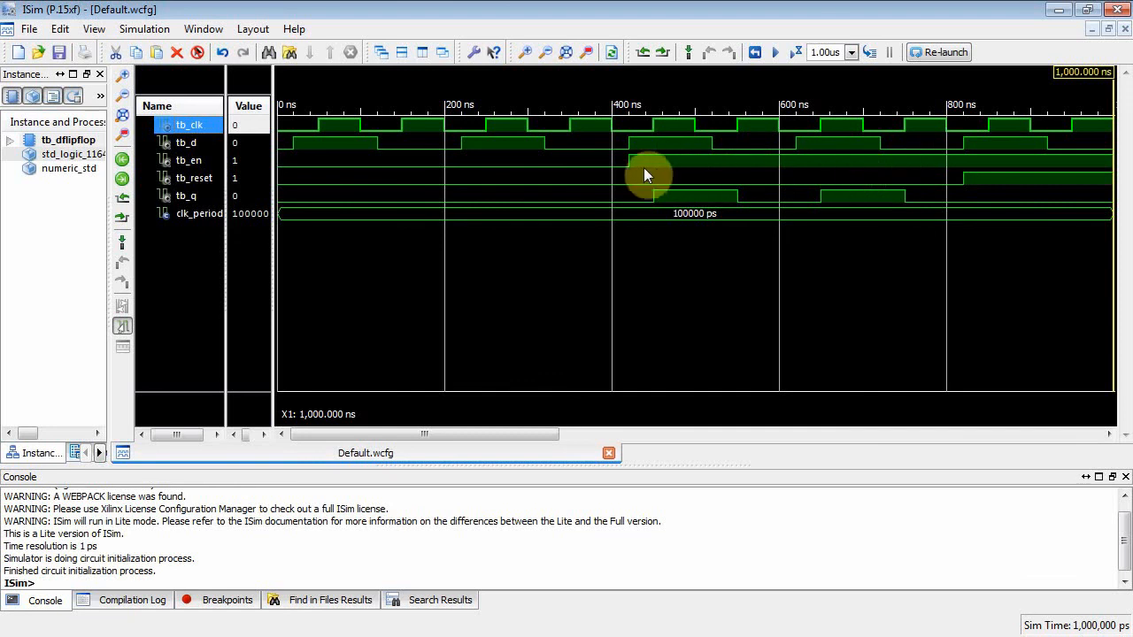
mouse_move(655, 134)
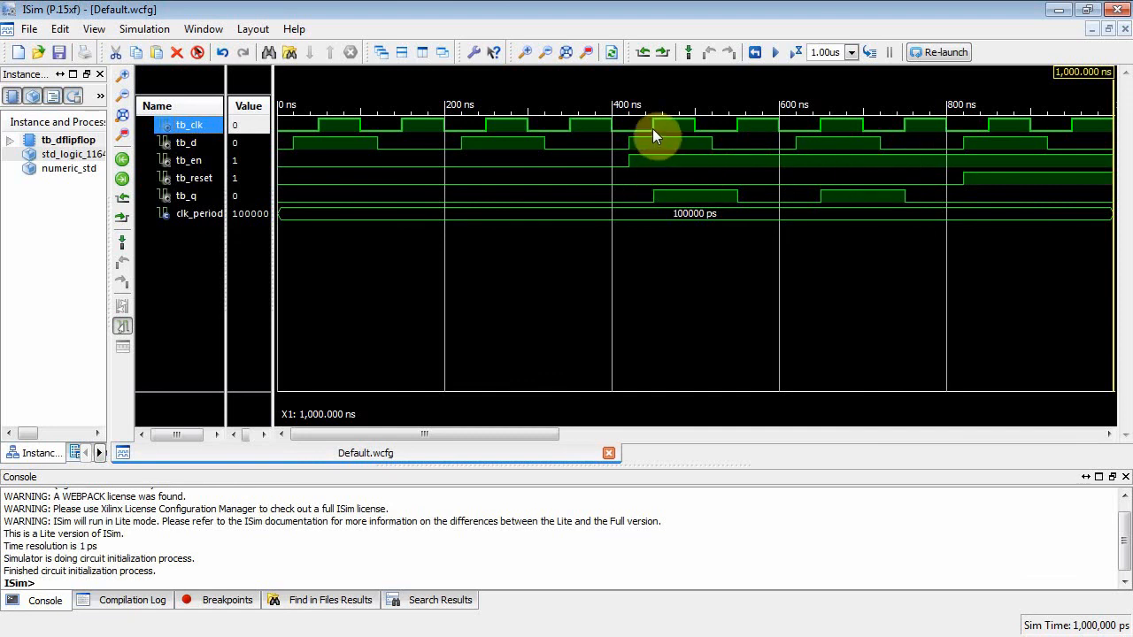
Place the marker at 450 ns and then 750 ns, reading Q against clk, D, enable and reset.
click(651, 131)
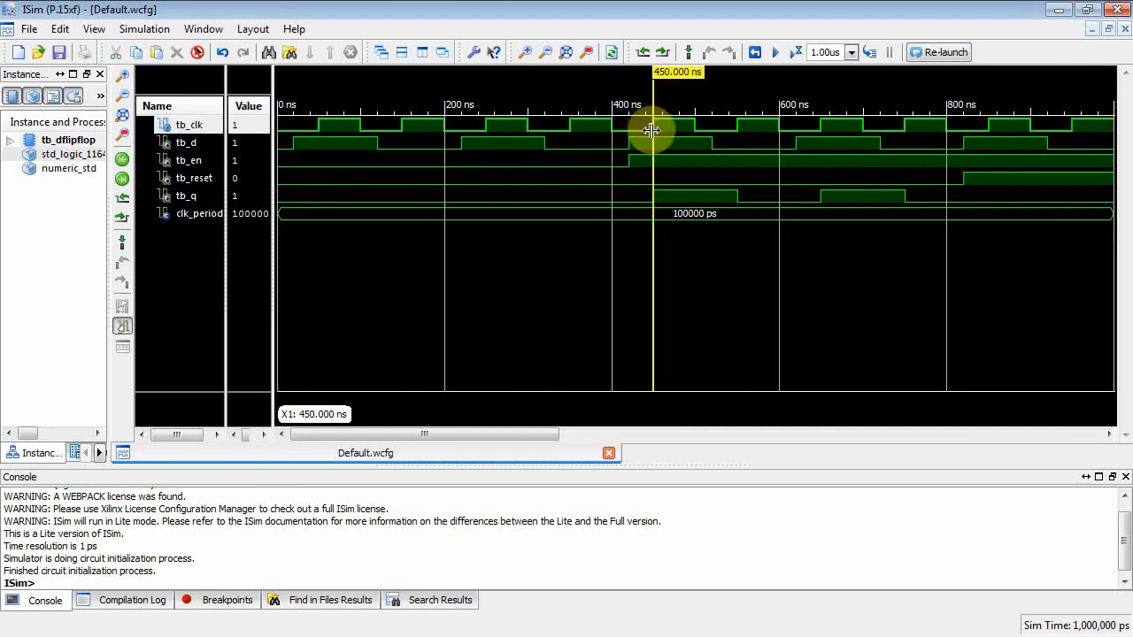
mouse_move(652, 149)
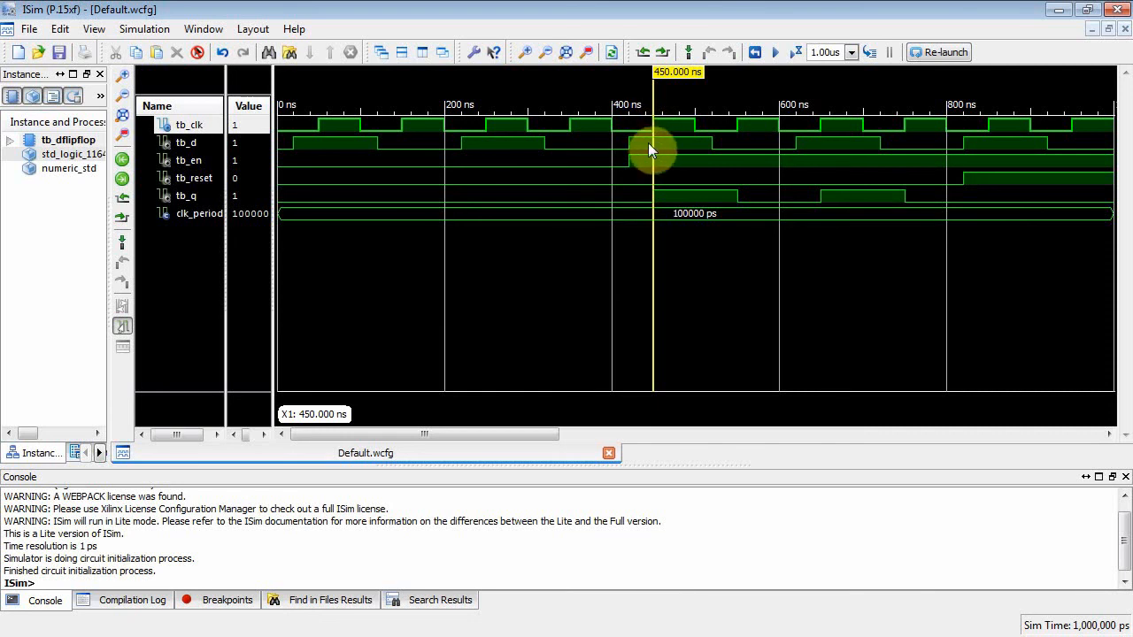
mouse_move(651, 131)
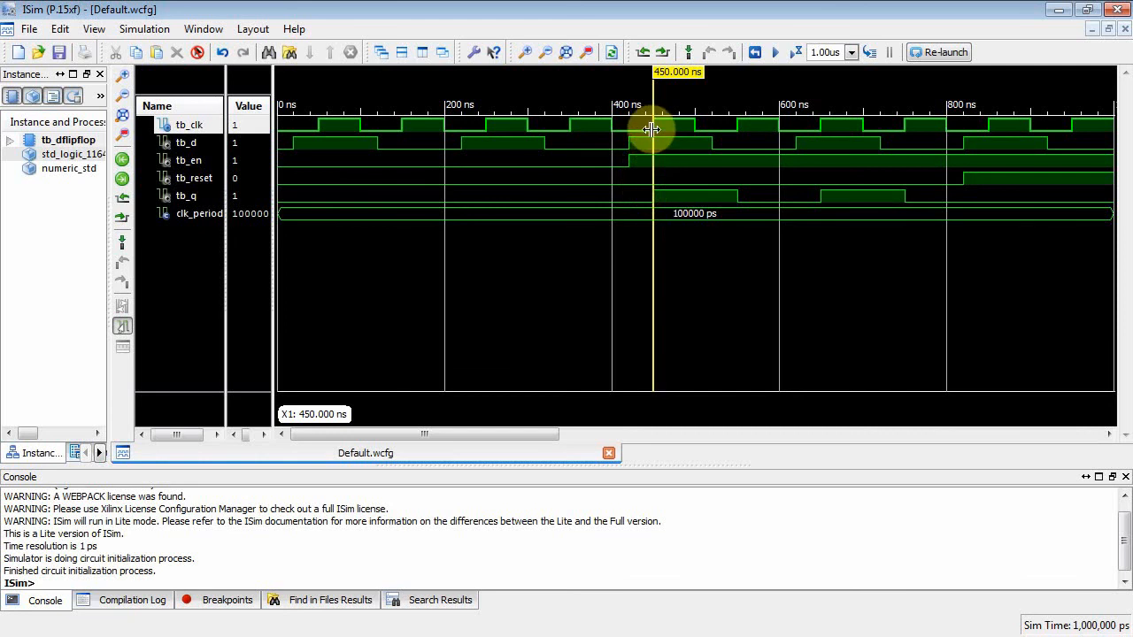
mouse_move(653, 191)
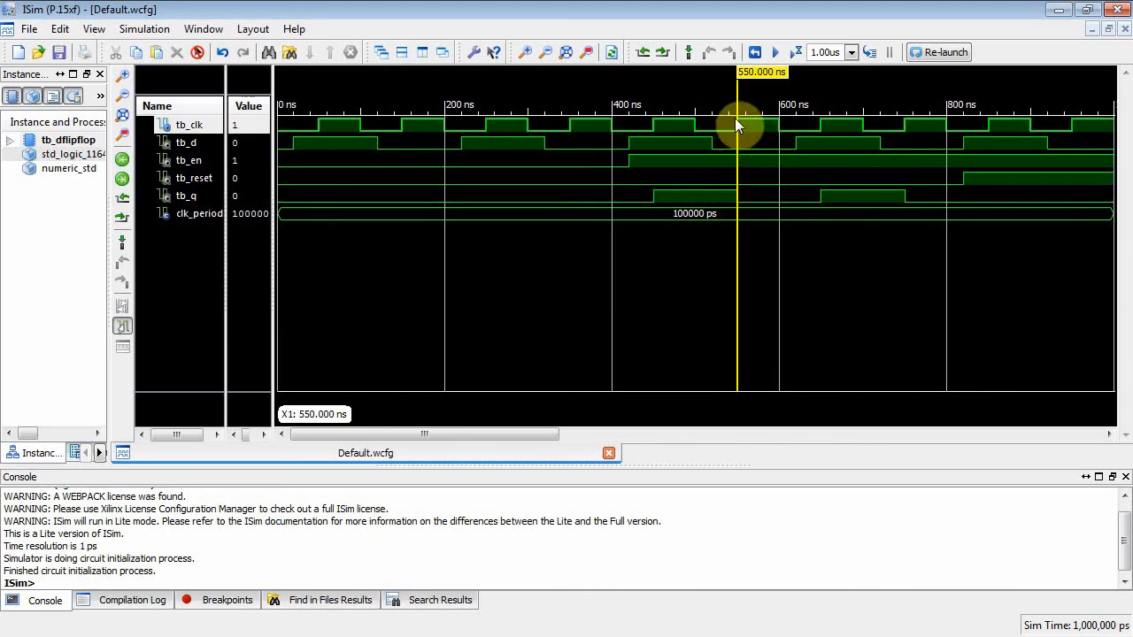
mouse_move(737, 144)
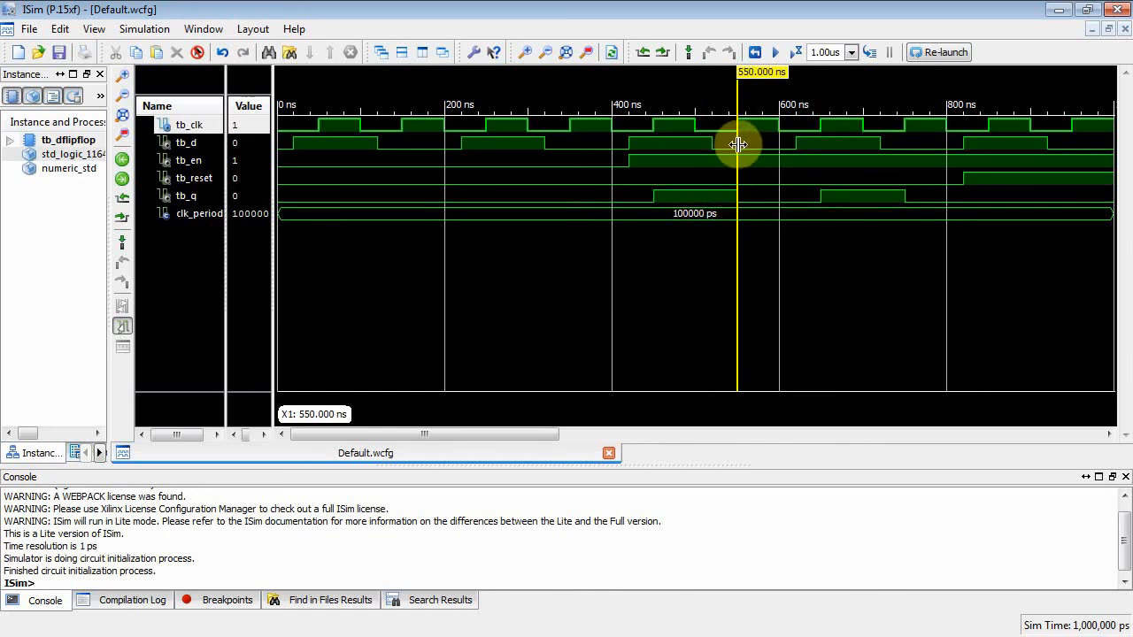
mouse_move(766, 205)
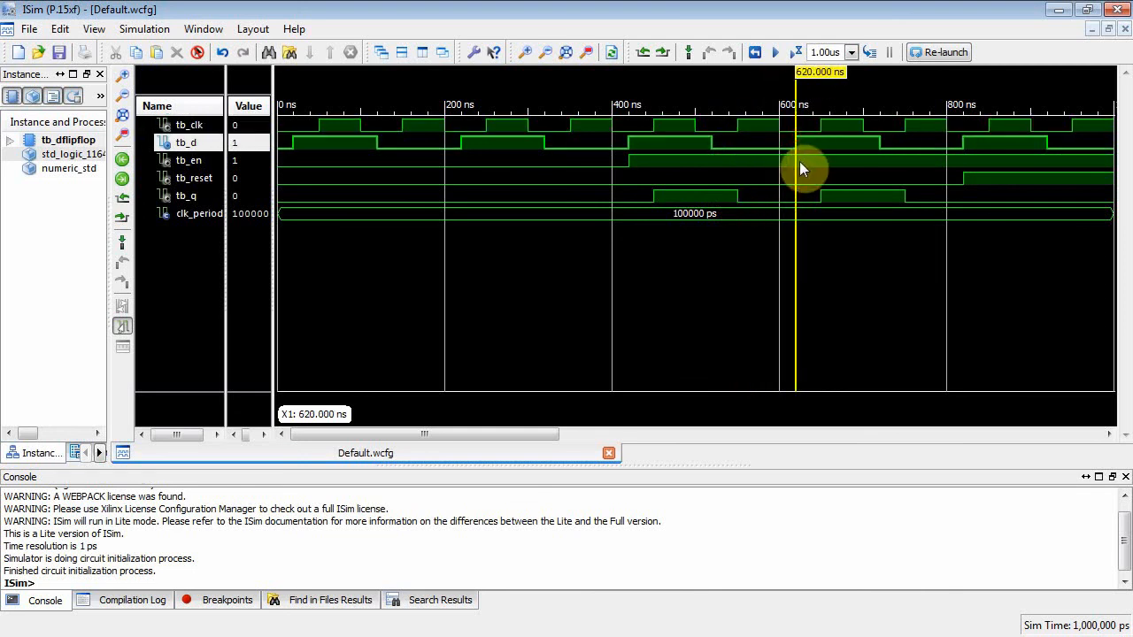
mouse_move(788, 151)
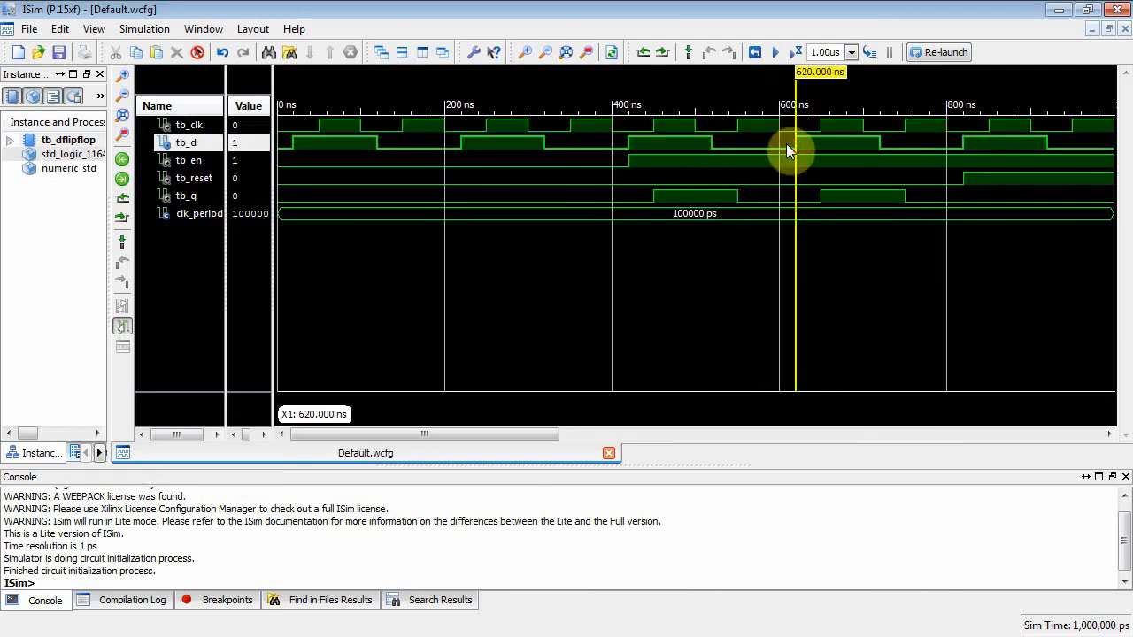
mouse_move(780, 138)
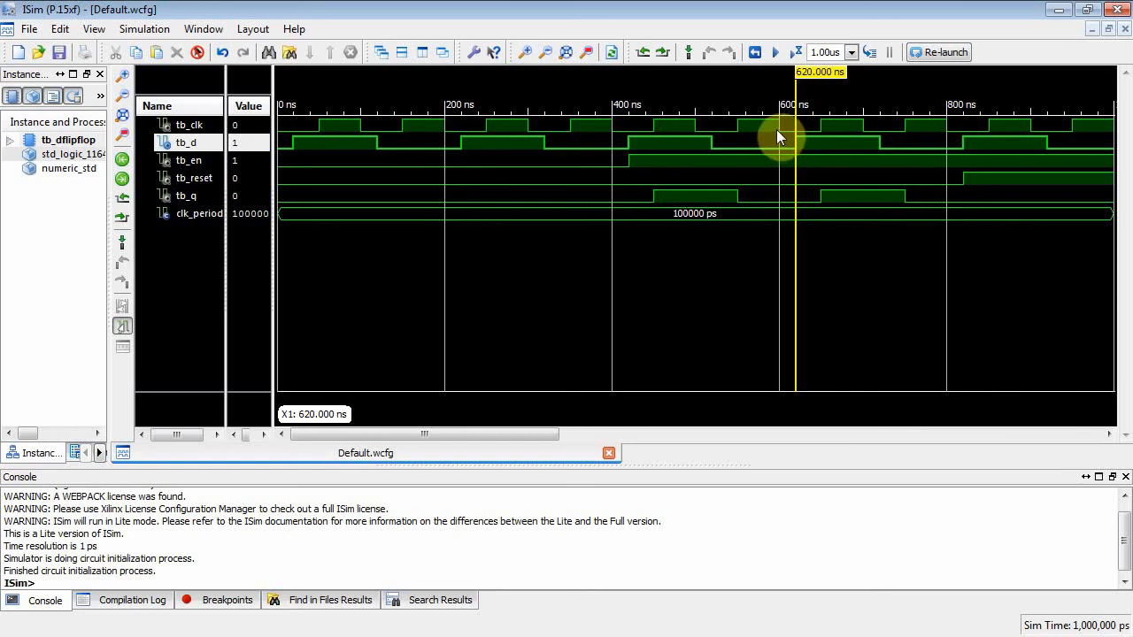
mouse_move(794, 146)
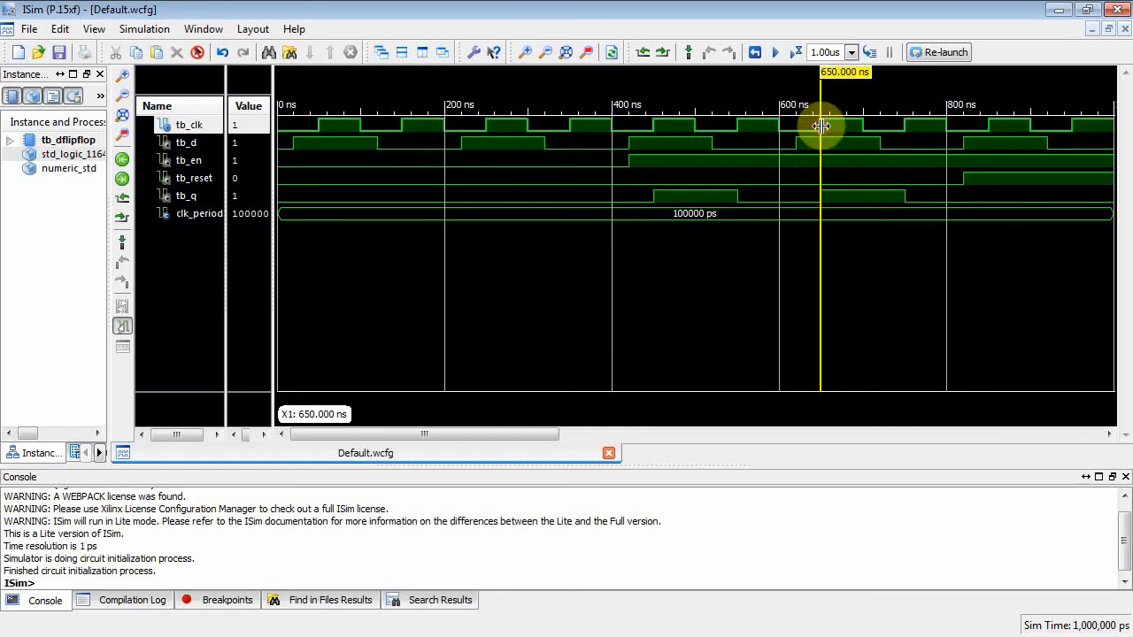
mouse_move(816, 209)
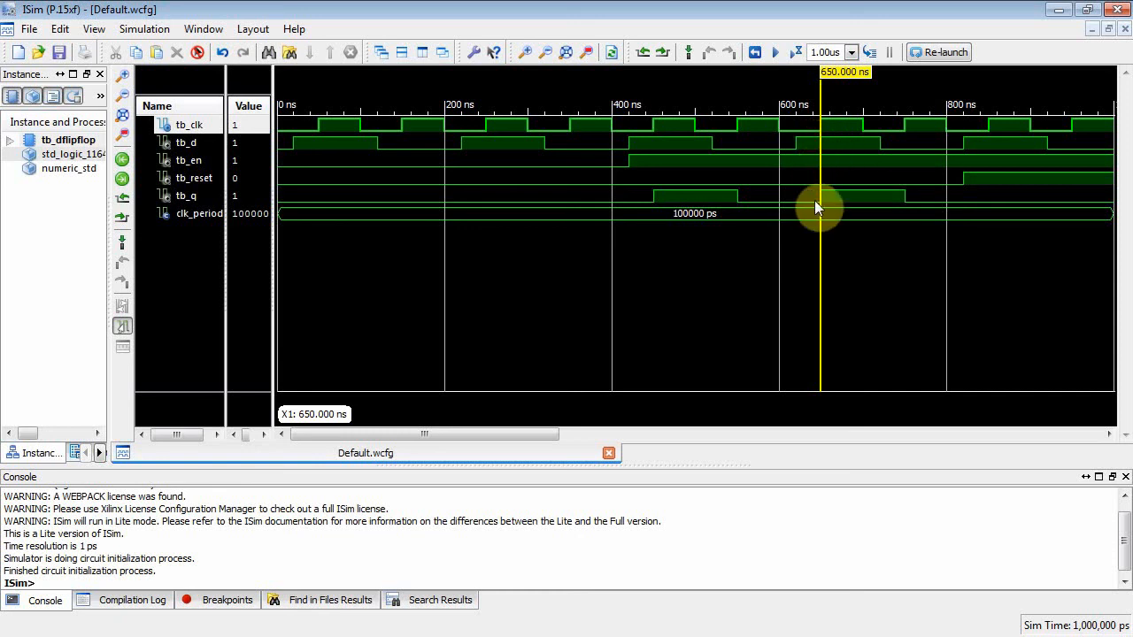
mouse_move(840, 197)
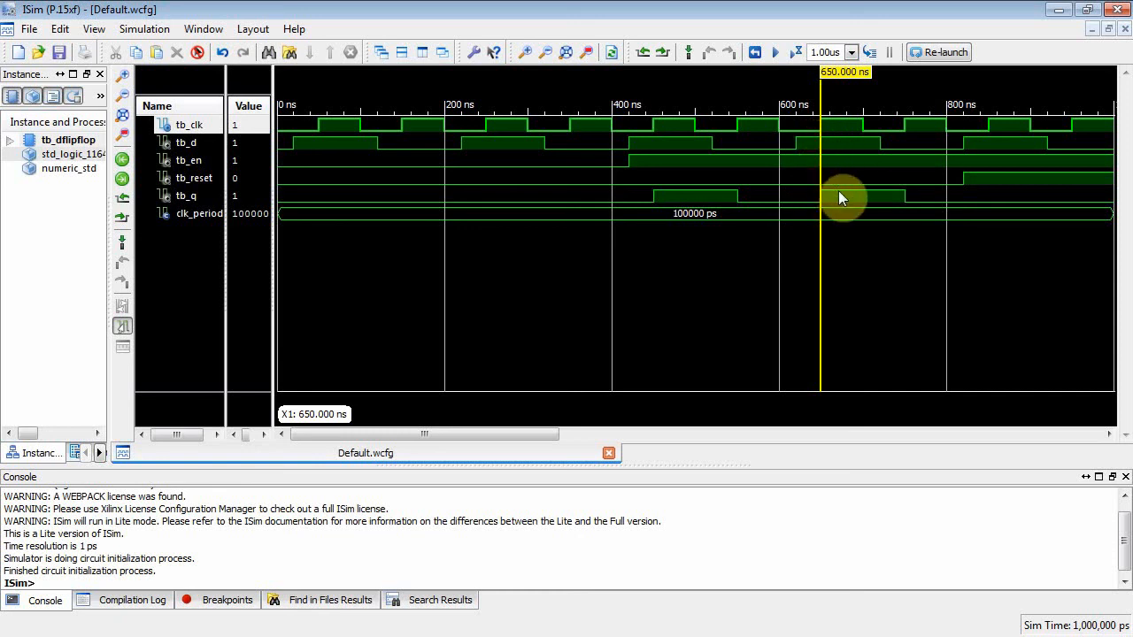
mouse_move(907, 133)
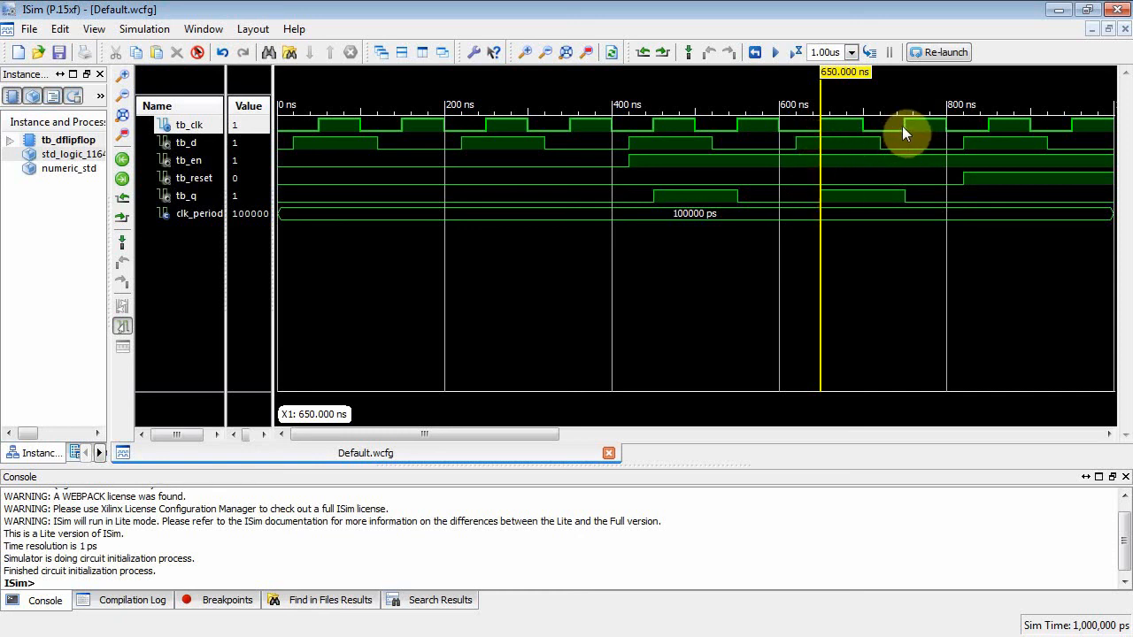
click(901, 192)
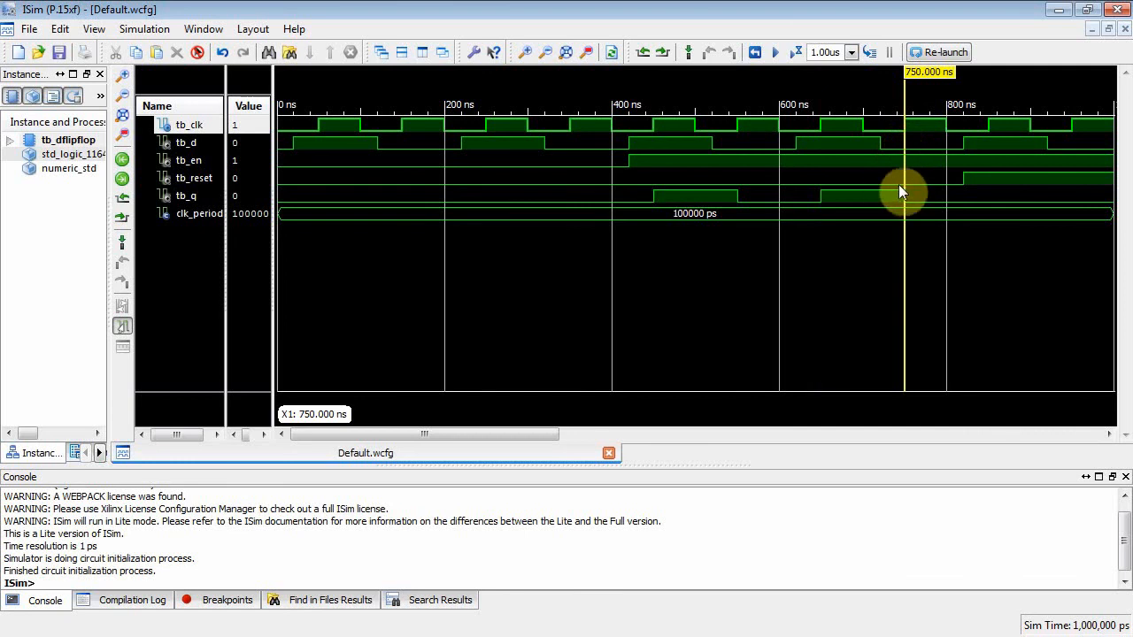
mouse_move(936, 181)
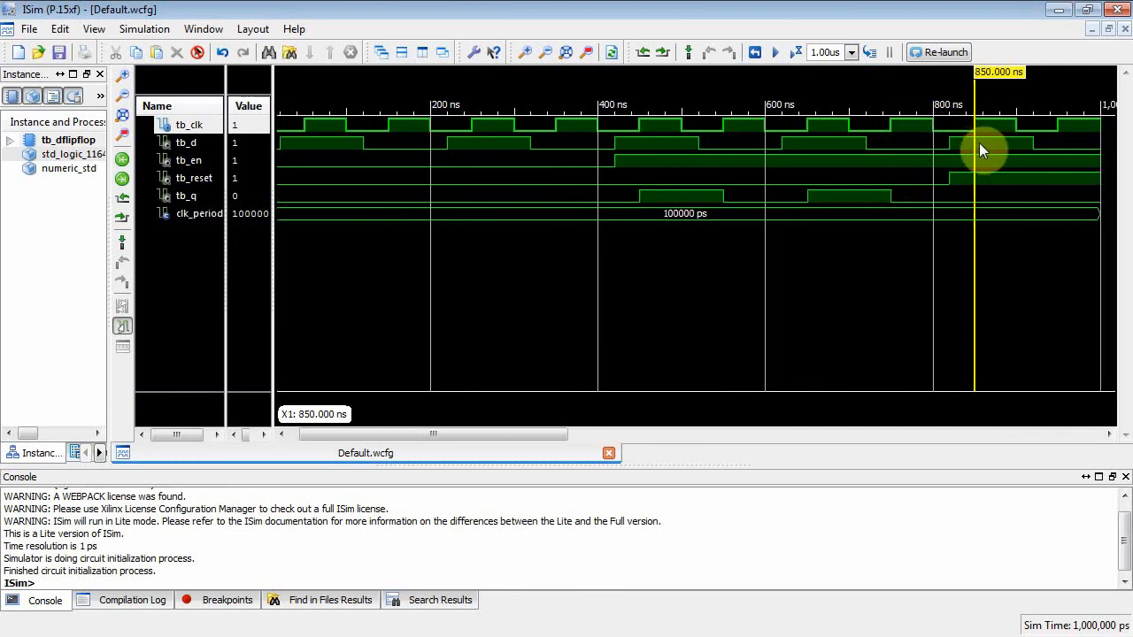
mouse_move(975, 145)
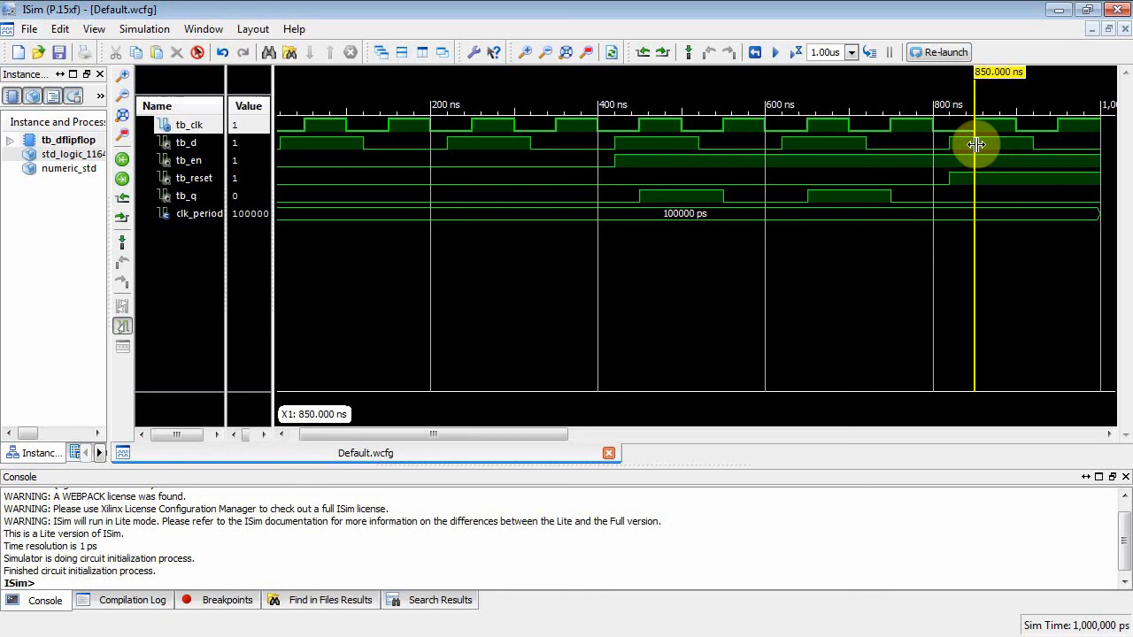
mouse_move(974, 198)
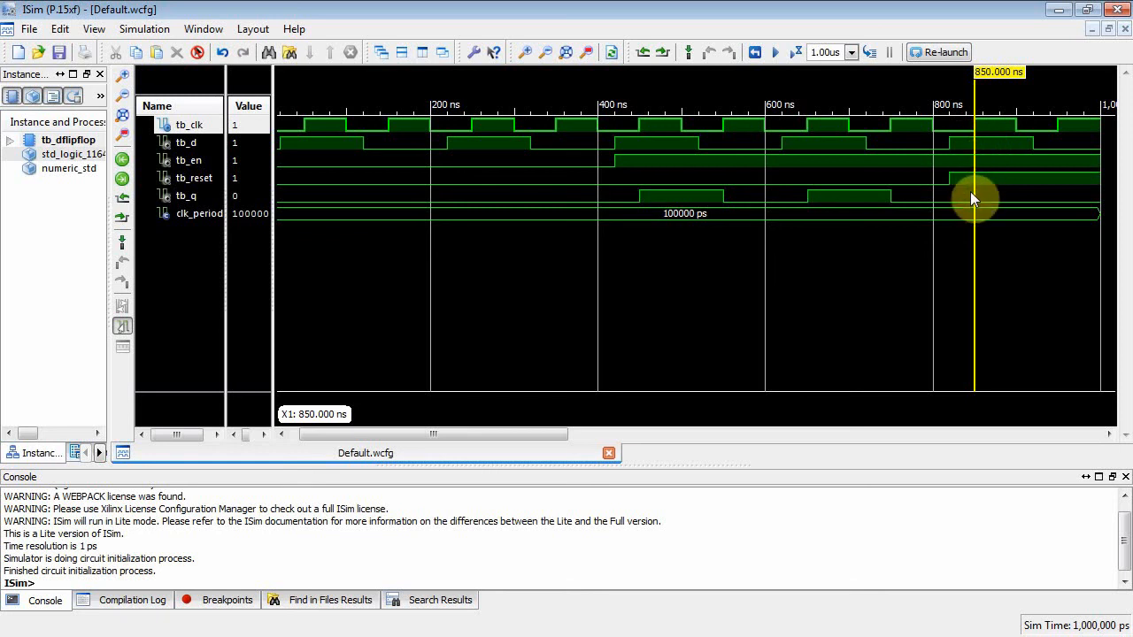
mouse_move(984, 187)
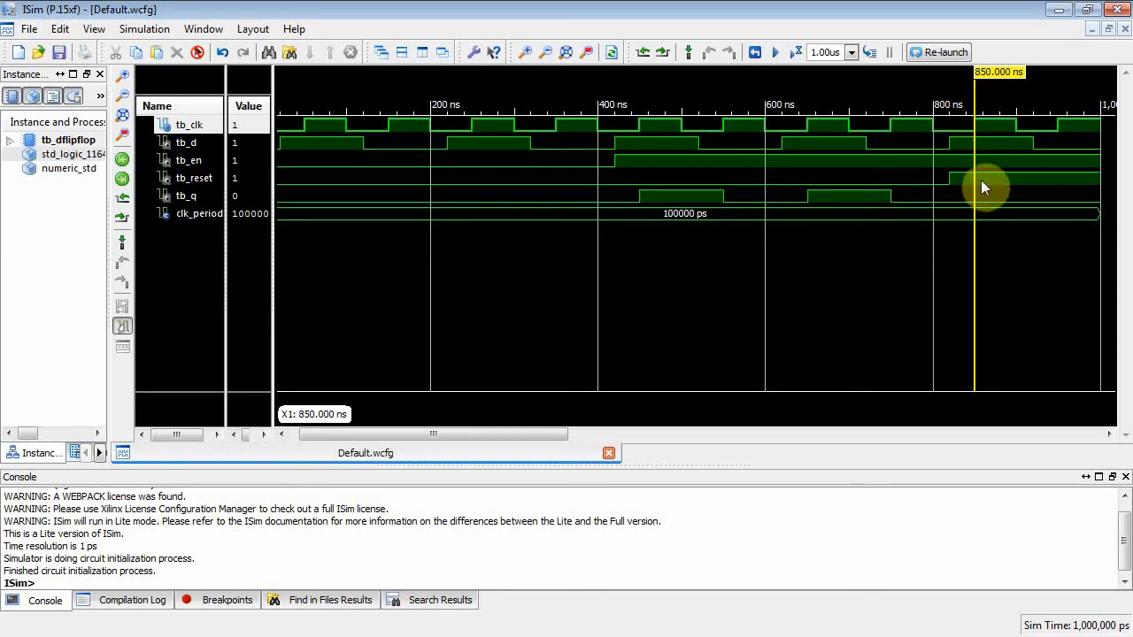
mouse_move(974, 188)
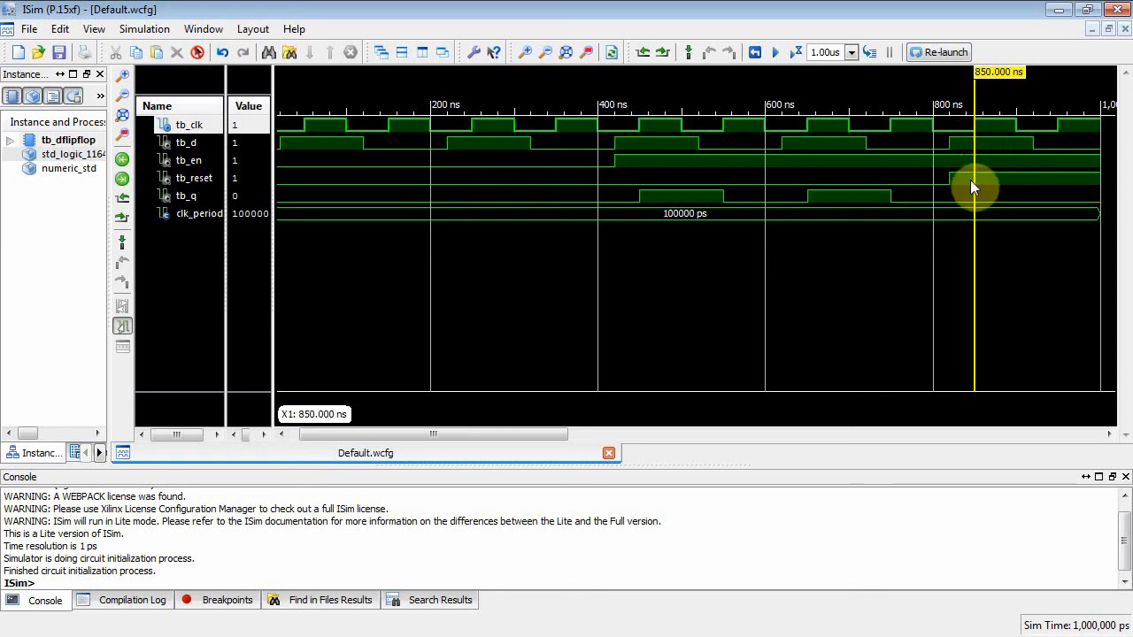
mouse_move(1078, 181)
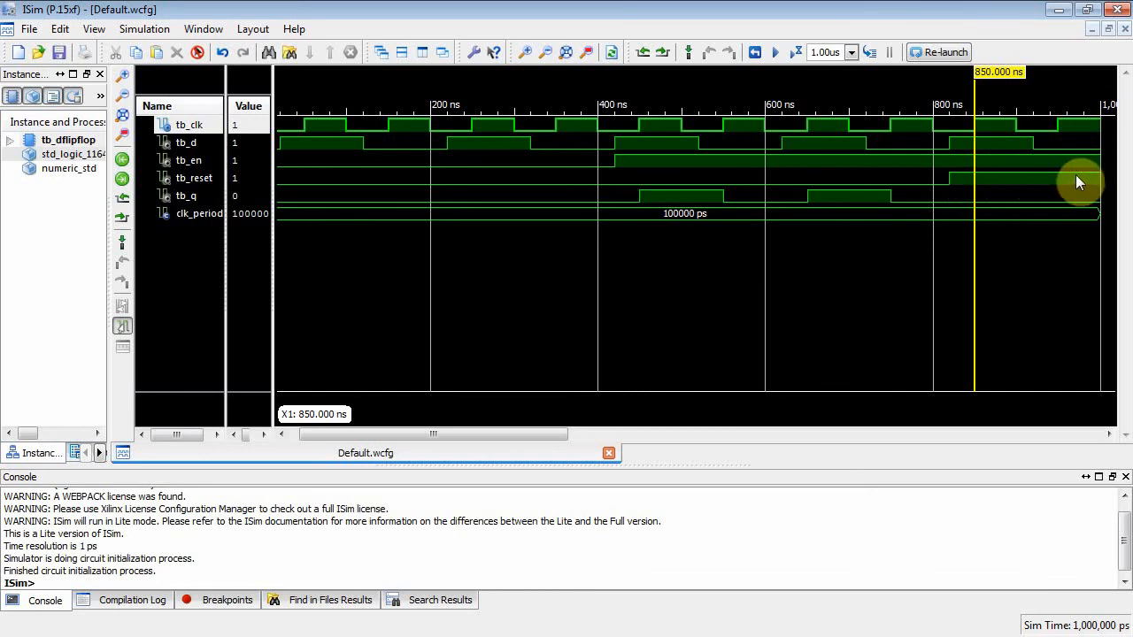
mouse_move(901, 195)
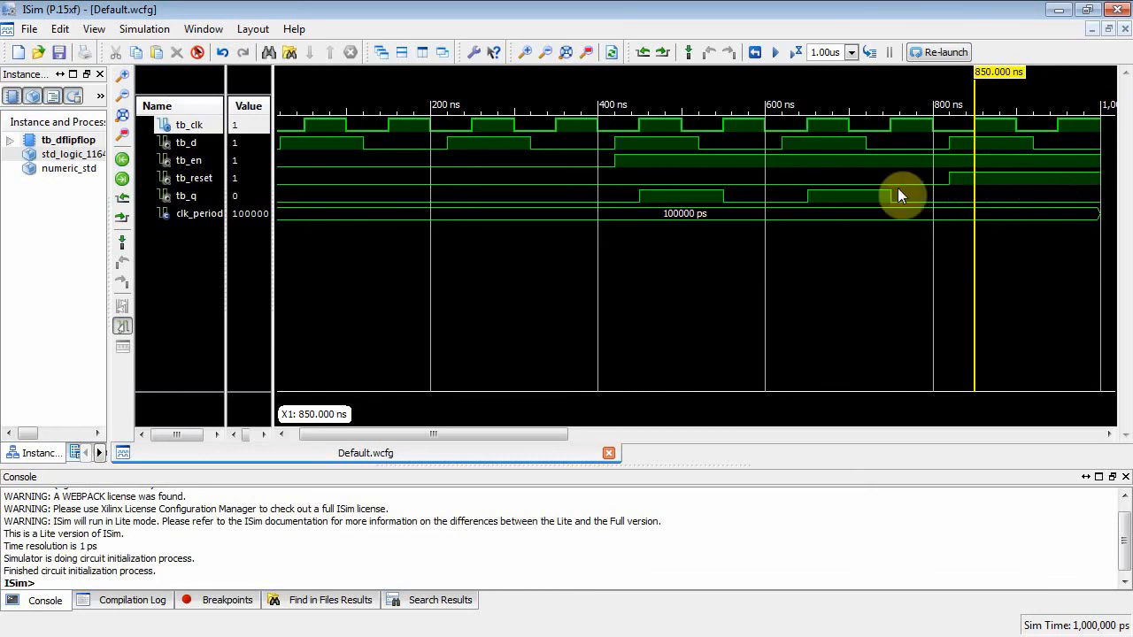
mouse_move(874, 181)
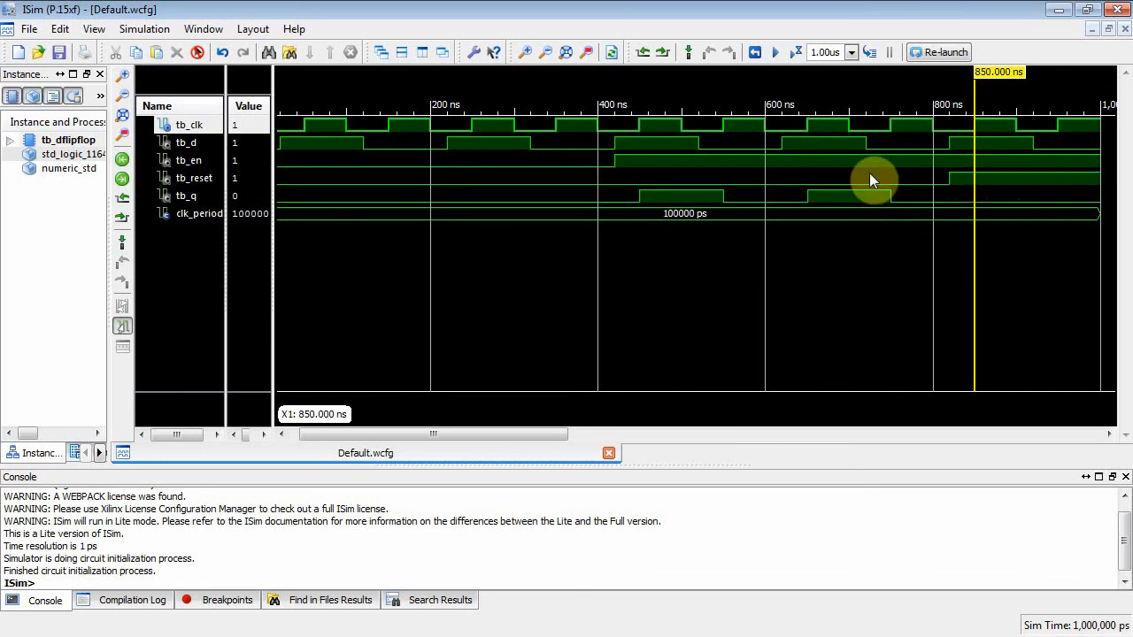